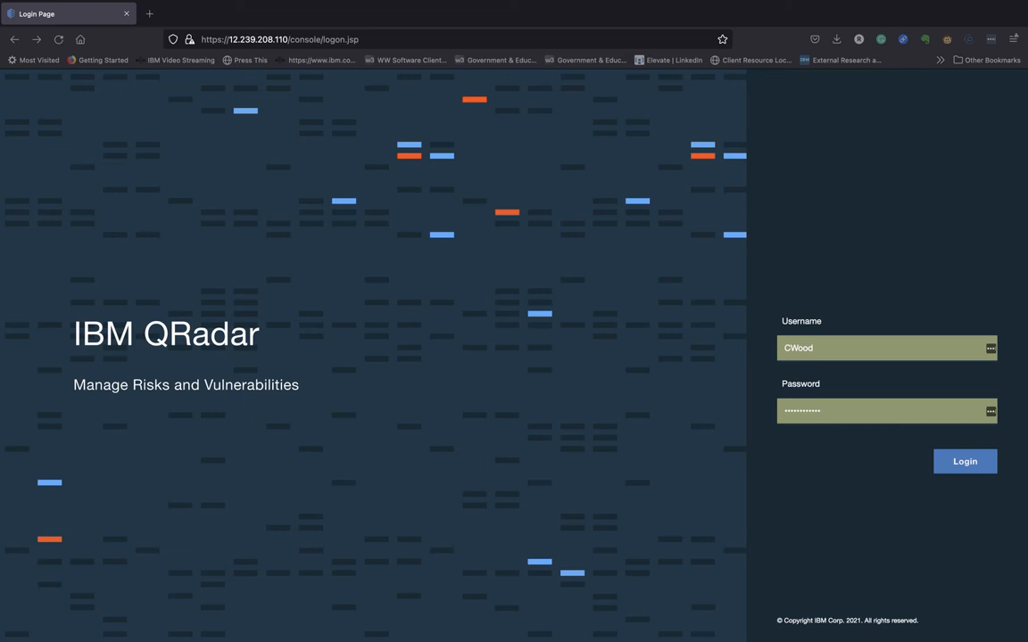
mouse_move(946, 382)
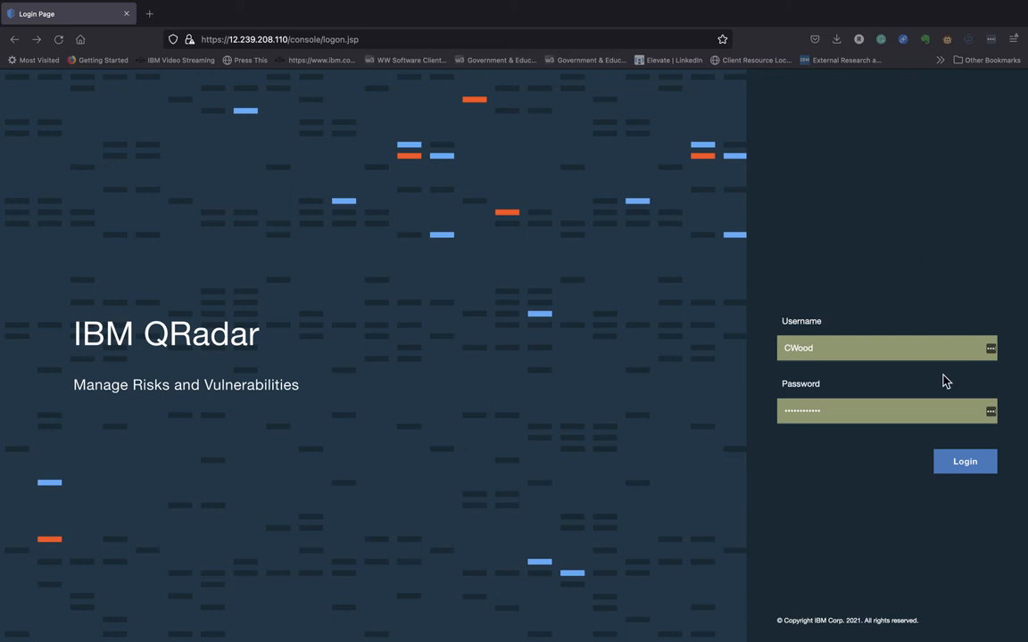
mouse_move(964, 461)
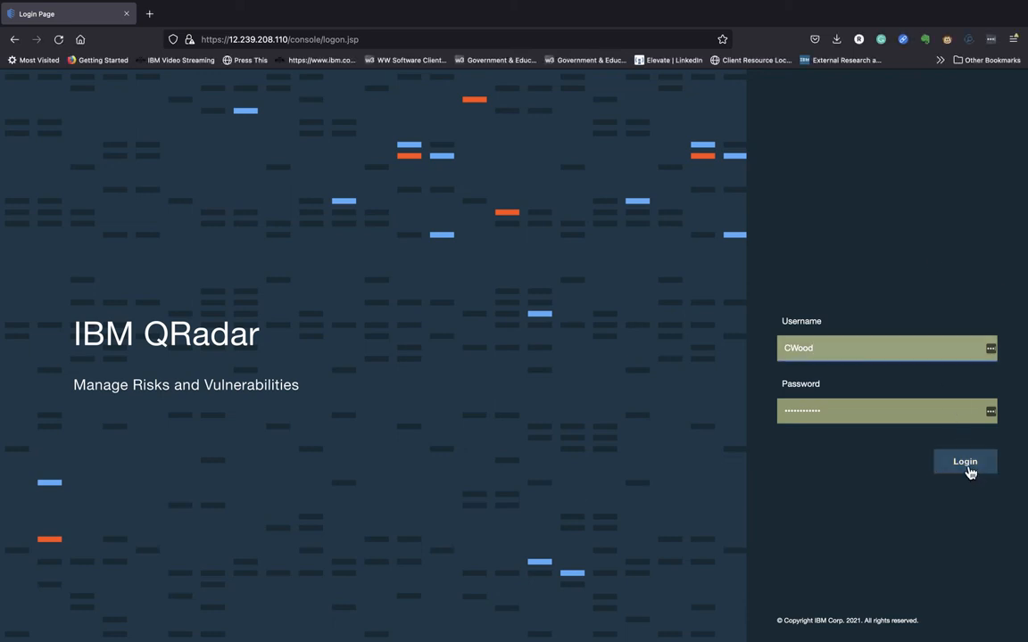
- Submit the sign-in credentials to log in to the QRadar console
click(964, 461)
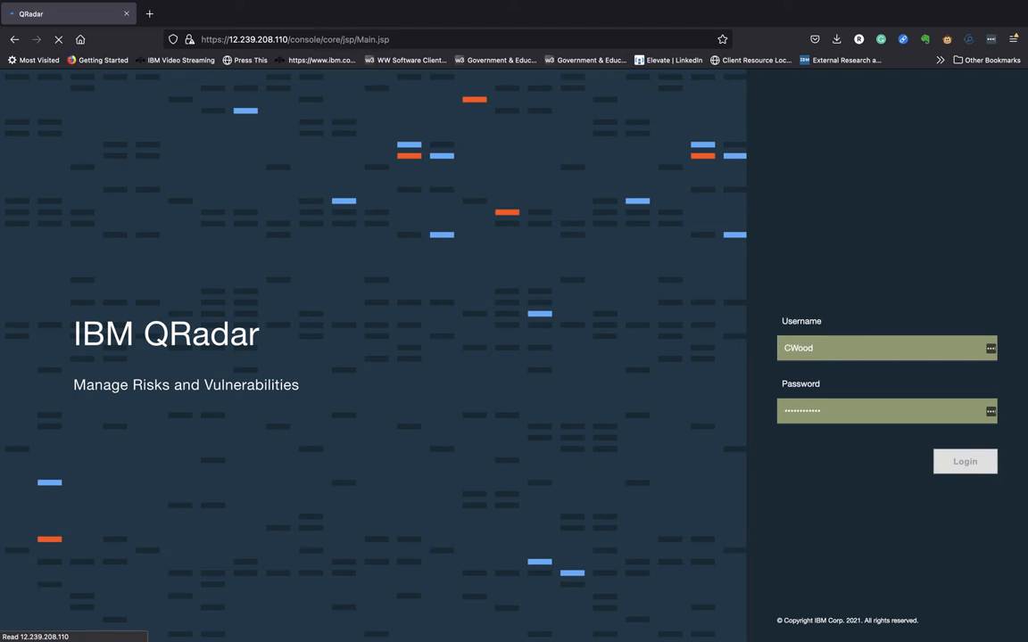
- Wait for the Application Overview dashboard with traffic charts to load
click(964, 462)
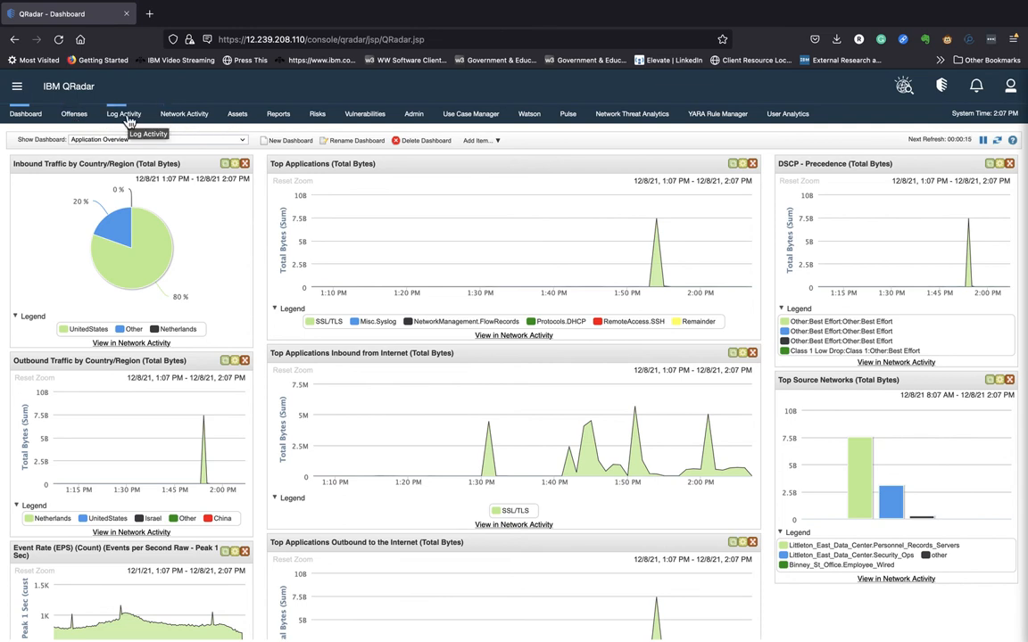
mouse_move(73, 113)
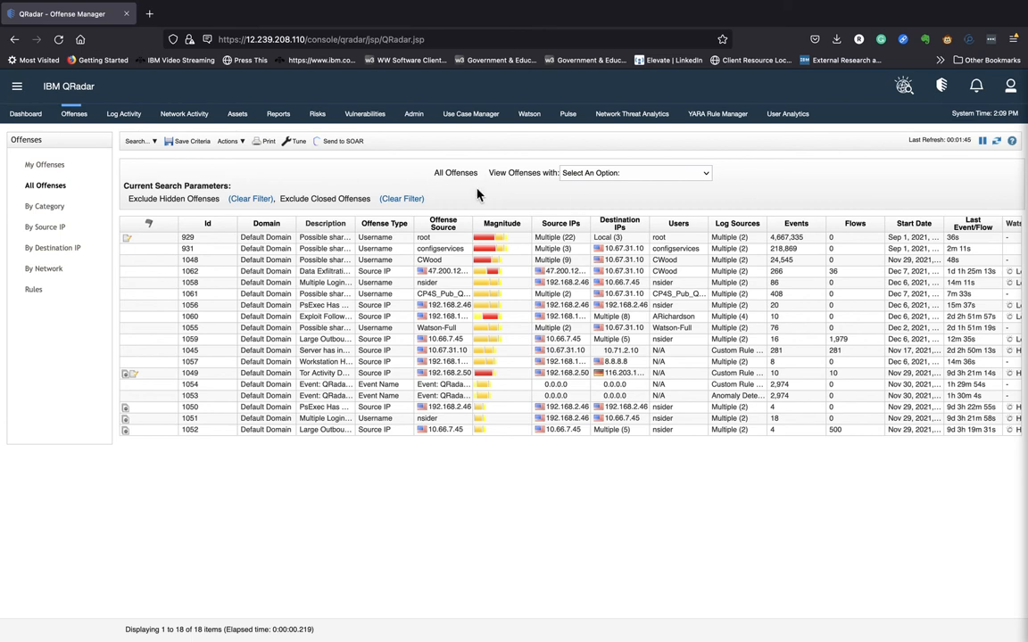
mouse_move(86, 331)
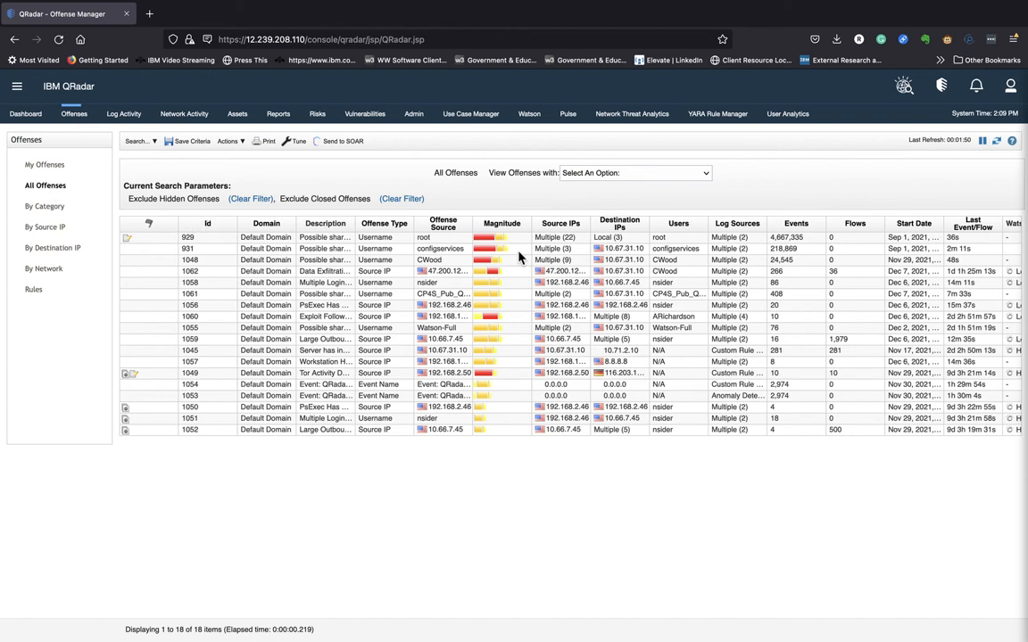
mouse_move(569, 409)
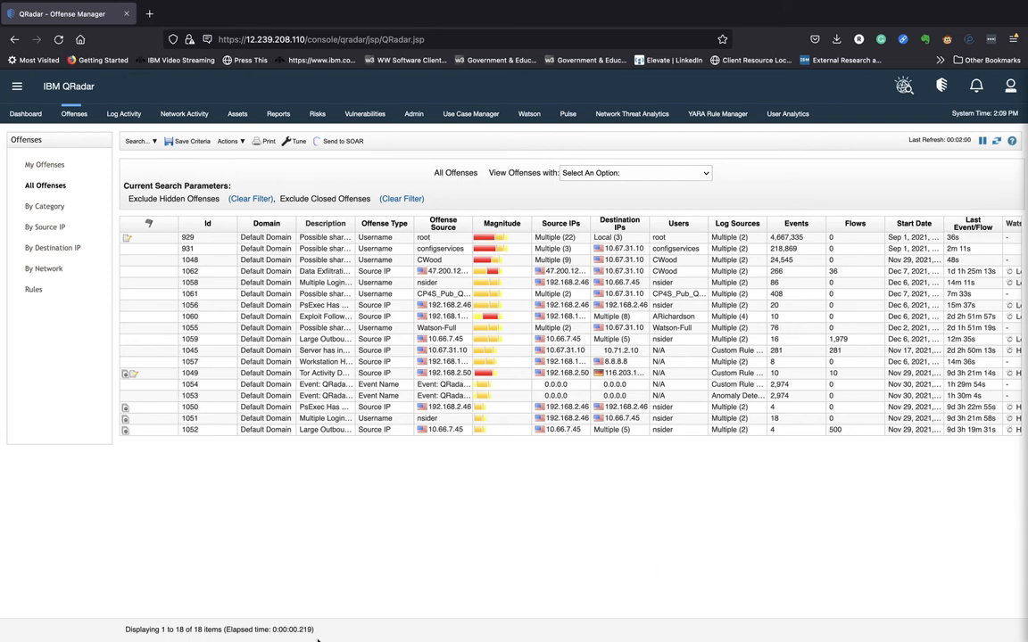
mouse_move(651, 540)
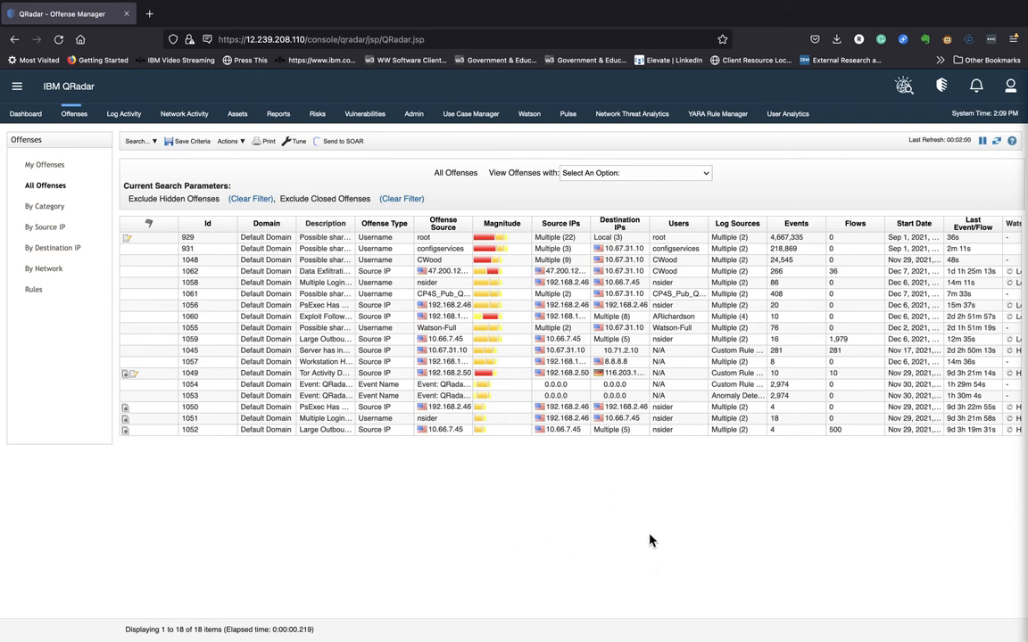
mouse_move(263, 463)
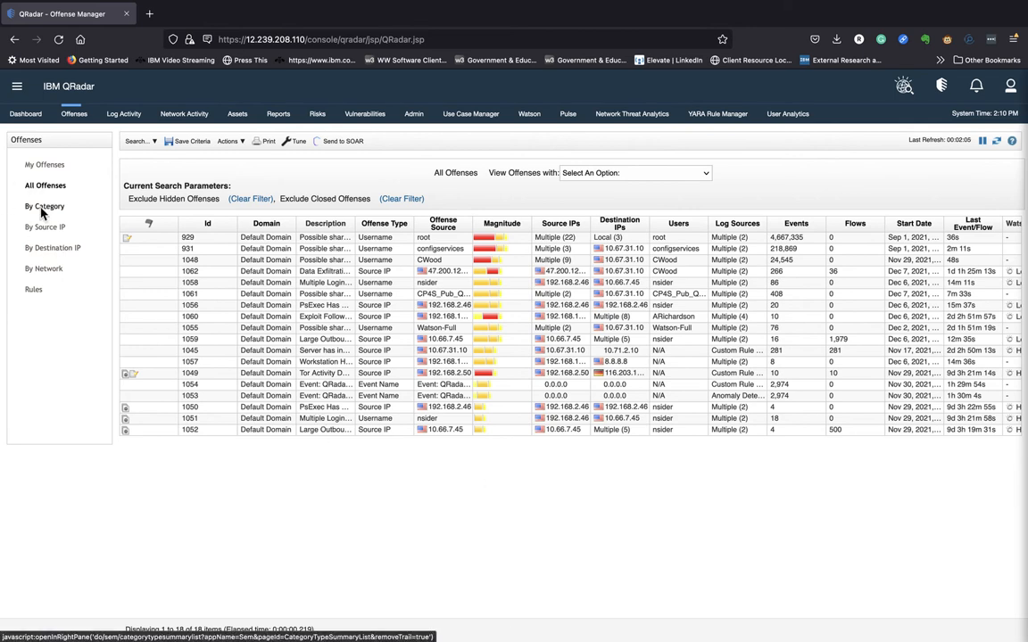
mouse_move(70, 286)
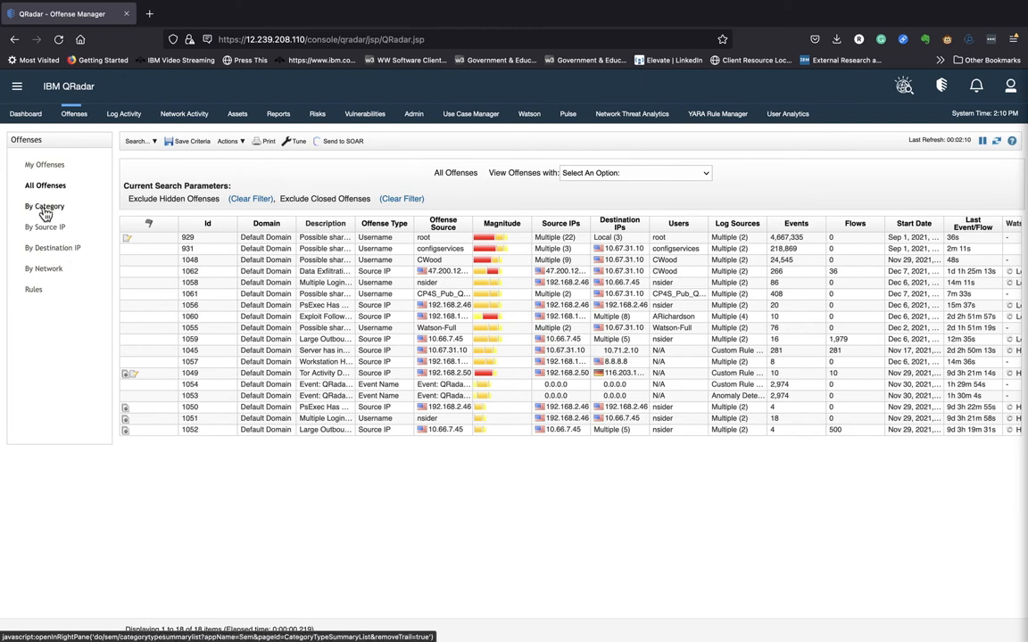
- Group offenses By Category and expand the Application, Exploit, Malware and Suspicious Activity categories
click(44, 206)
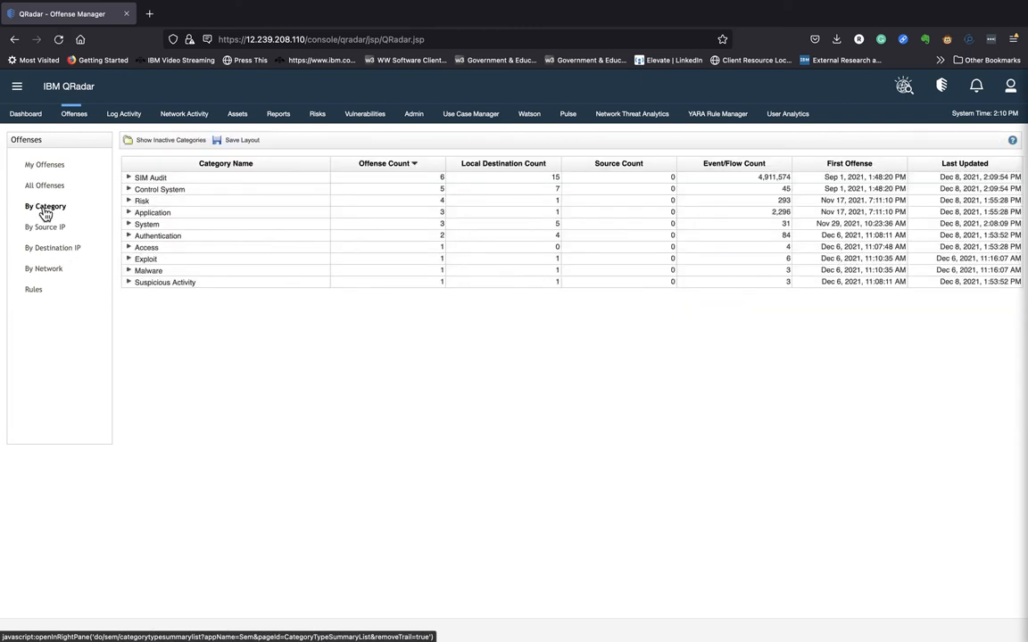
mouse_move(118, 227)
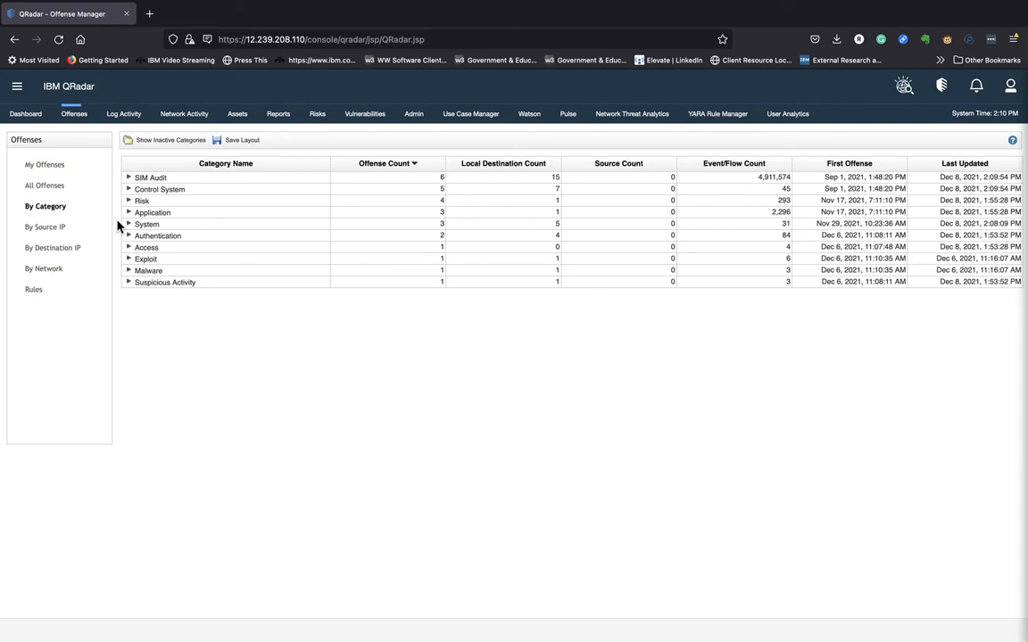
mouse_move(206, 181)
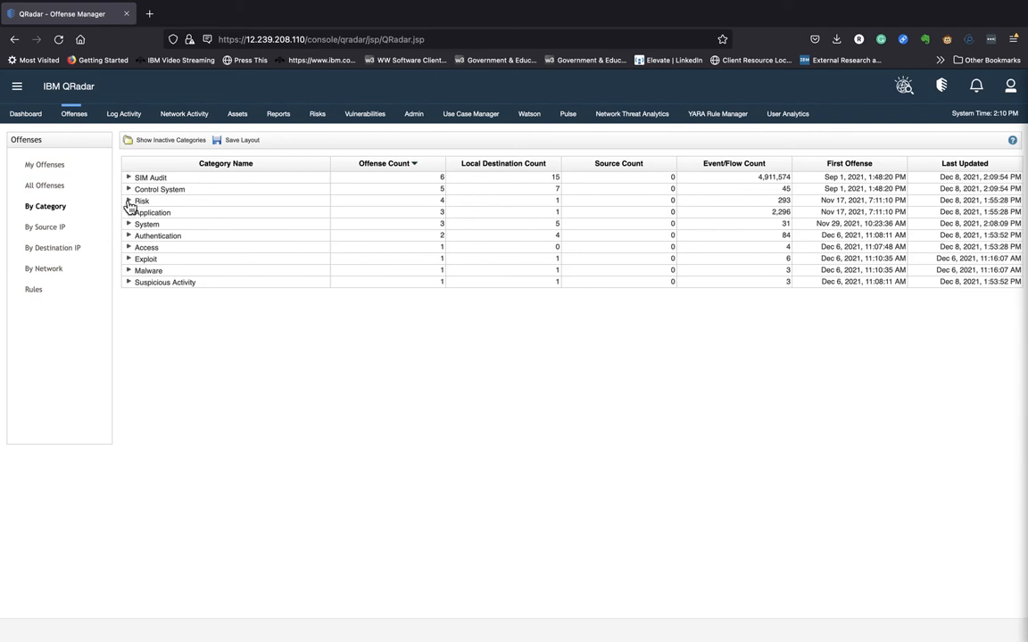
click(127, 212)
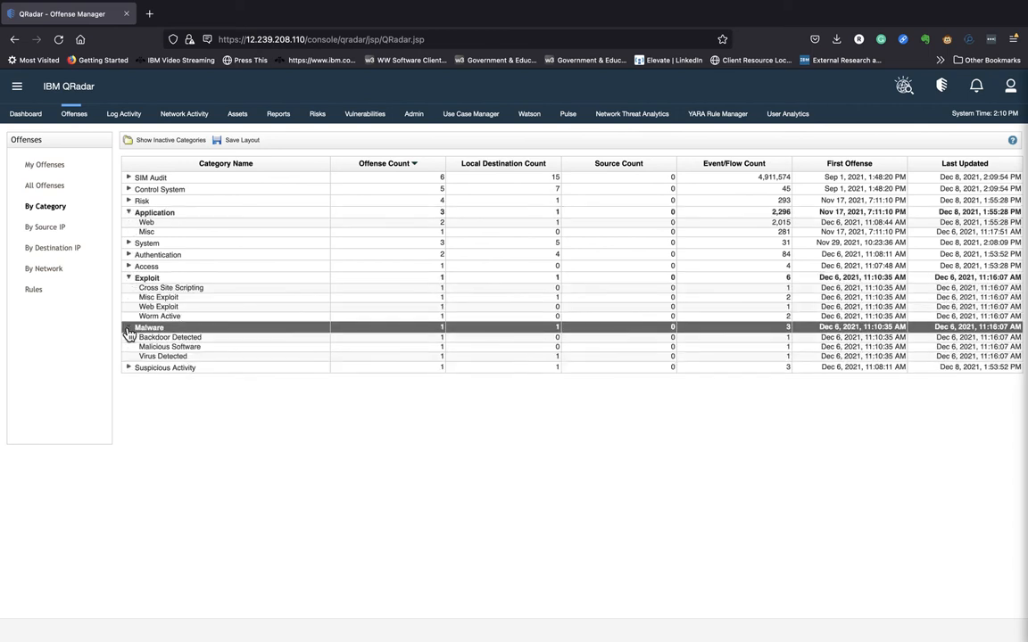
click(129, 367)
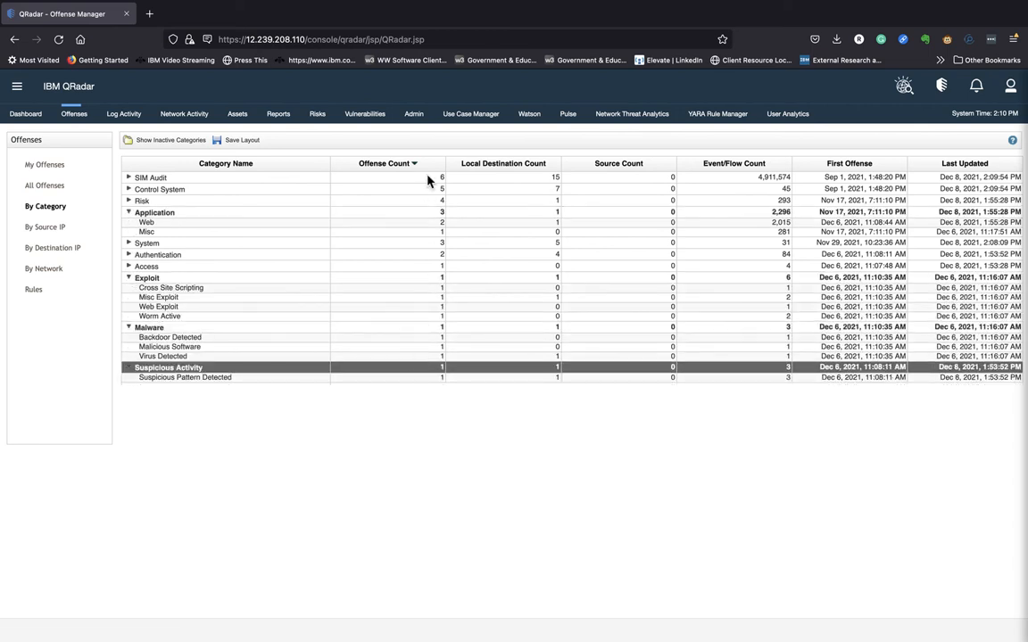
mouse_move(438, 177)
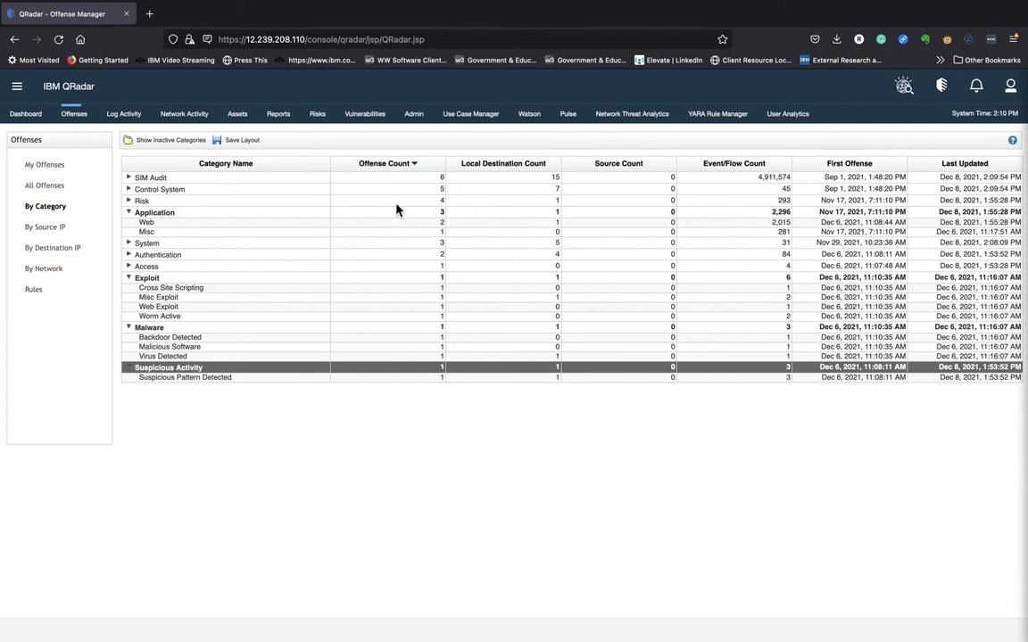
mouse_move(598, 195)
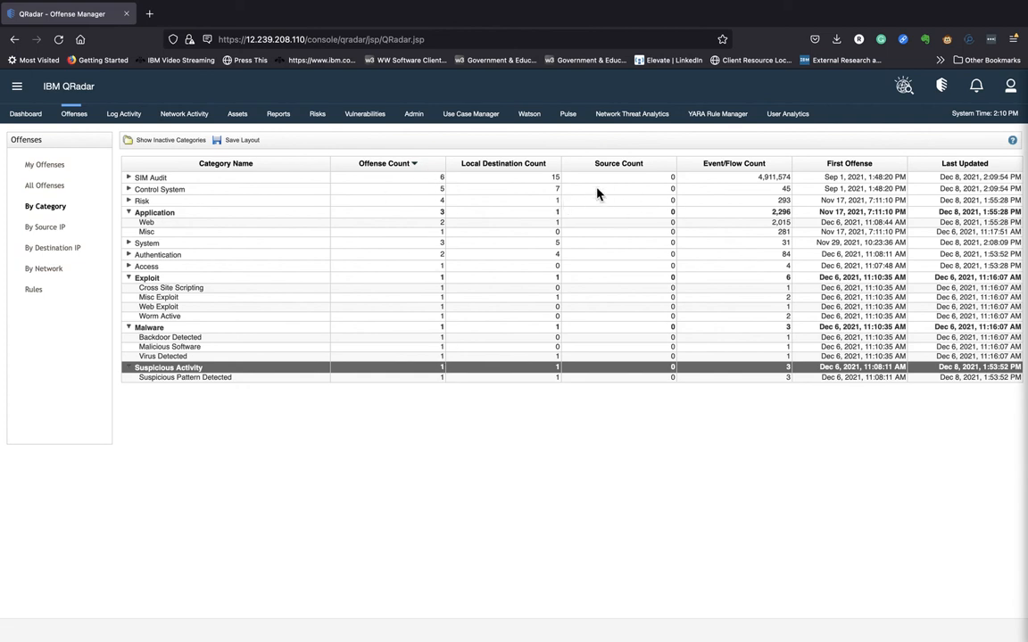
mouse_move(752, 183)
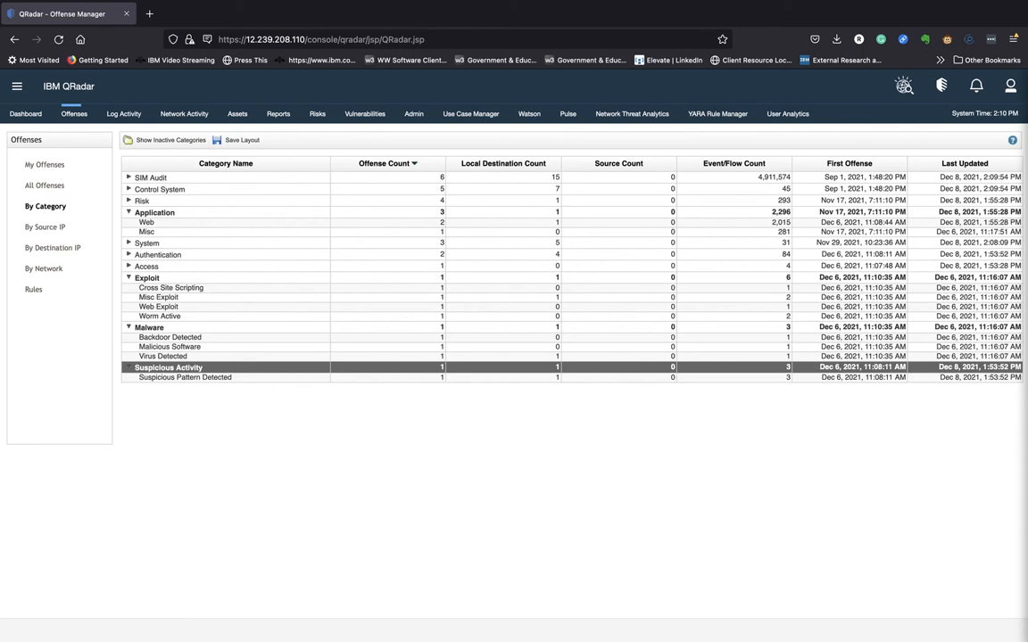
mouse_move(185, 368)
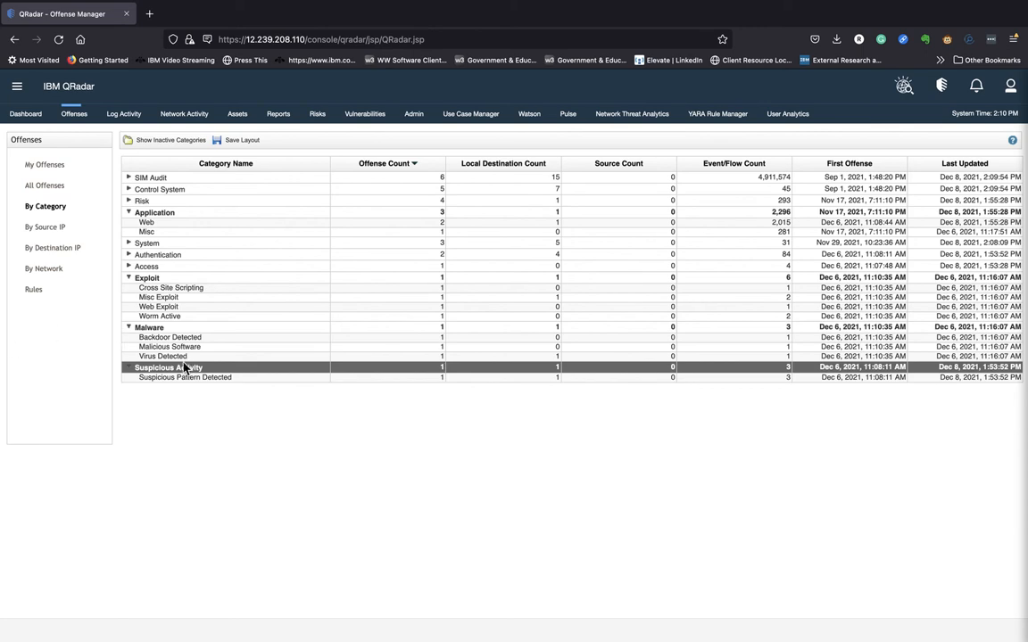
mouse_move(257, 375)
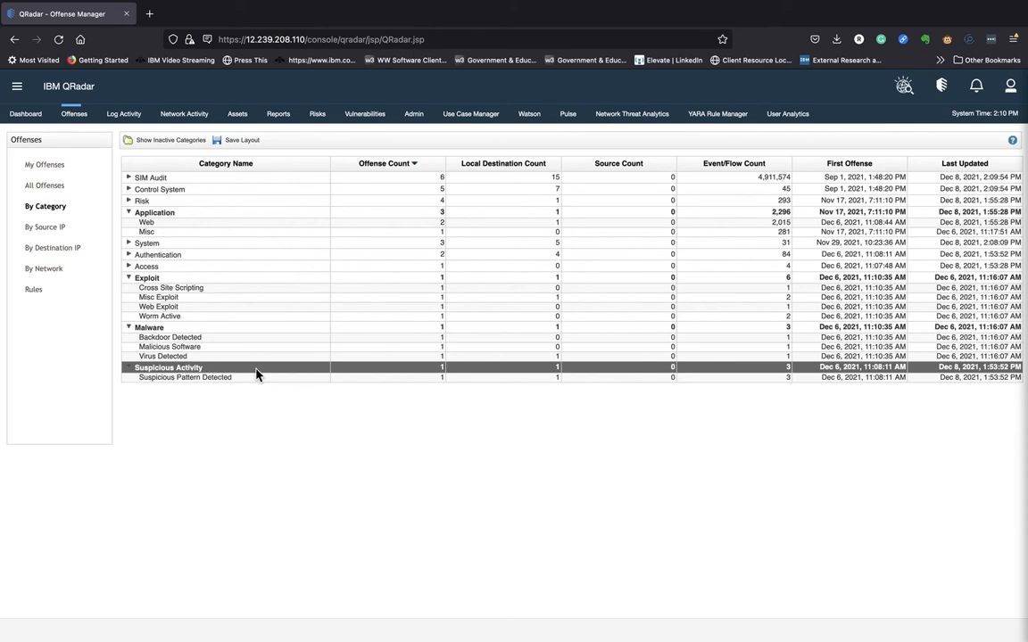
mouse_move(203, 384)
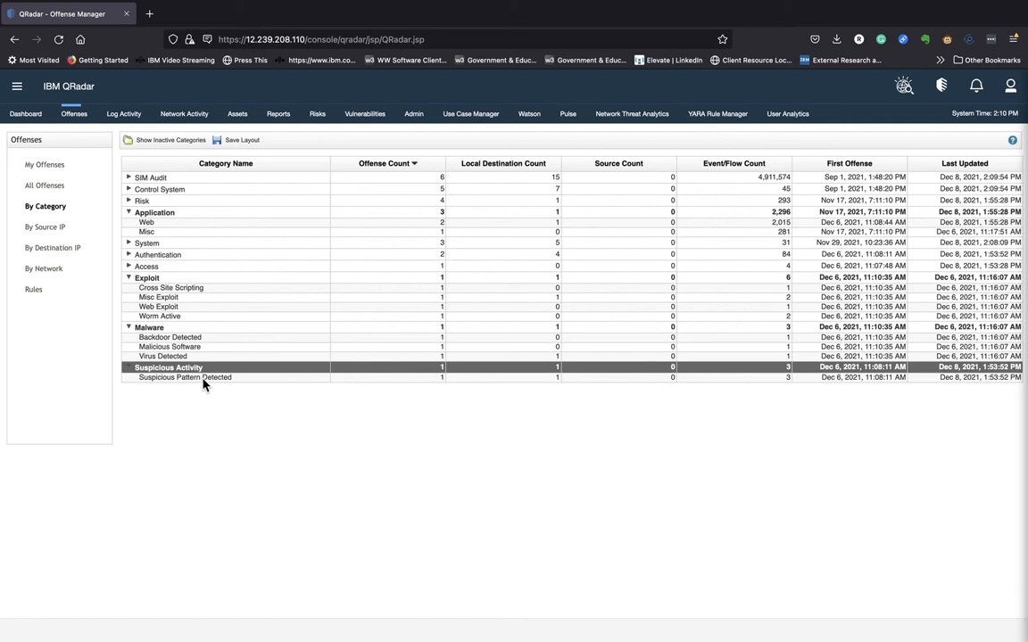
mouse_move(205, 377)
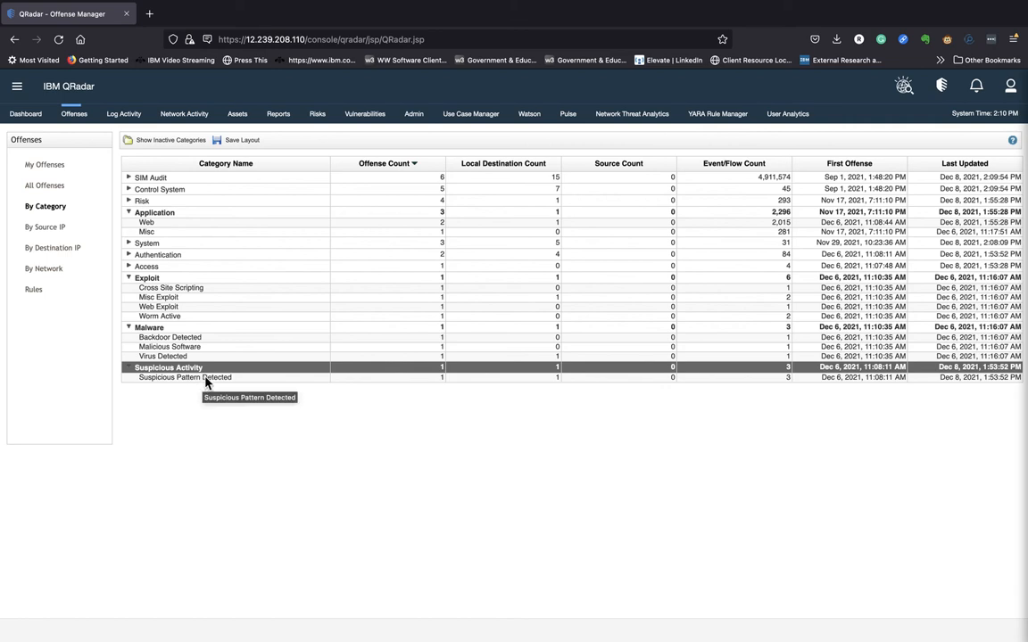
mouse_move(427, 384)
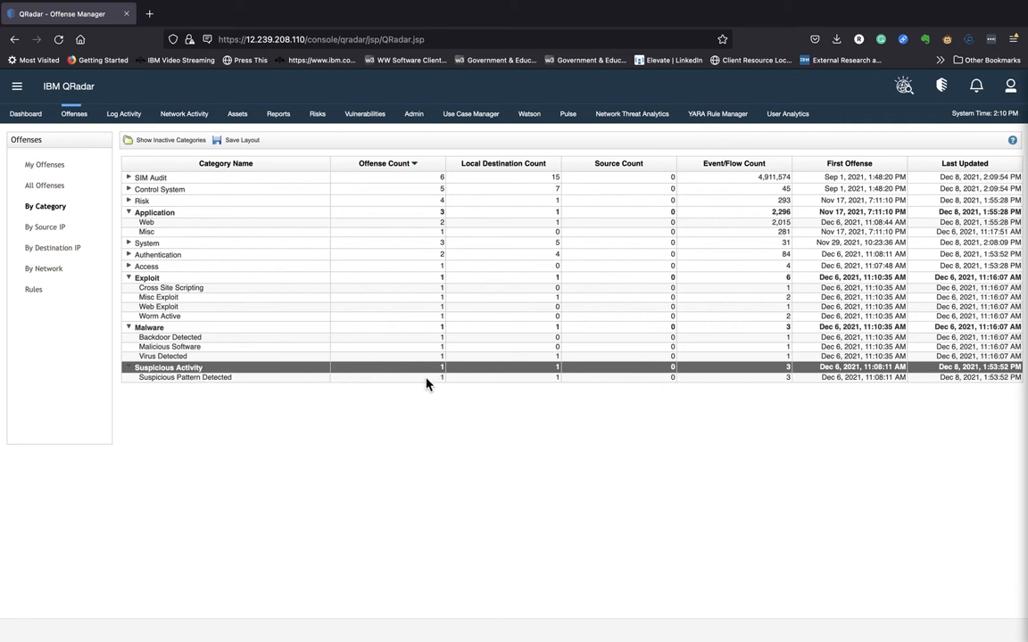
mouse_move(789, 382)
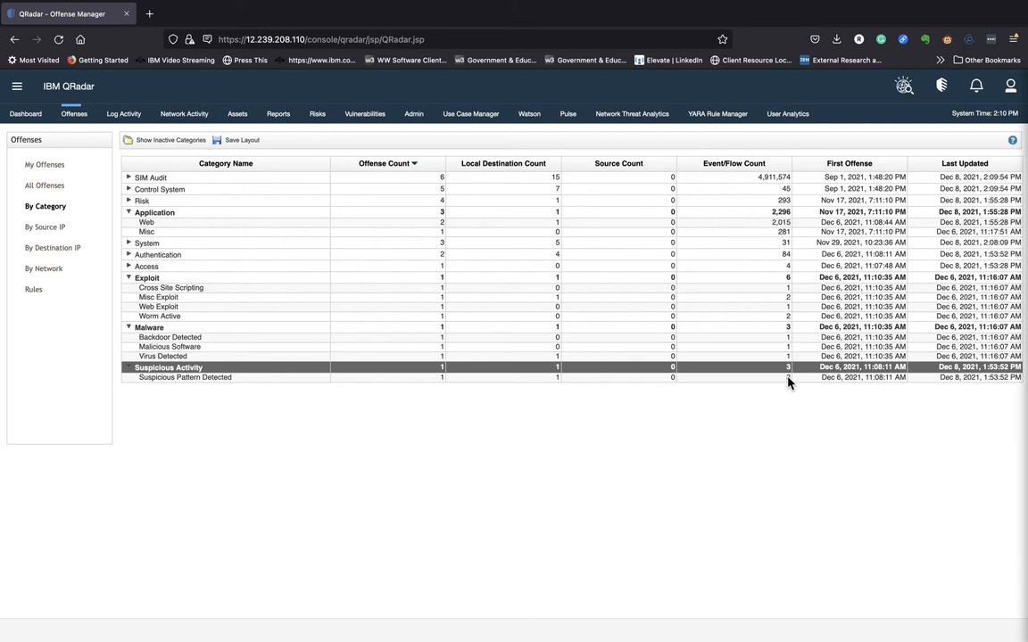
mouse_move(214, 384)
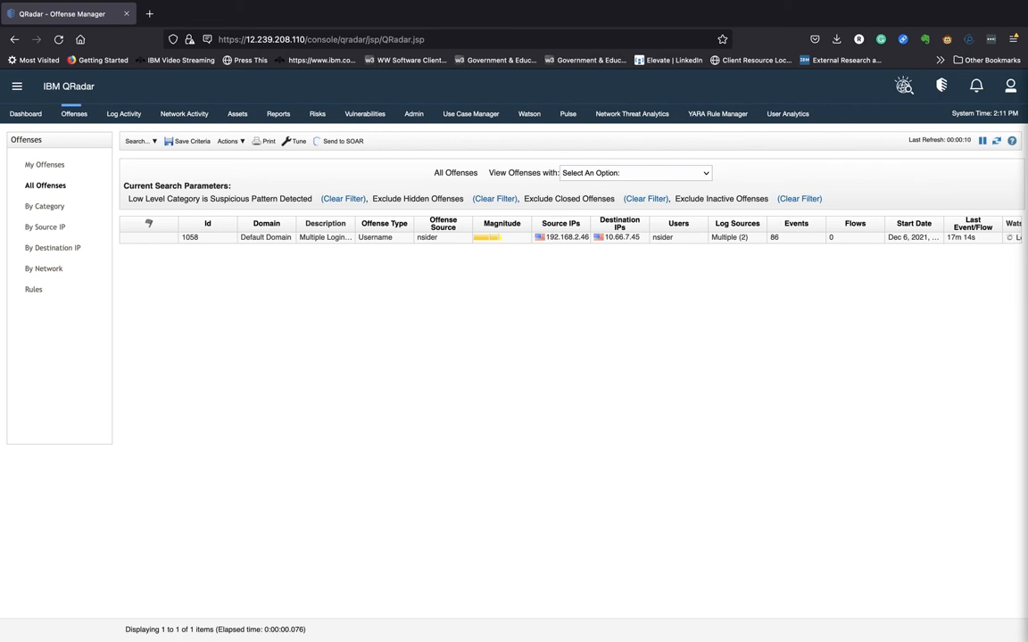
mouse_move(372, 211)
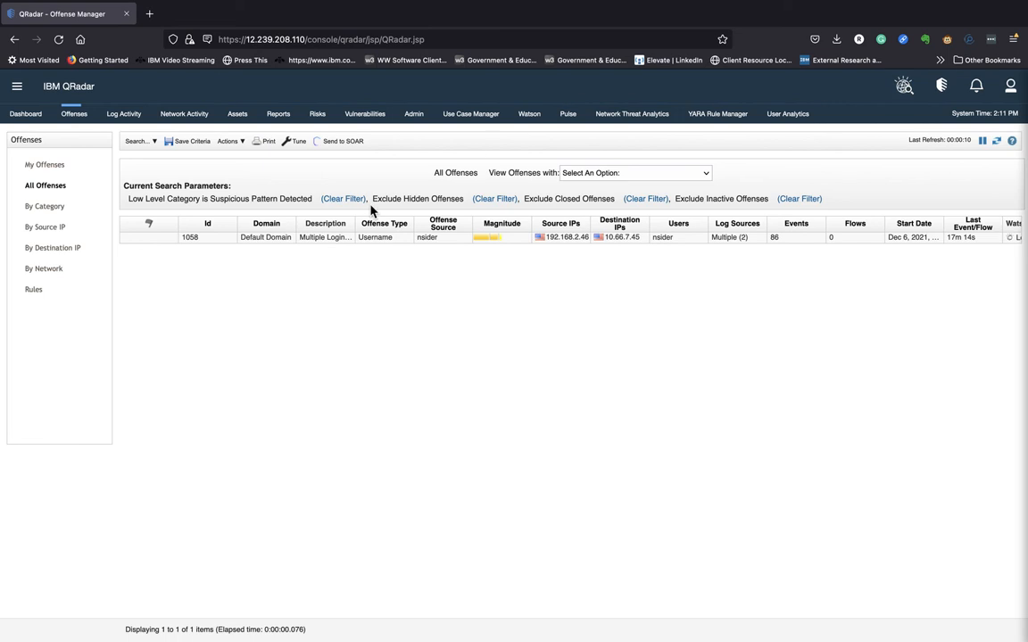
- Select offense 1058 in the Suspicious Pattern Detected offense list
click(190, 236)
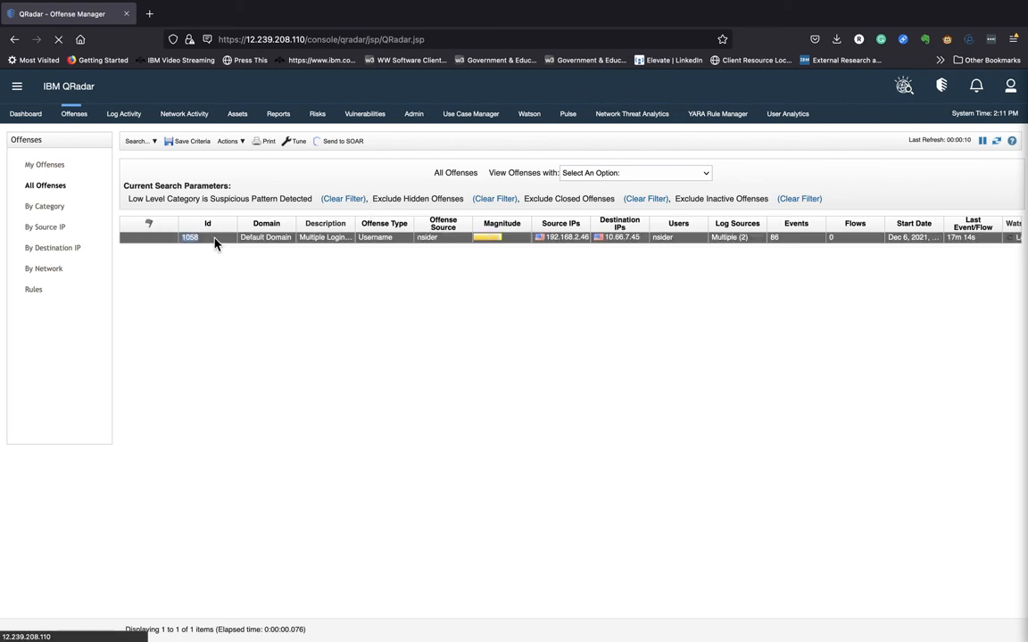
click(190, 237)
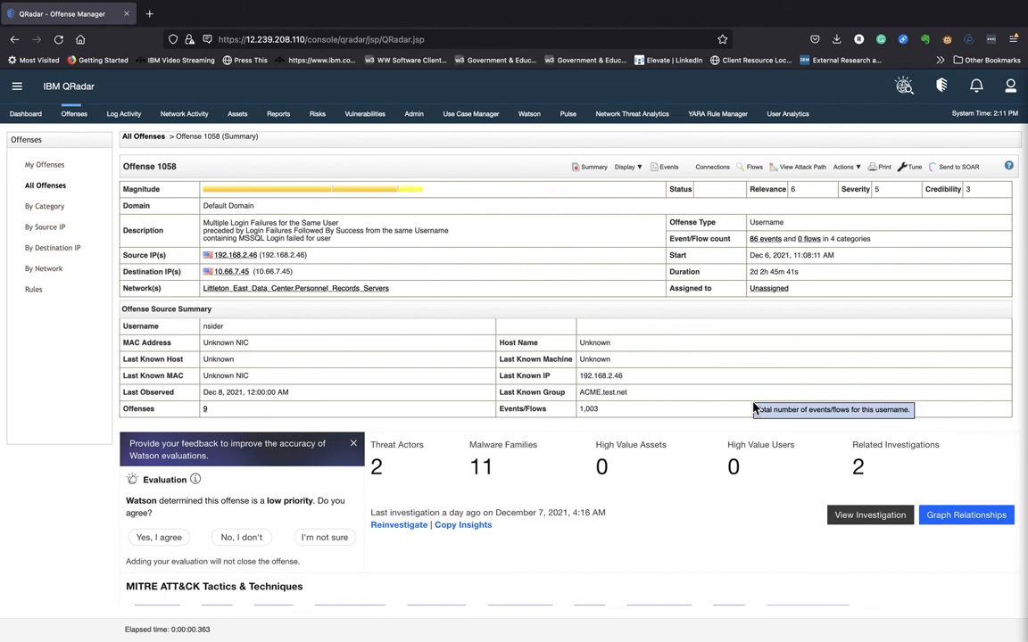
mouse_move(745, 404)
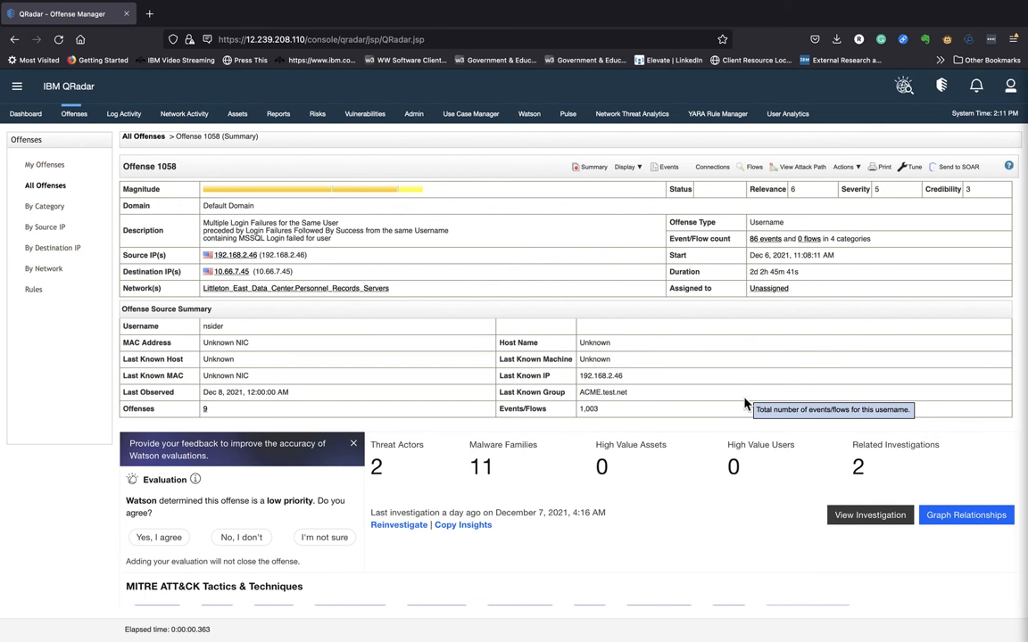
mouse_move(168, 179)
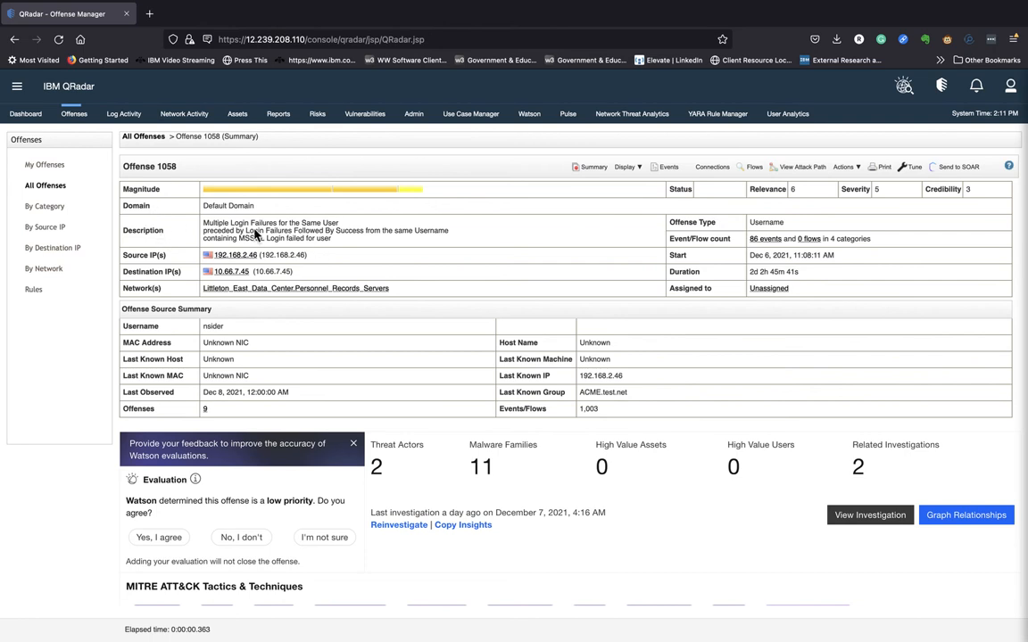
mouse_move(312, 240)
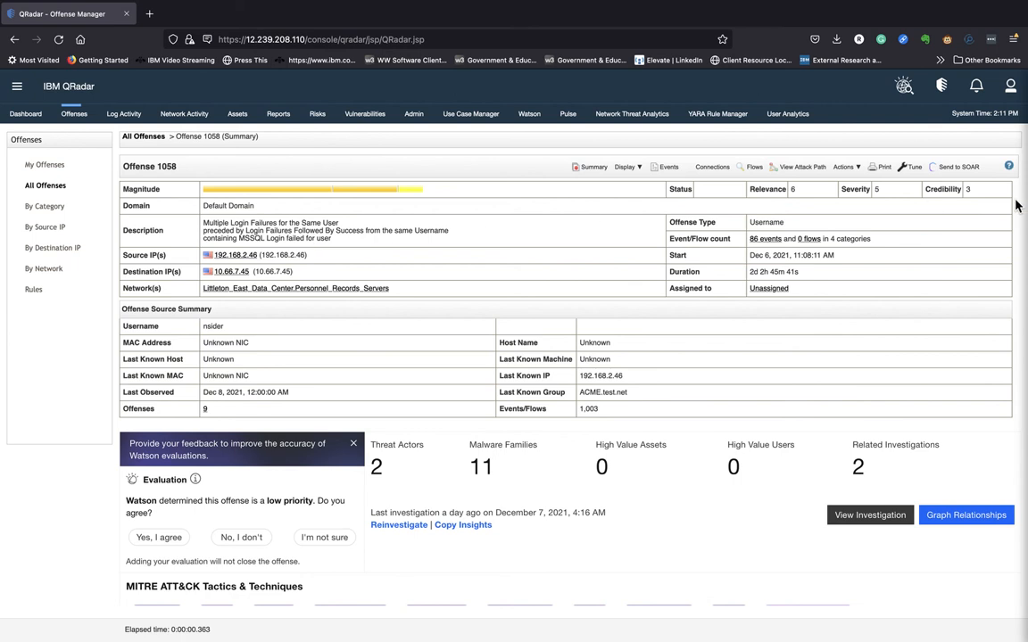
mouse_move(432, 193)
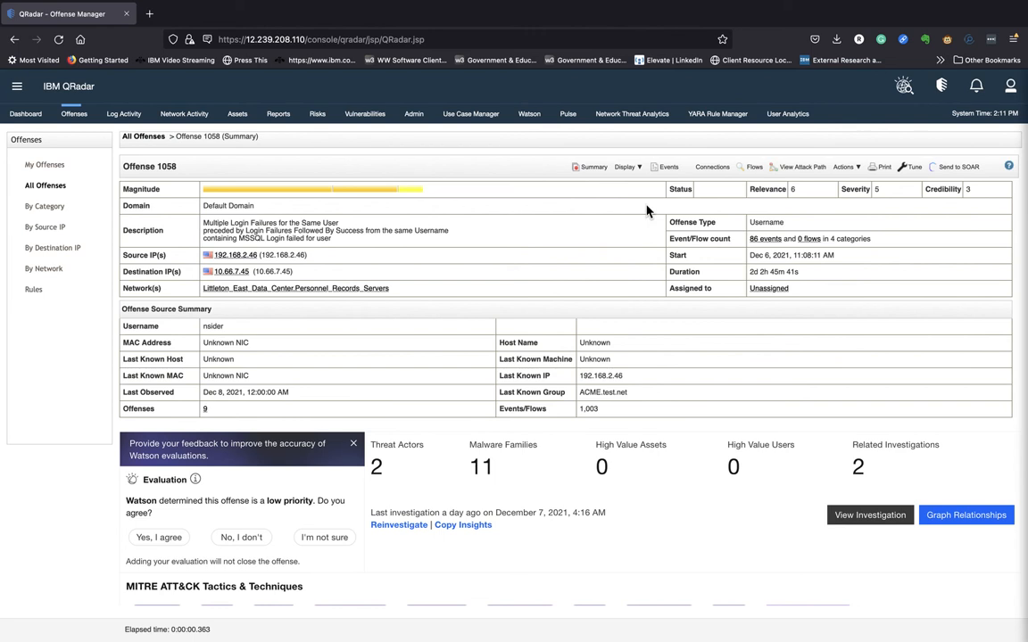
mouse_move(383, 295)
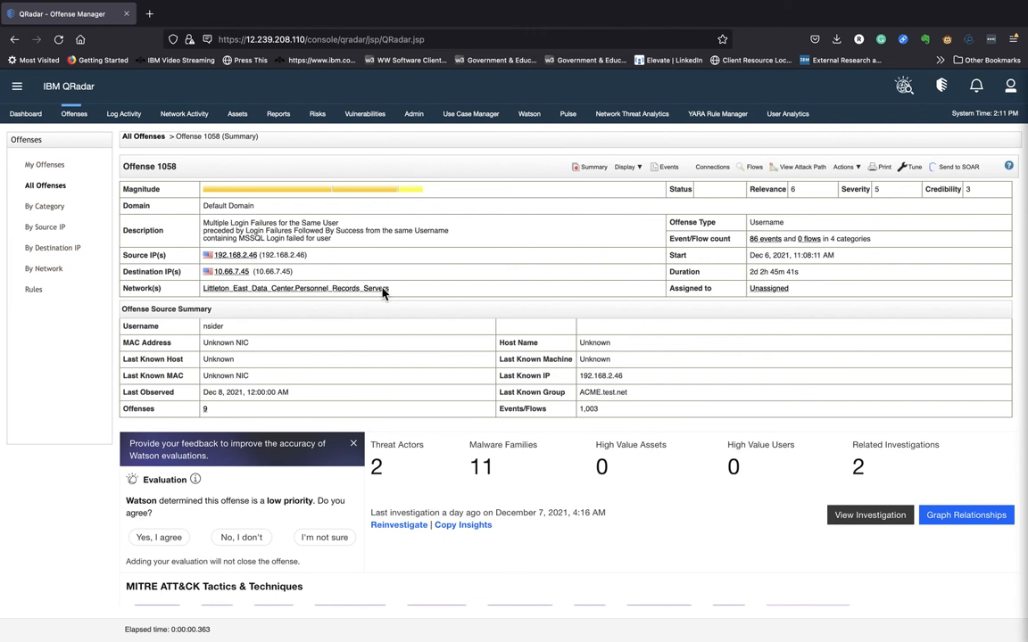
mouse_move(333, 362)
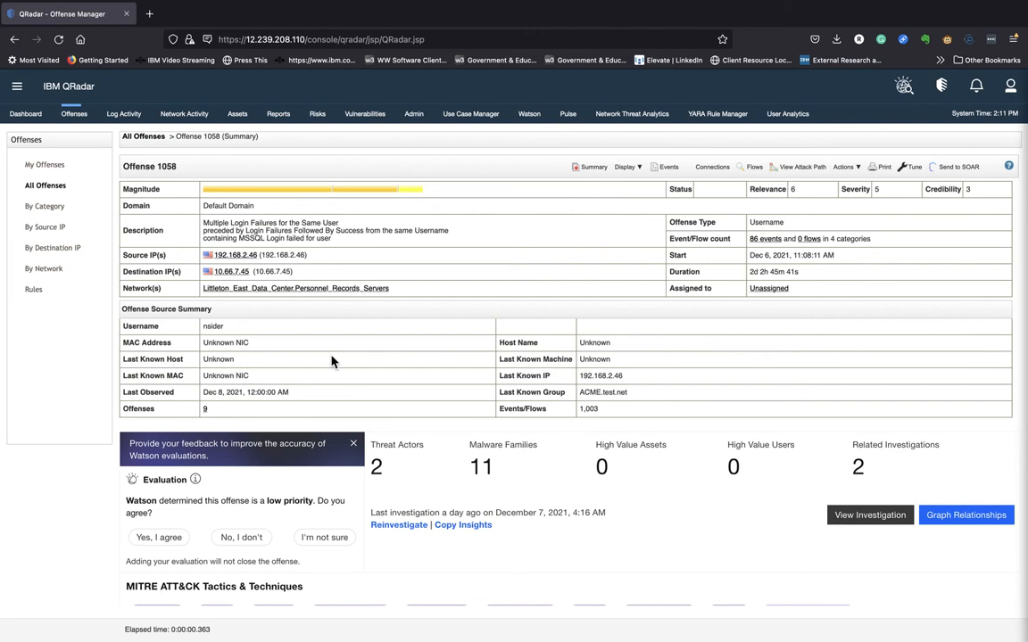
mouse_move(357, 341)
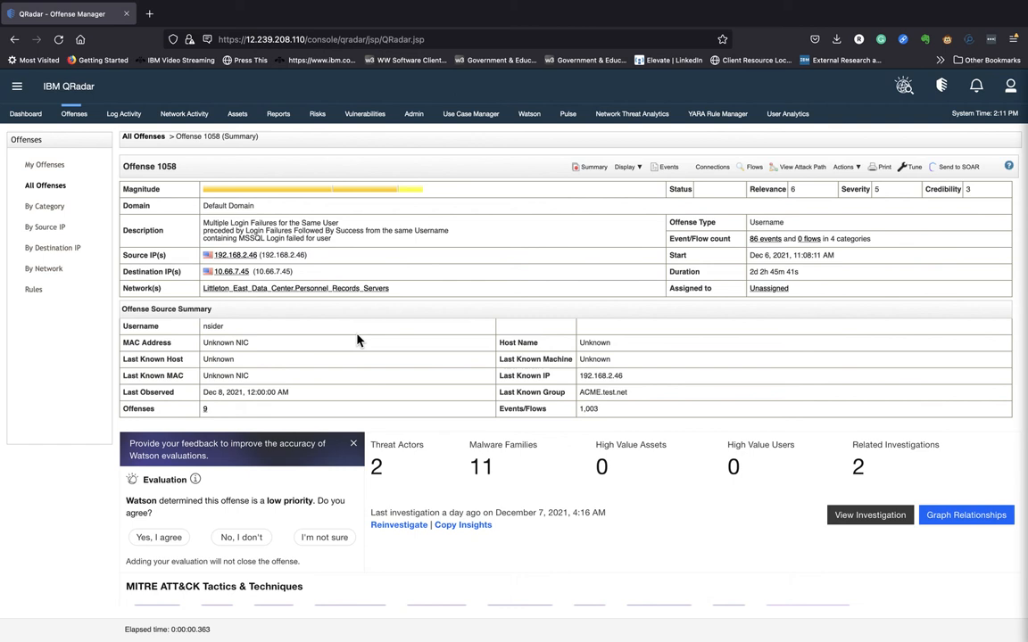
mouse_move(341, 341)
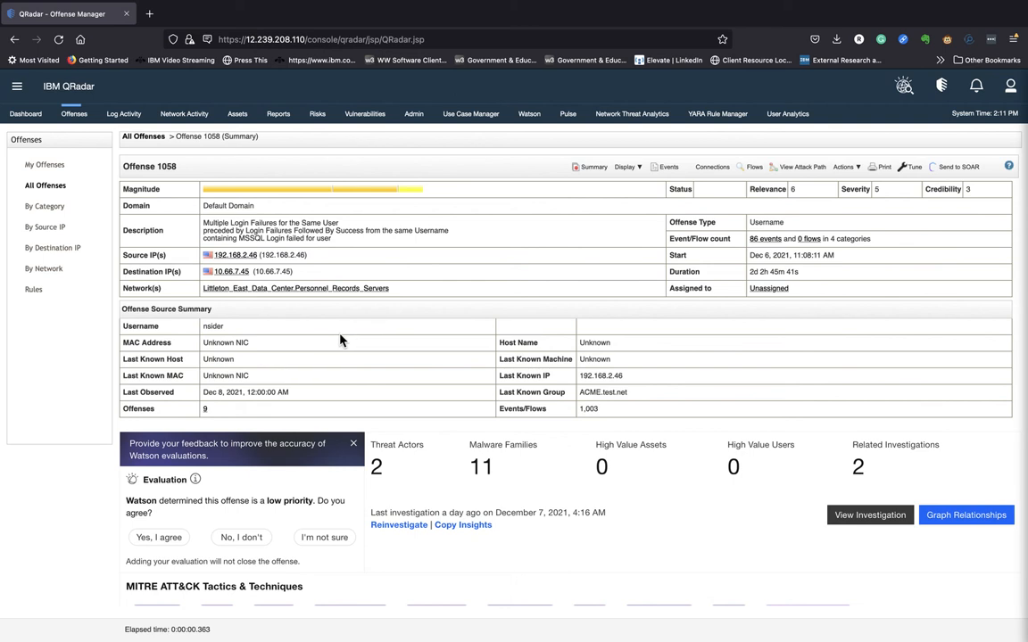
mouse_move(167, 326)
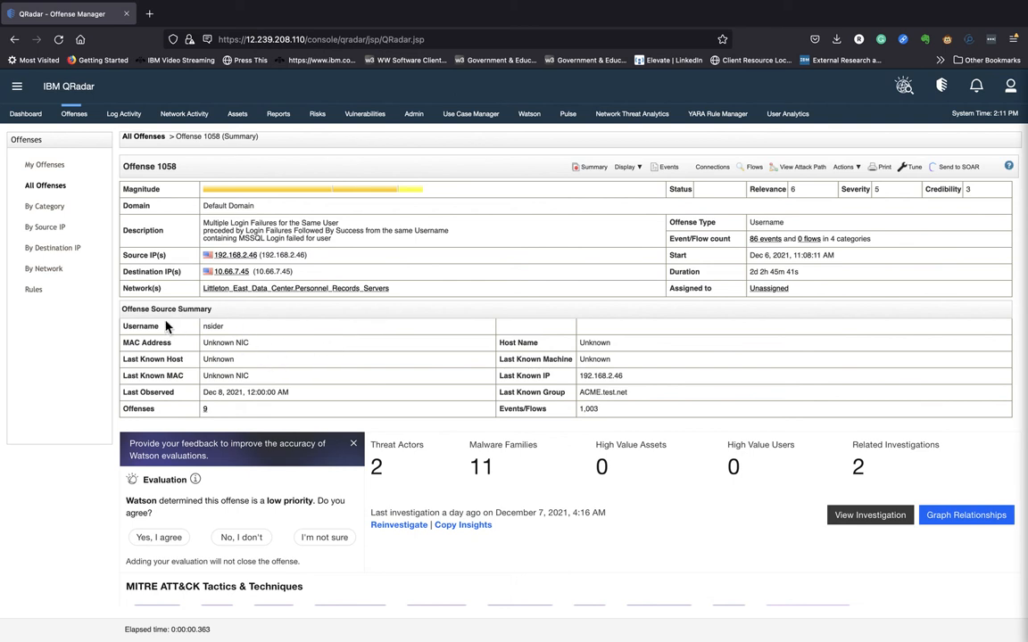
mouse_move(249, 328)
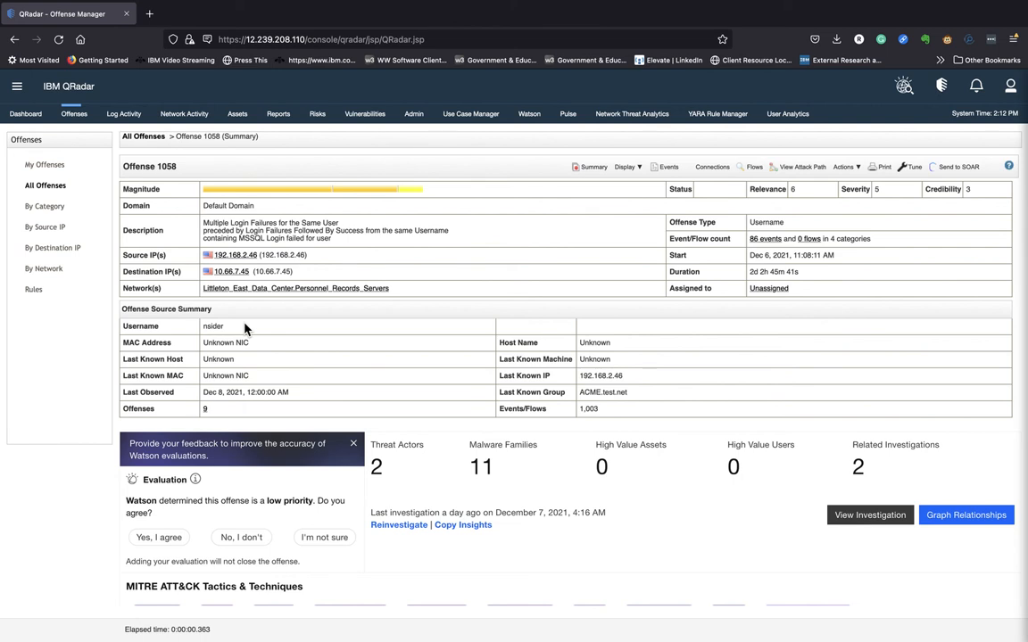
mouse_move(222, 335)
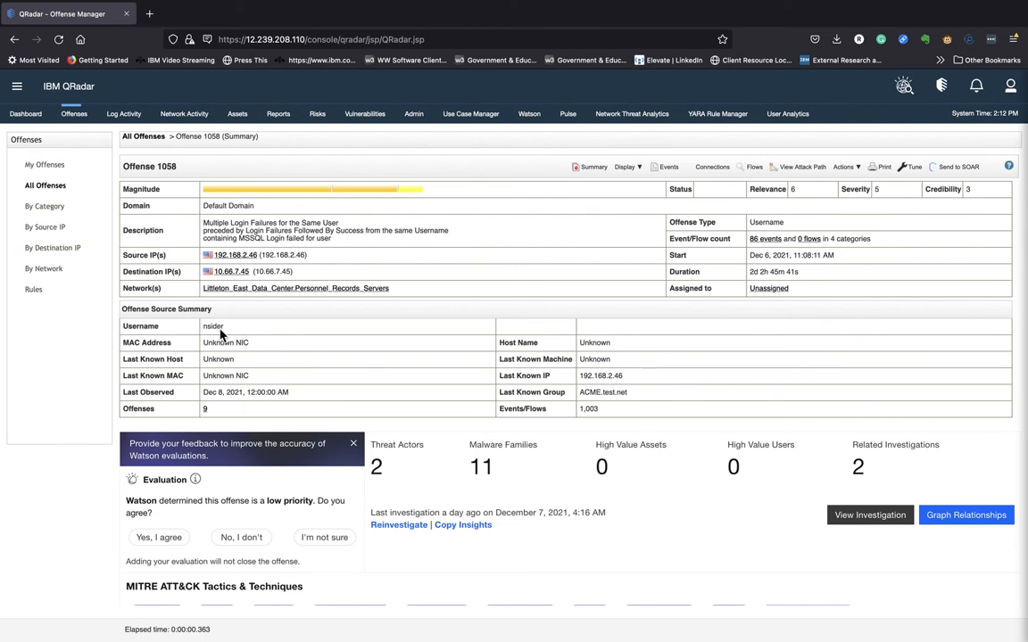
mouse_move(214, 339)
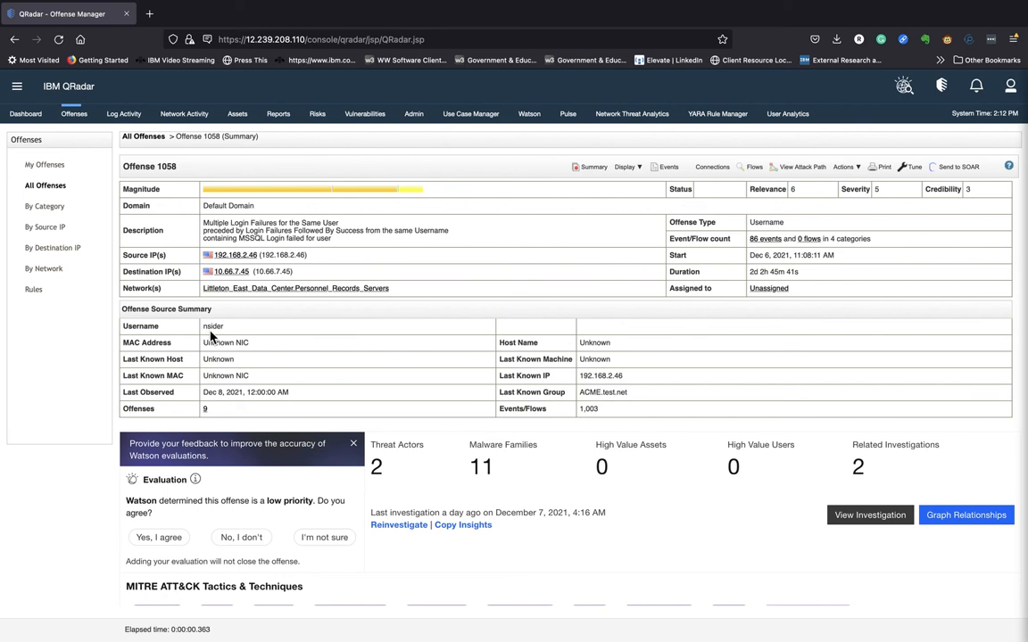
mouse_move(571, 353)
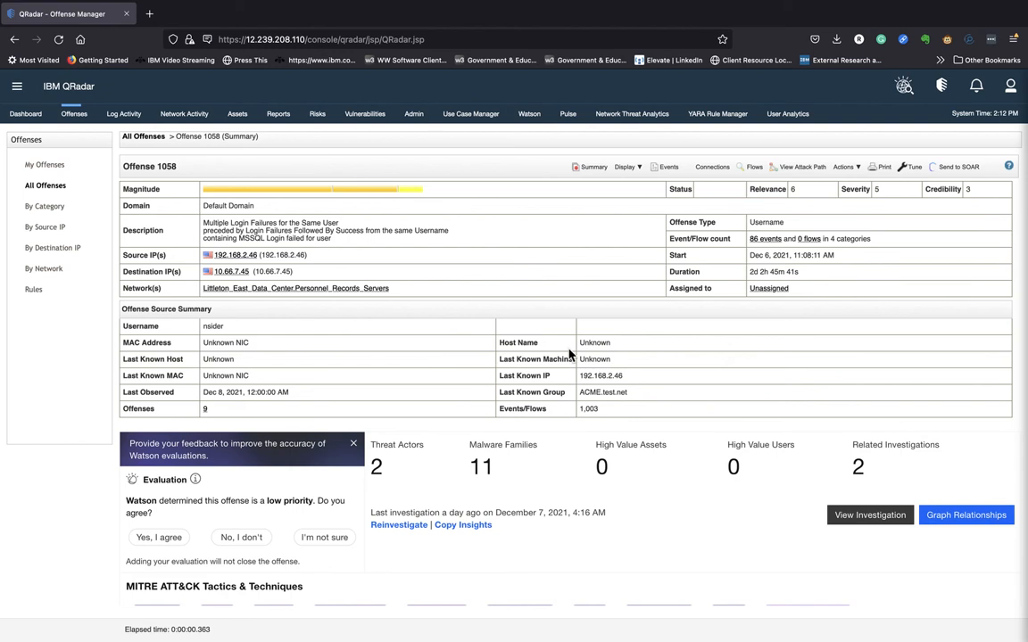
mouse_move(165, 325)
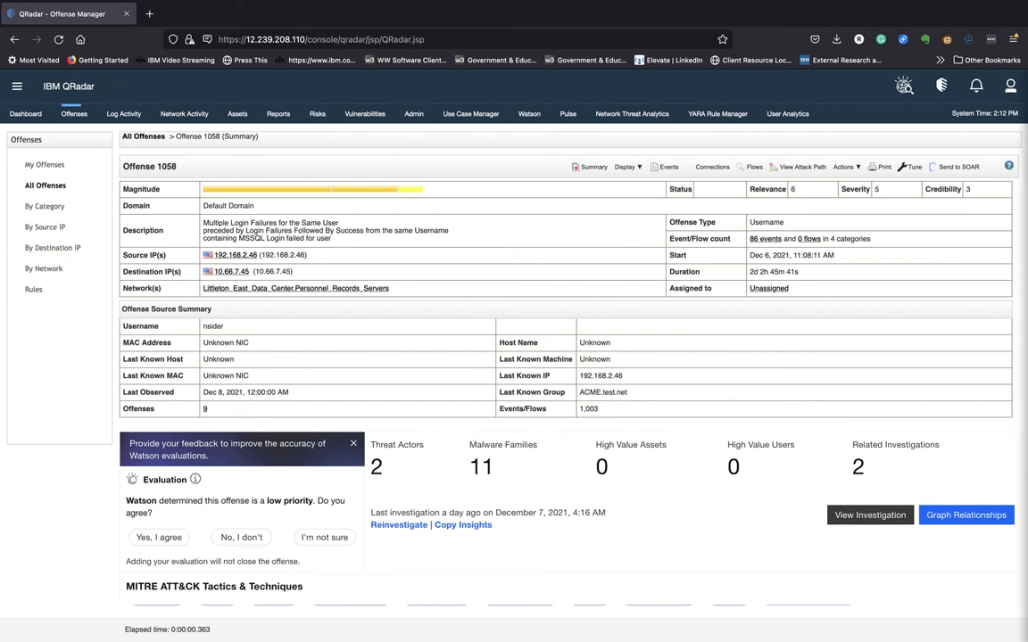
mouse_move(416, 439)
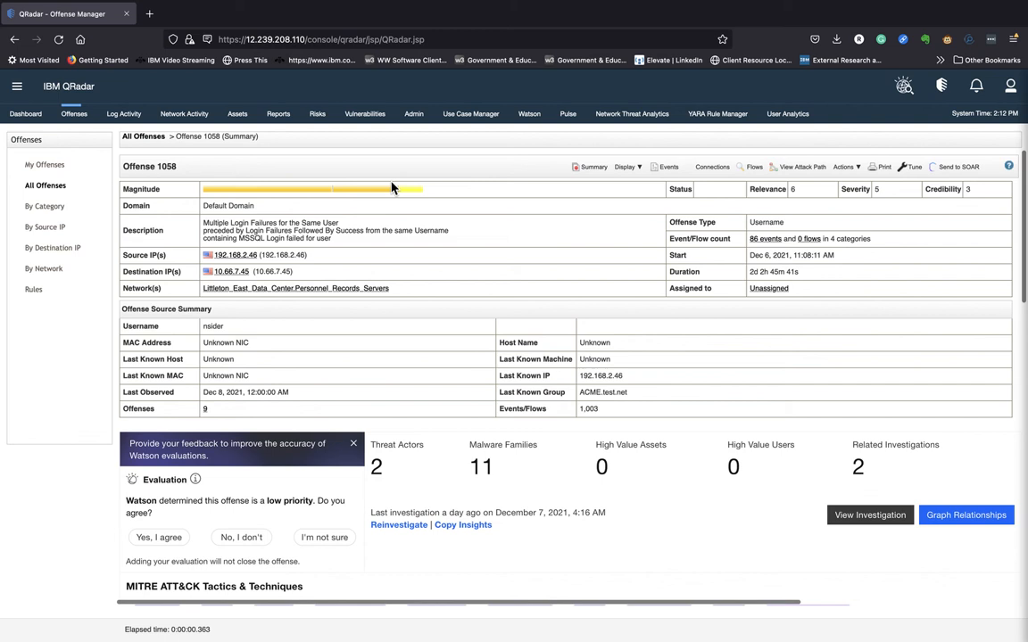
mouse_move(431, 193)
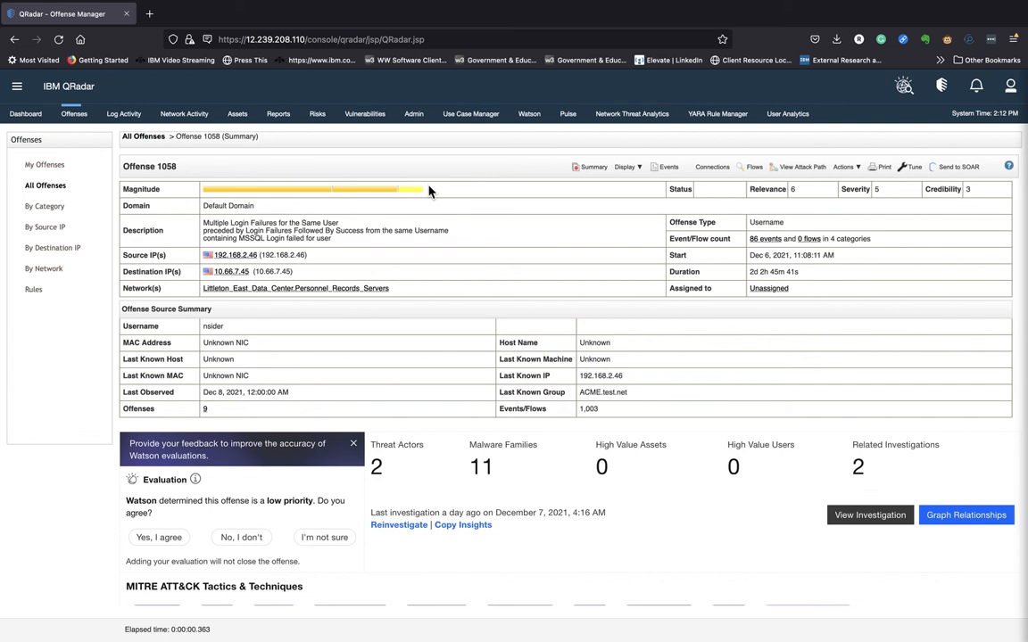
mouse_move(431, 193)
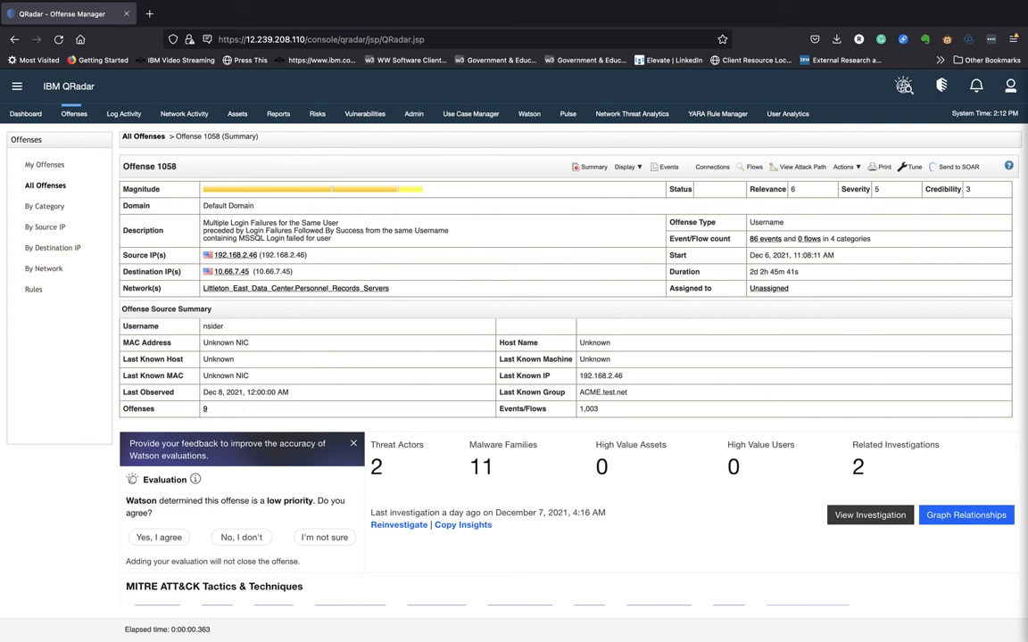
mouse_move(796, 203)
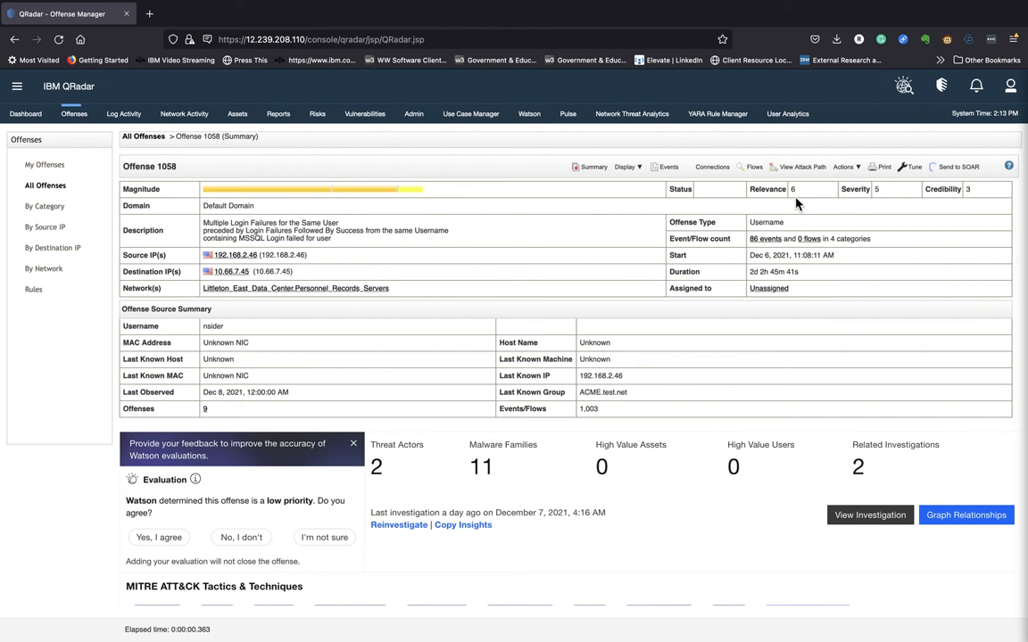
mouse_move(988, 194)
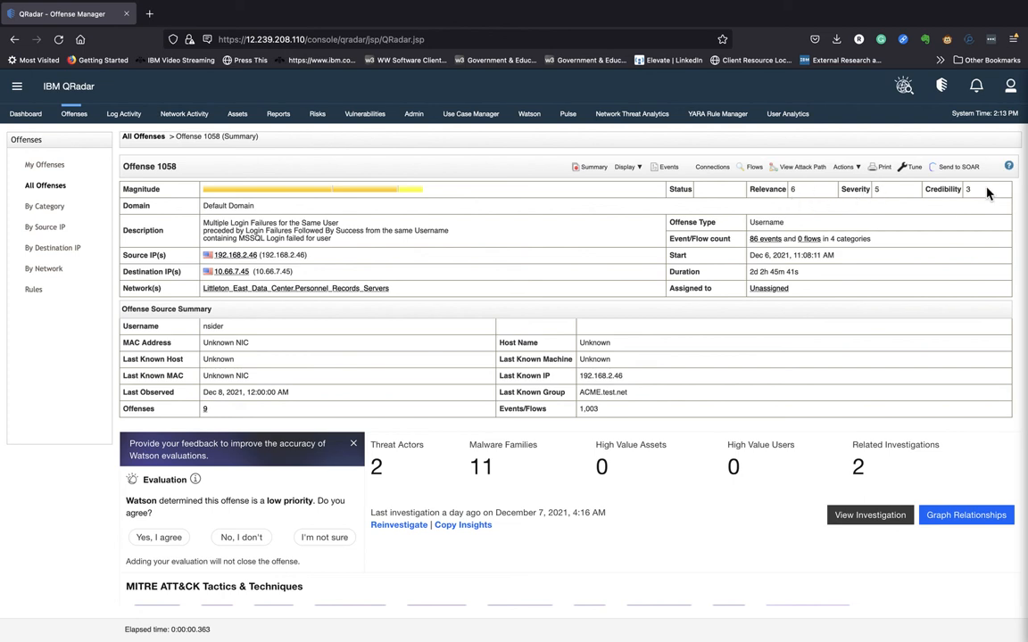
mouse_move(790, 204)
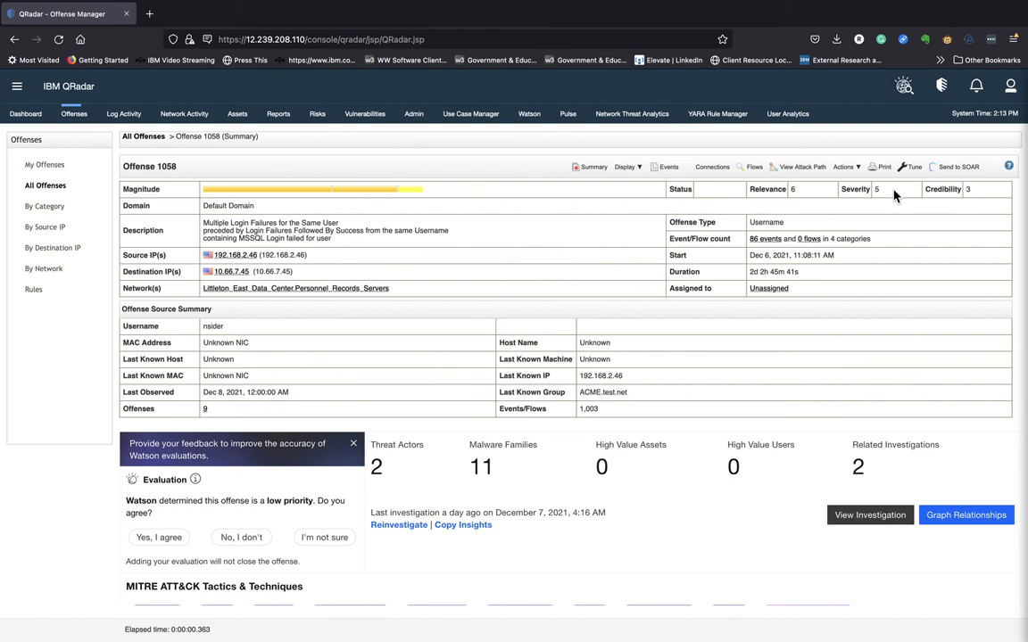
mouse_move(878, 199)
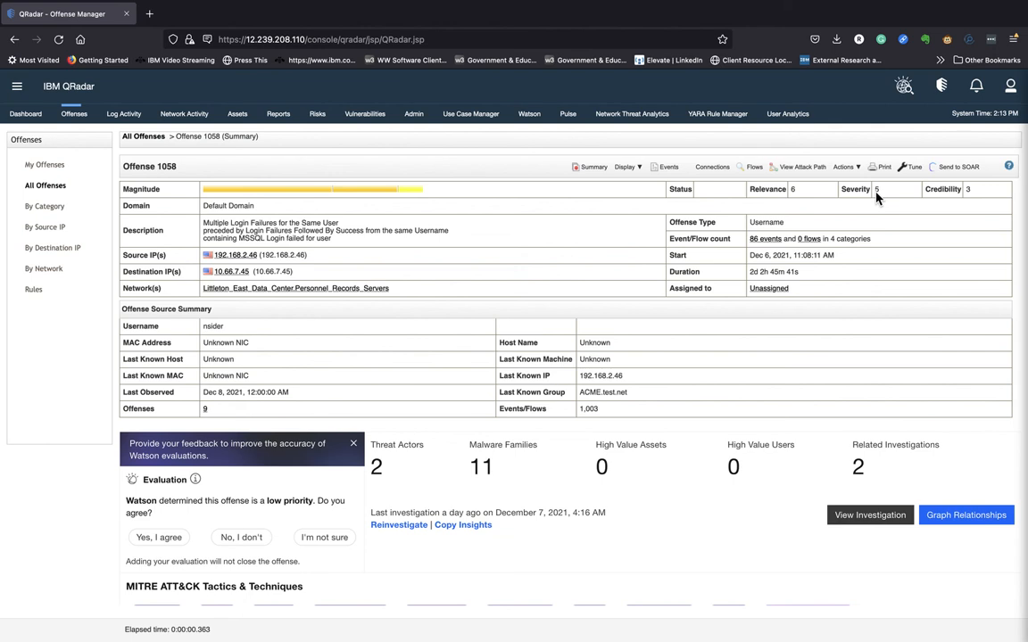
mouse_move(915, 197)
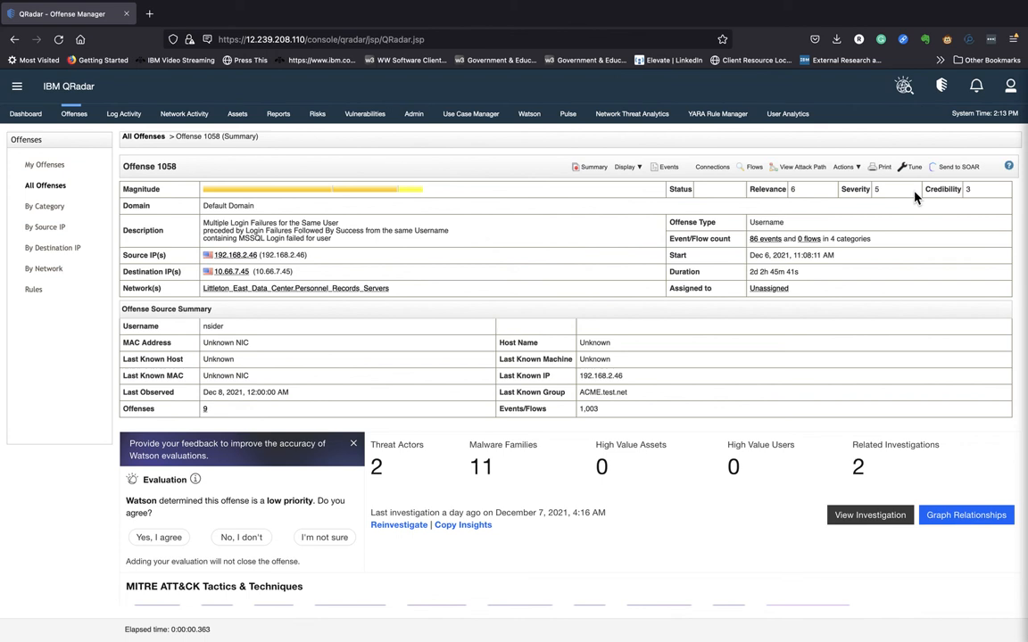
mouse_move(934, 197)
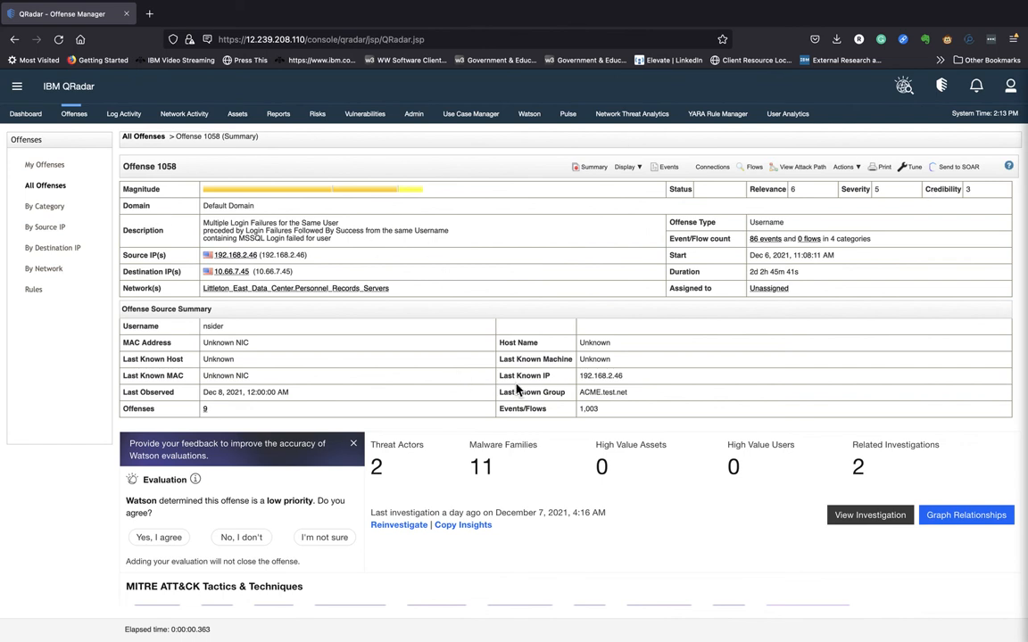
scroll(down, 3)
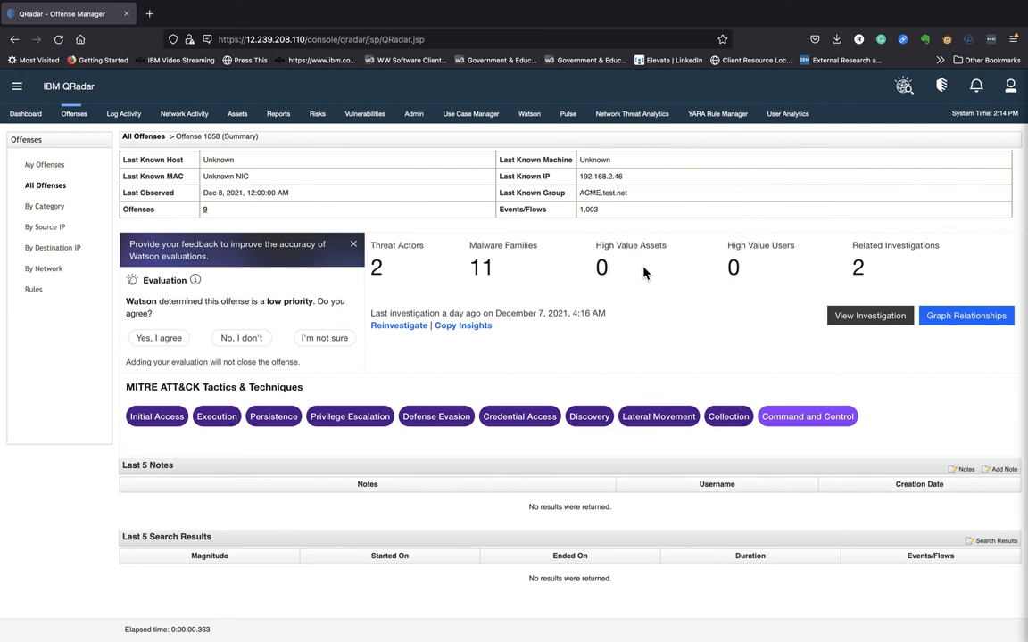
mouse_move(418, 269)
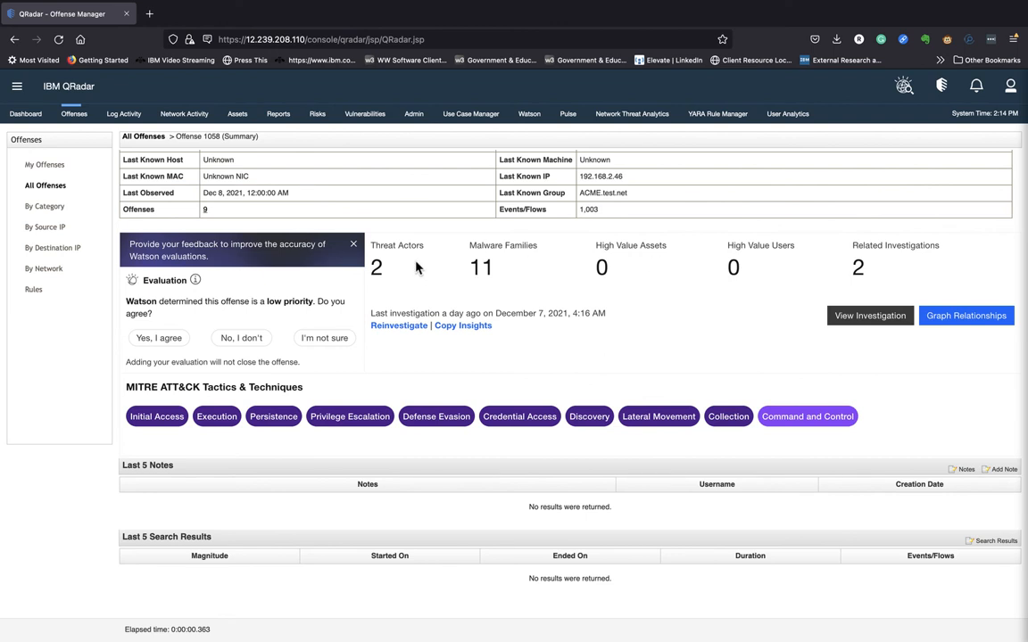
mouse_move(637, 247)
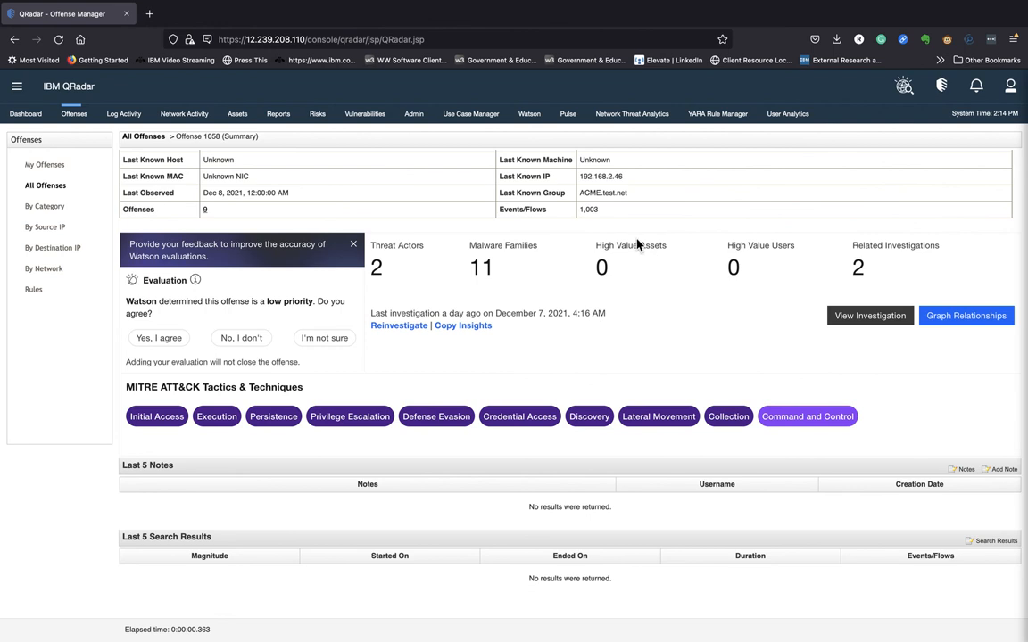
mouse_move(661, 249)
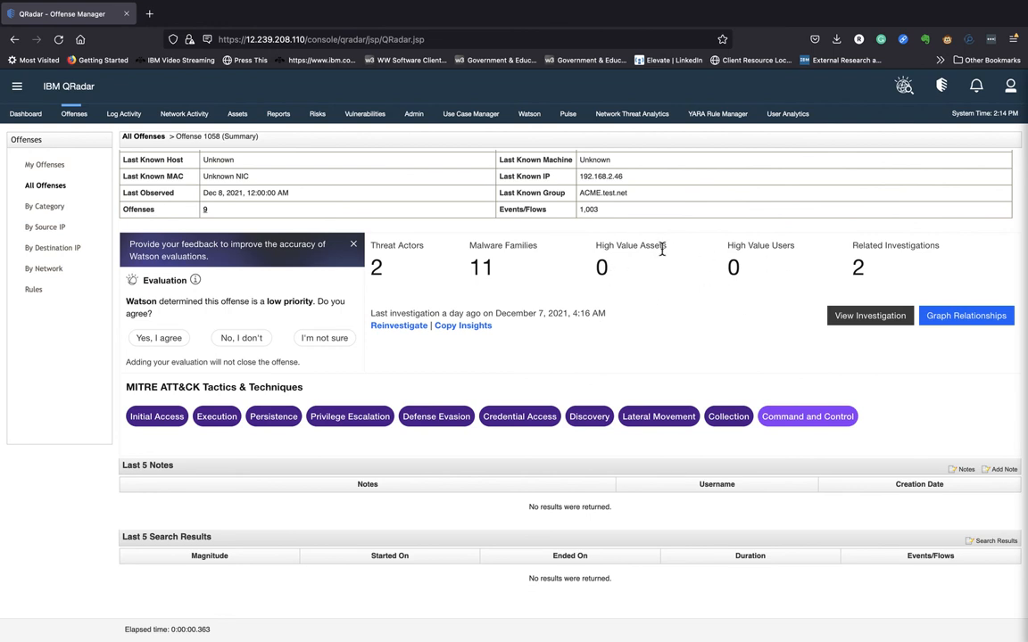
mouse_move(698, 269)
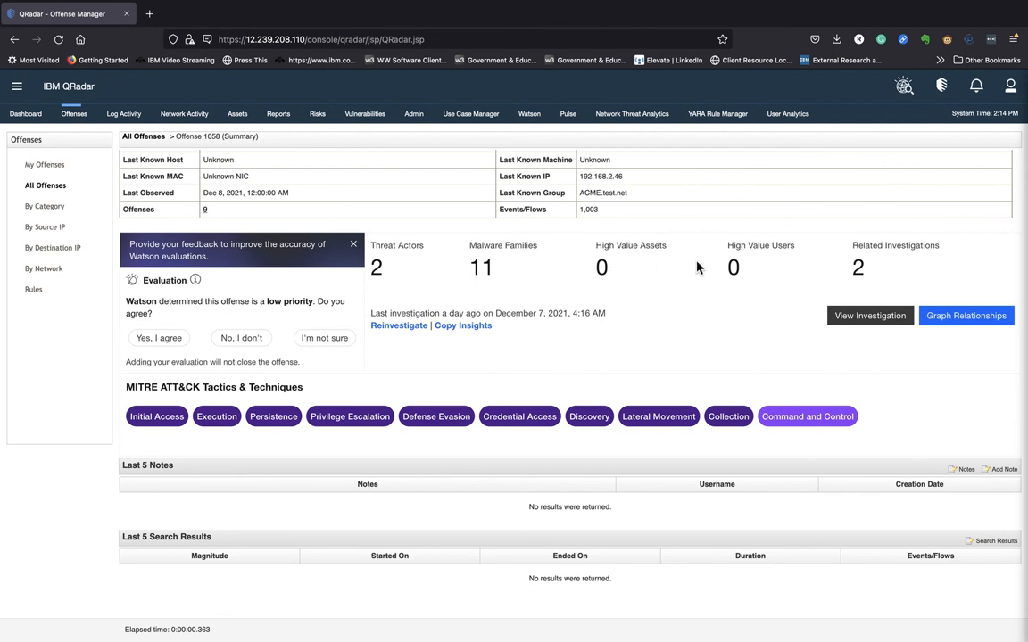
mouse_move(888, 270)
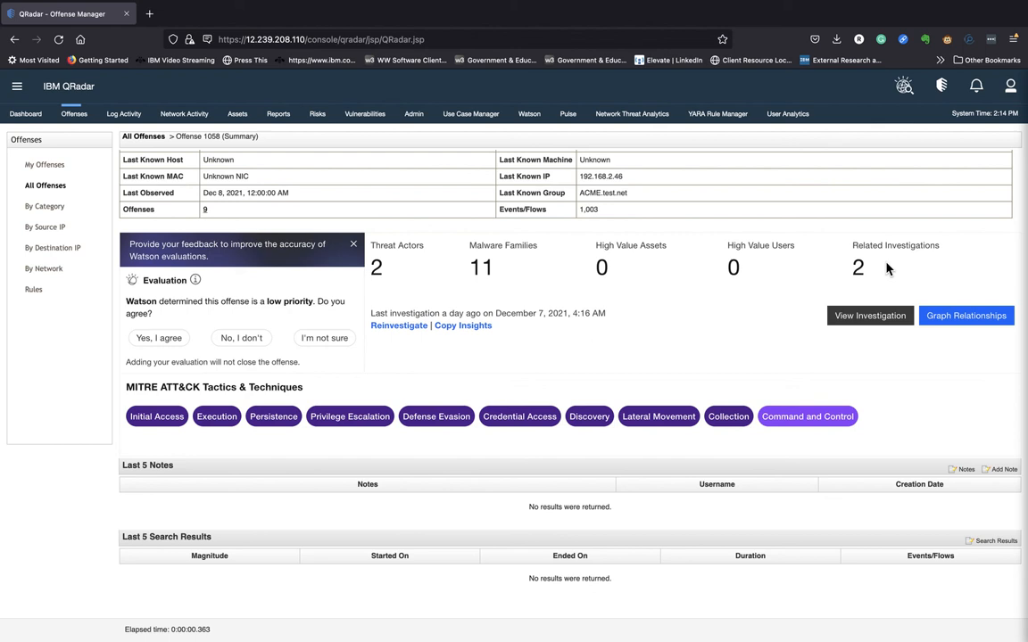
mouse_move(732, 345)
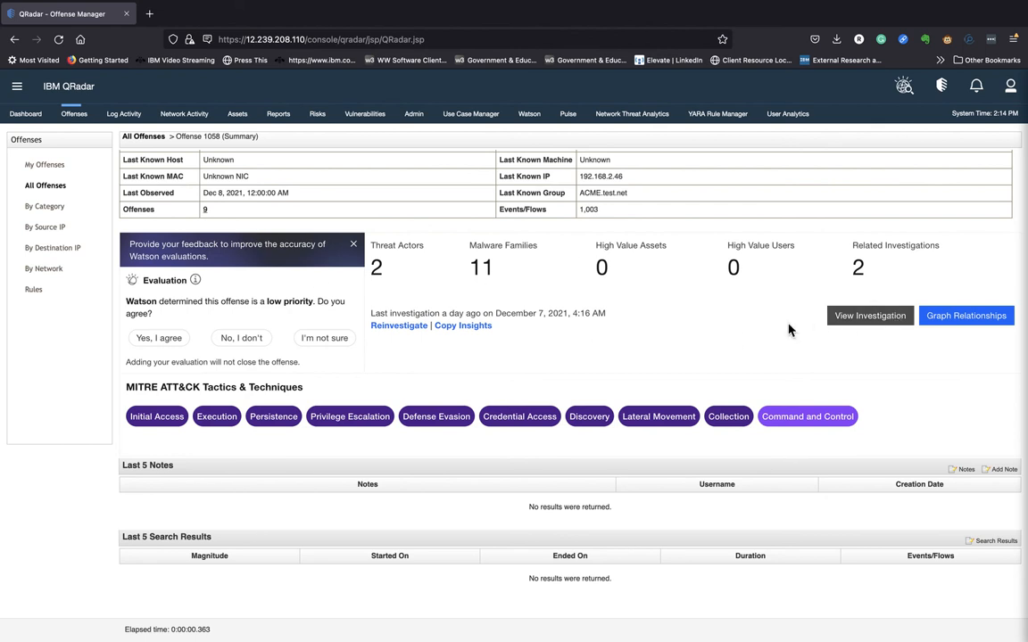
- Open View Investigation for offense 1058 to launch the Watson investigation
click(868, 315)
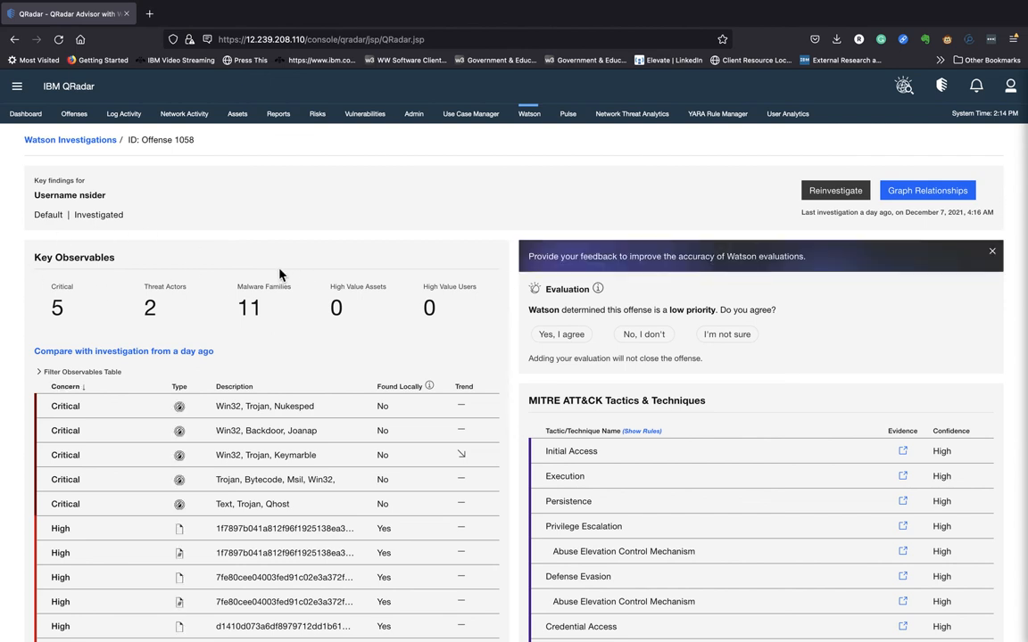
mouse_move(83, 308)
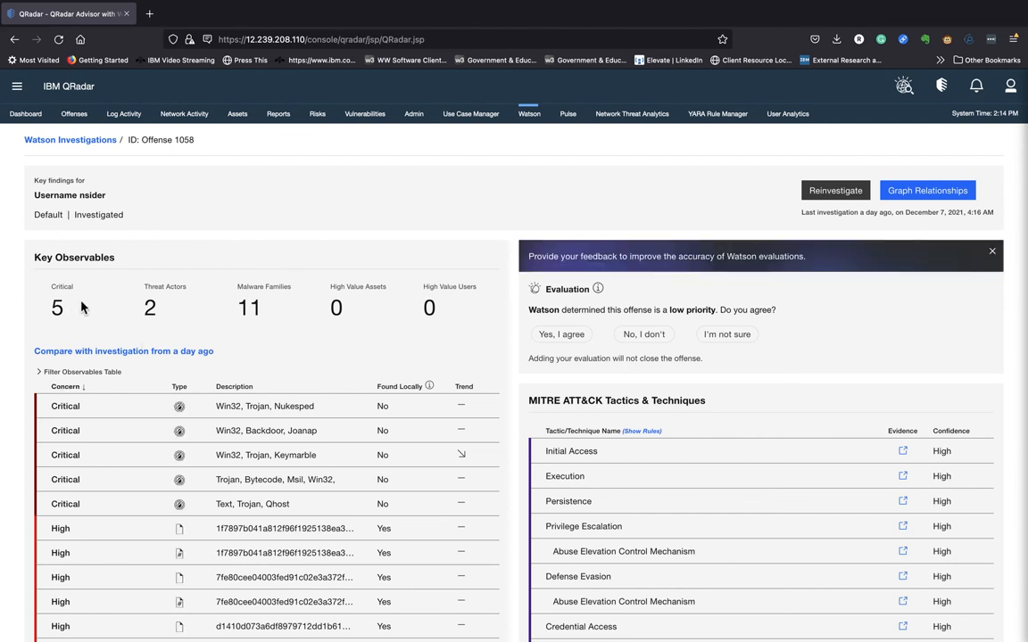
mouse_move(95, 371)
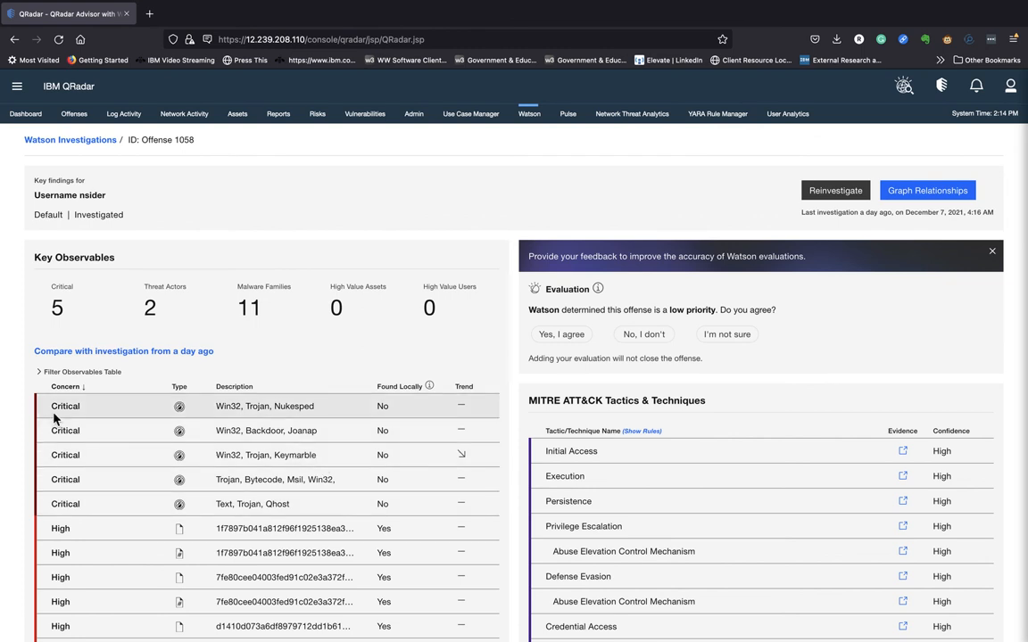
mouse_move(180, 451)
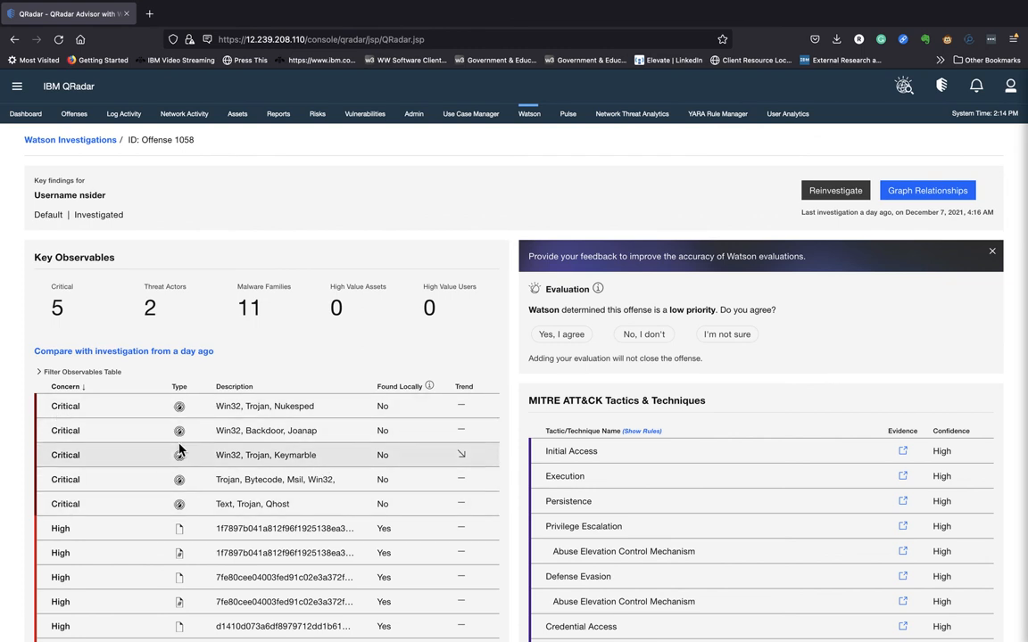
mouse_move(254, 528)
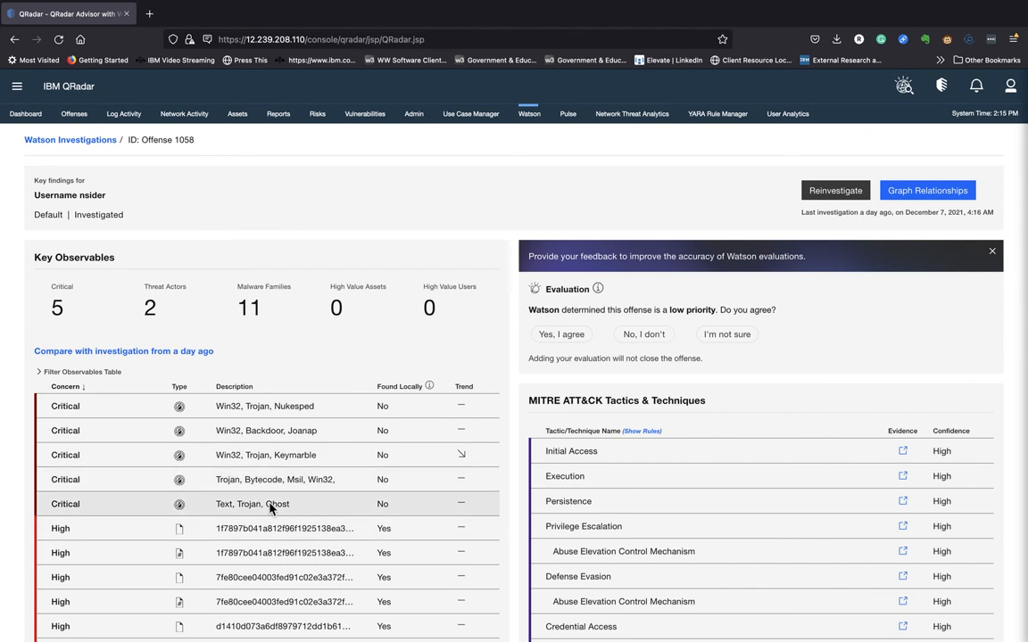
mouse_move(272, 479)
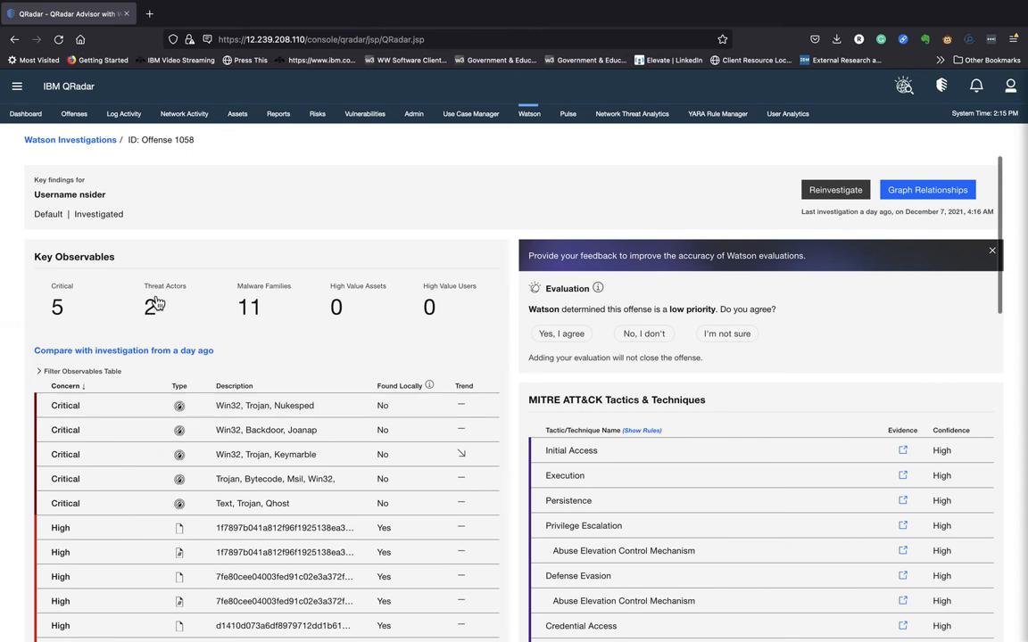
mouse_move(234, 423)
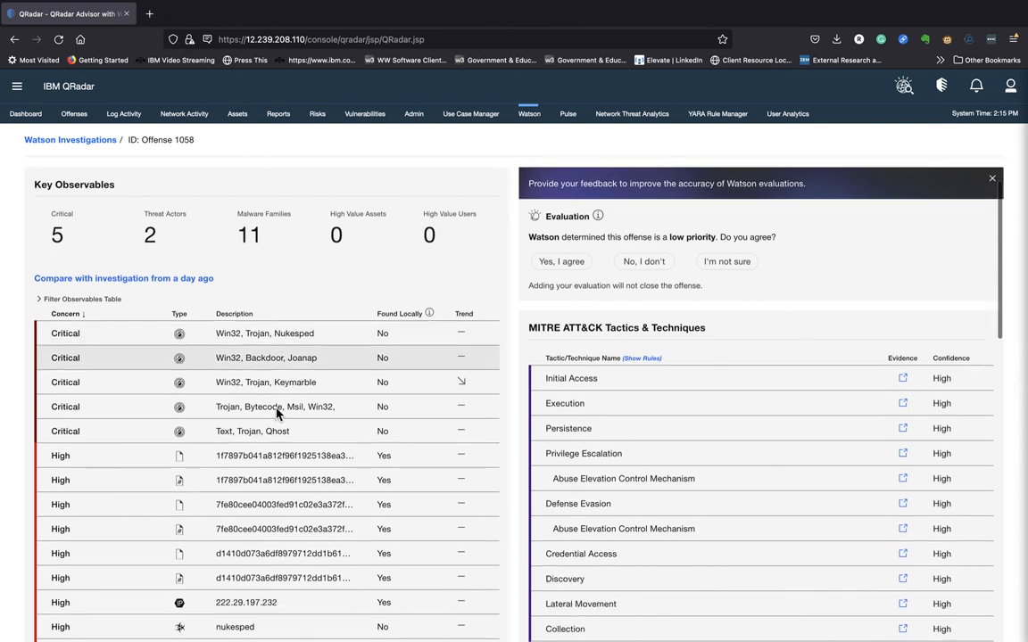
scroll(down, 3)
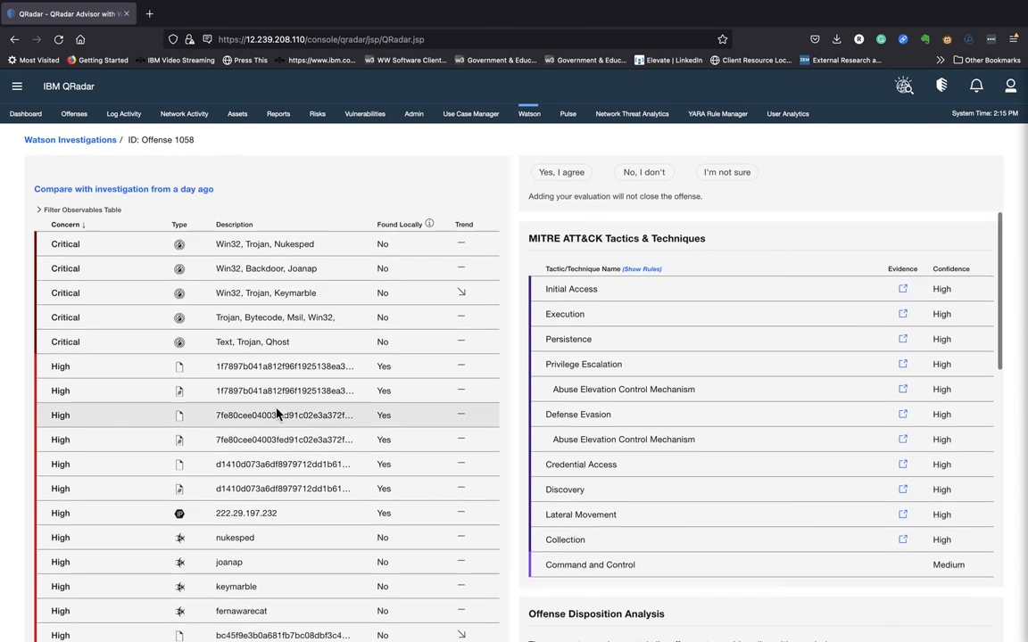
scroll(down, 3)
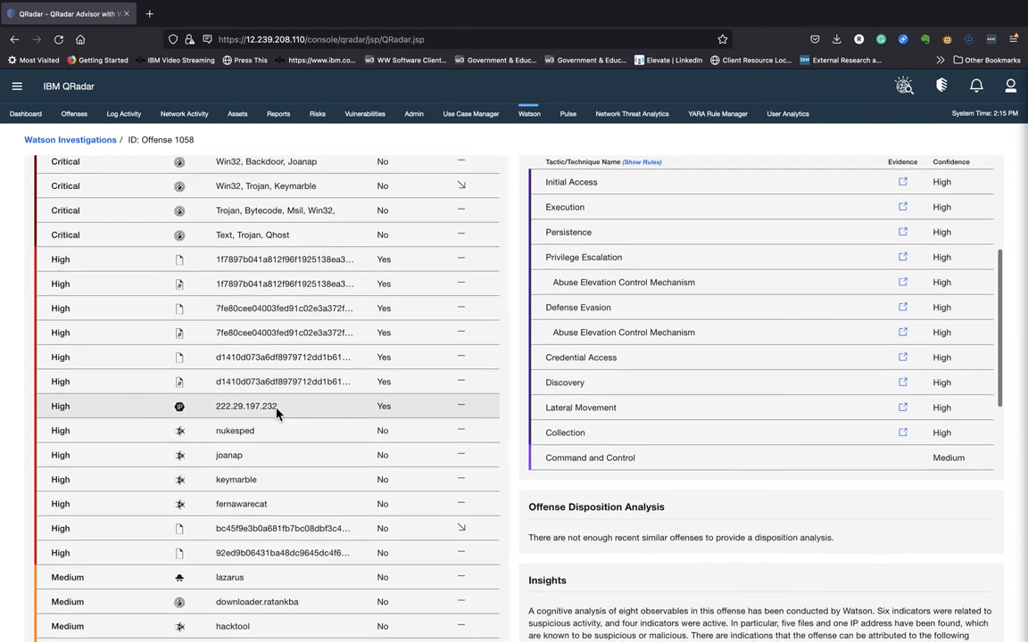
scroll(down, 3)
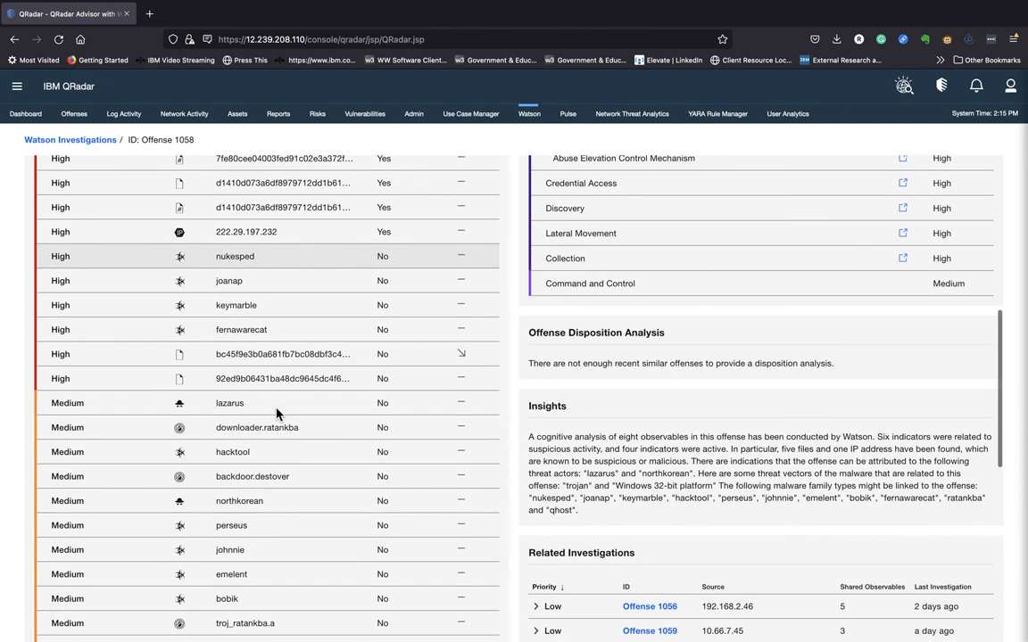
scroll(up, 3)
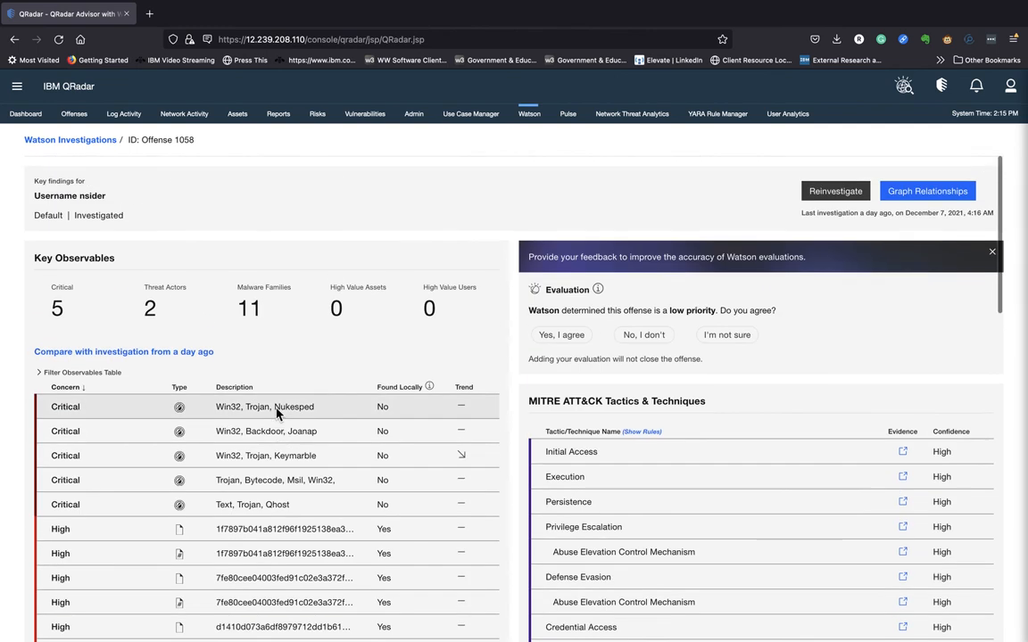
scroll(up, 3)
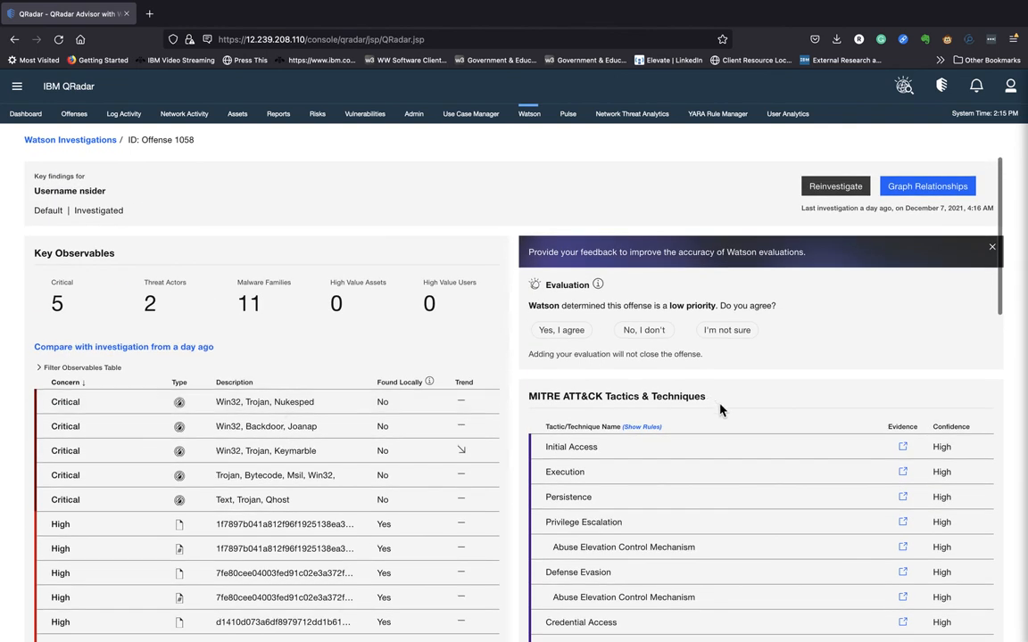
scroll(down, 3)
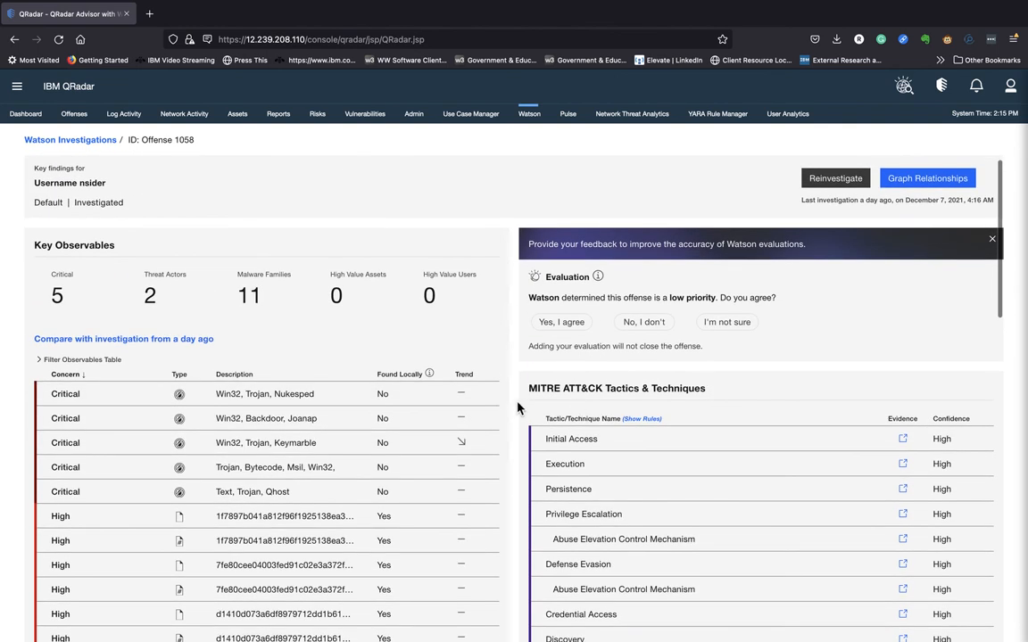
mouse_move(587, 409)
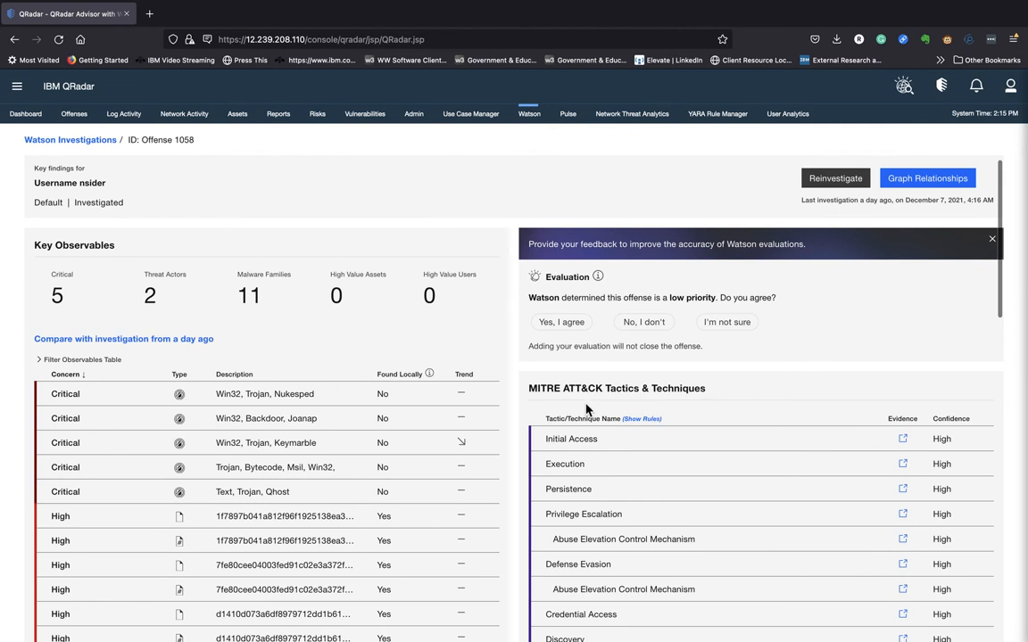
mouse_move(612, 409)
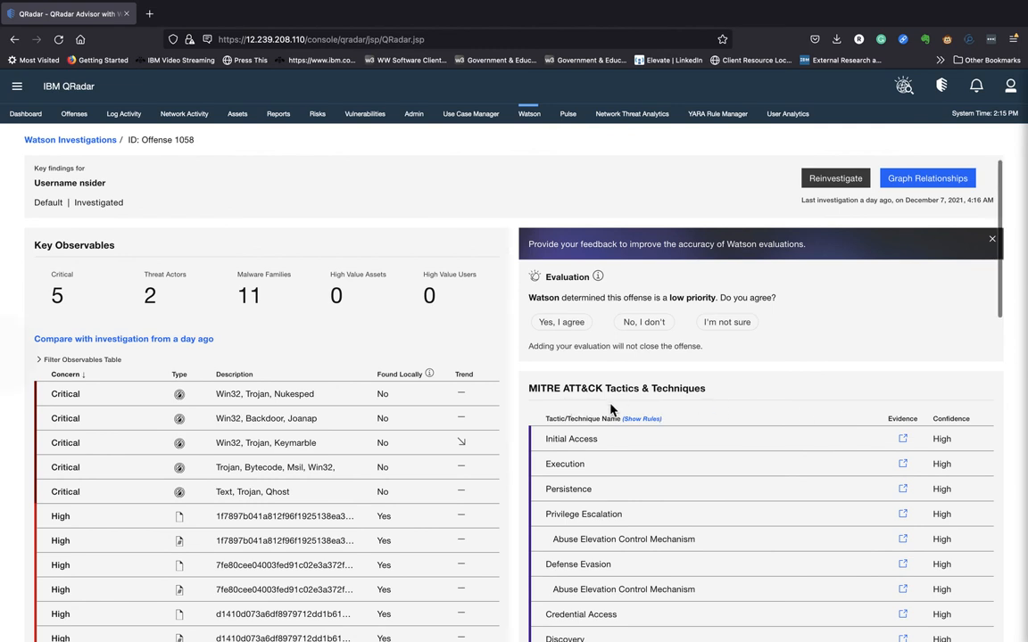
mouse_move(890, 438)
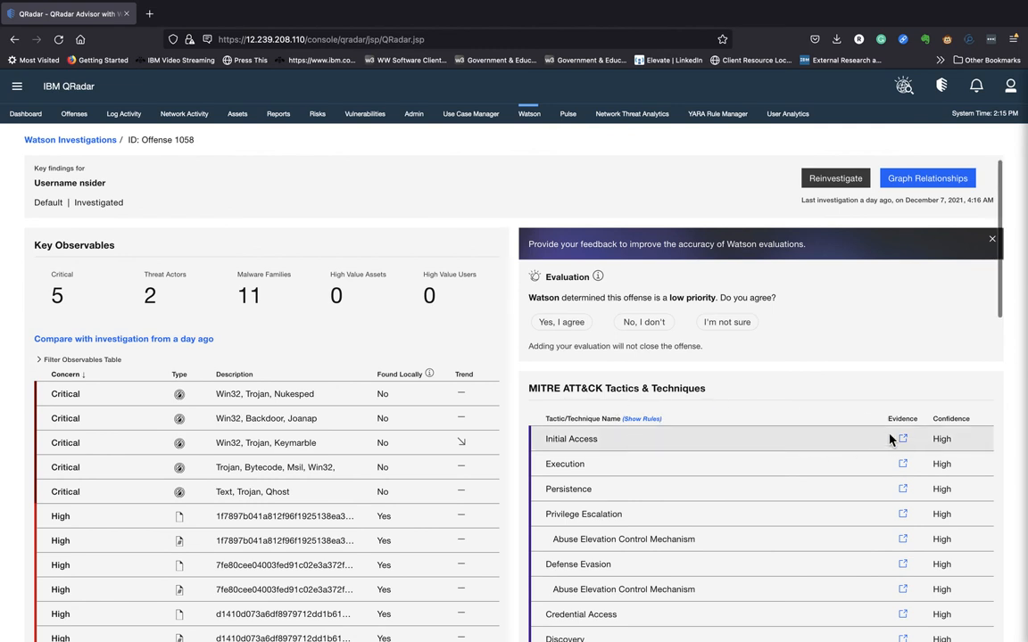
scroll(down, 3)
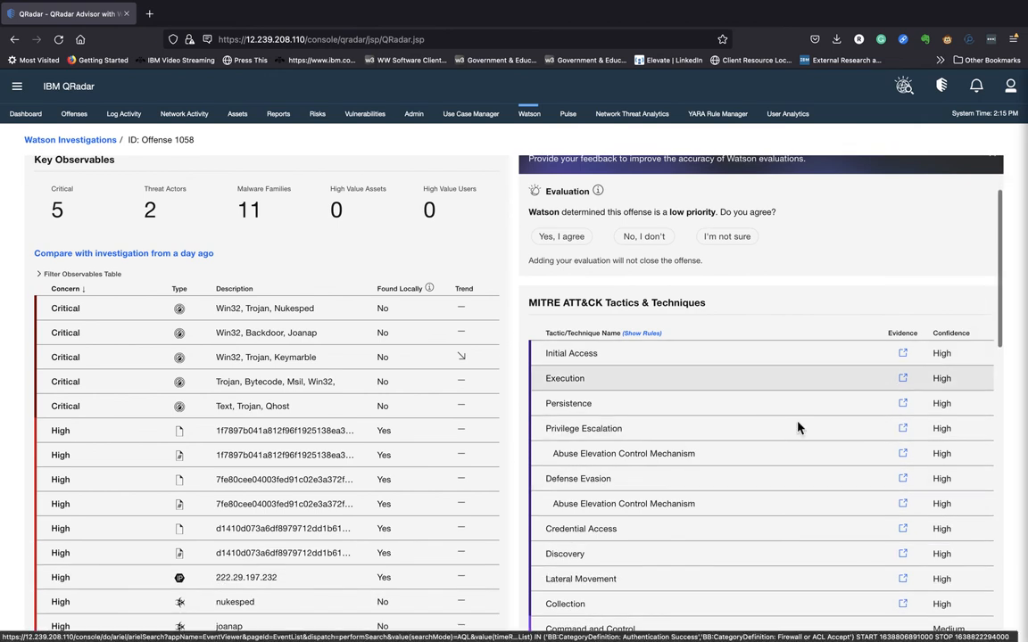
scroll(up, 3)
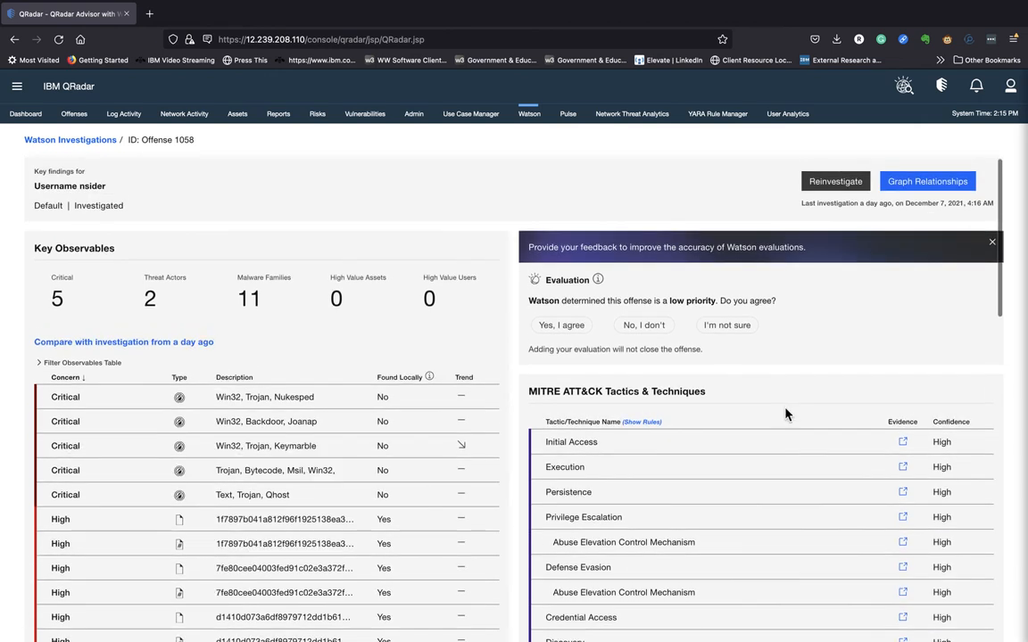
mouse_move(348, 267)
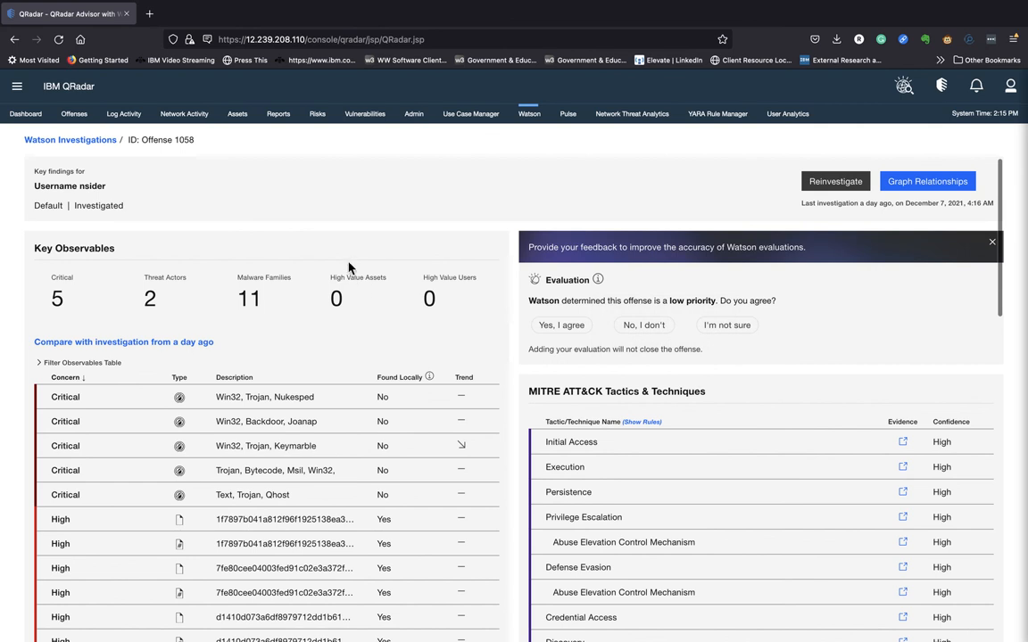
mouse_move(942, 186)
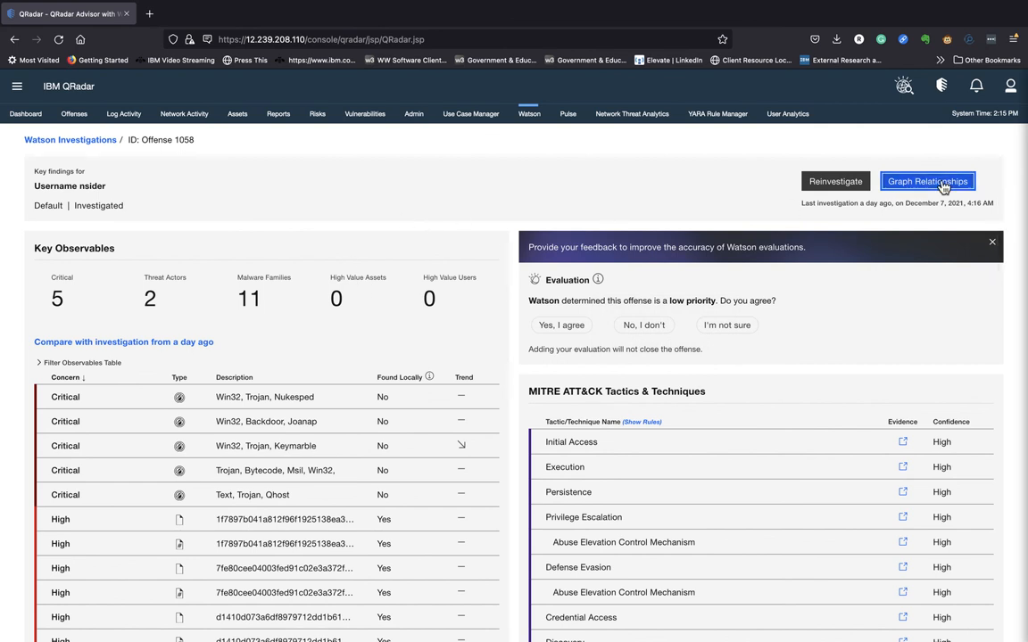
- Open Graph Relationships for offense 1058 and scroll the filter panel to the Concern filters
click(927, 181)
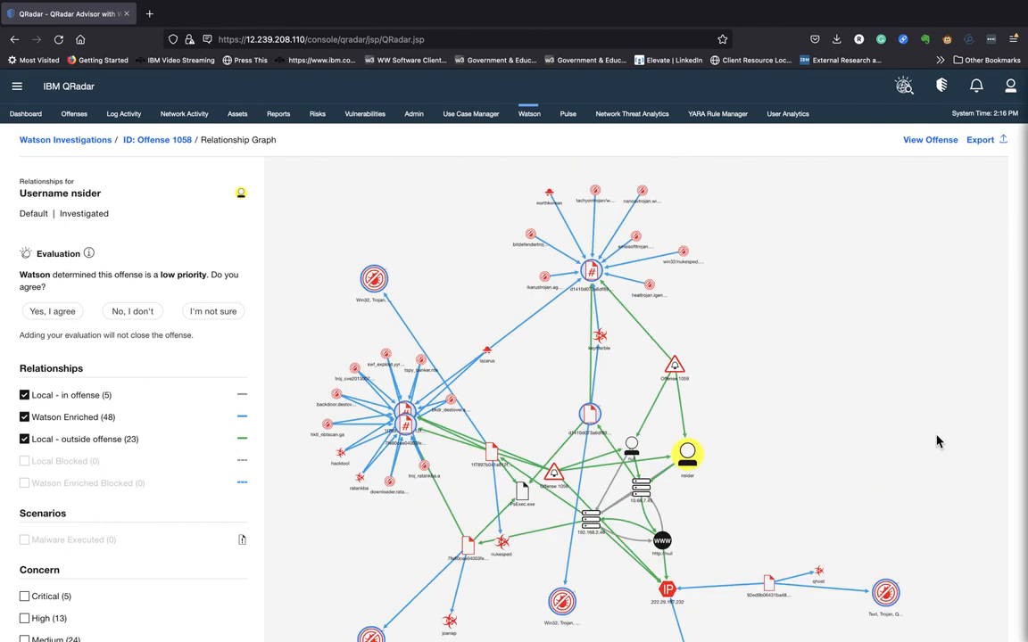
scroll(down, 3)
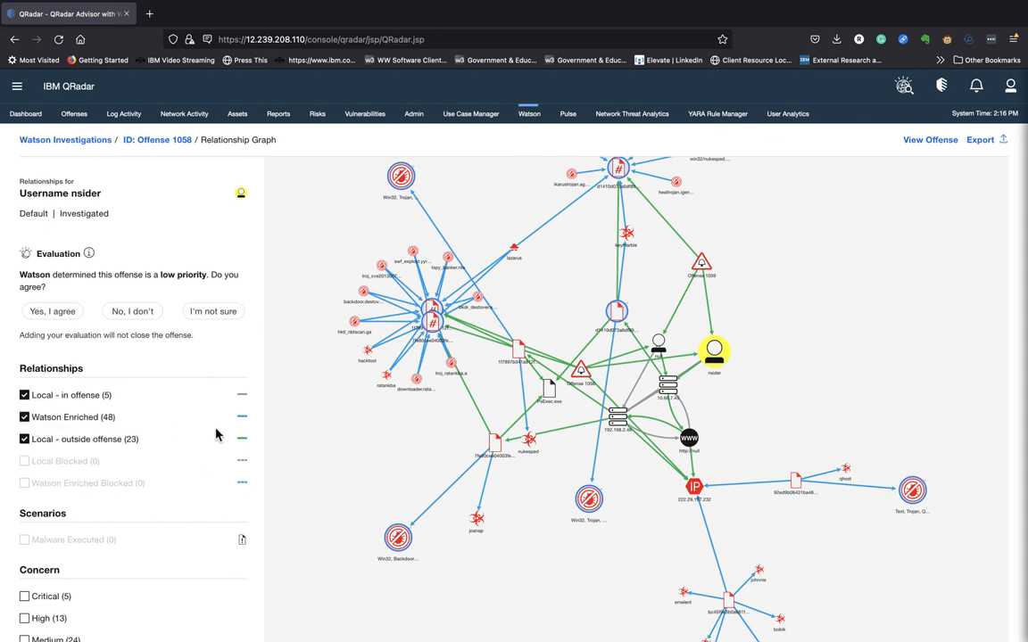
scroll(down, 3)
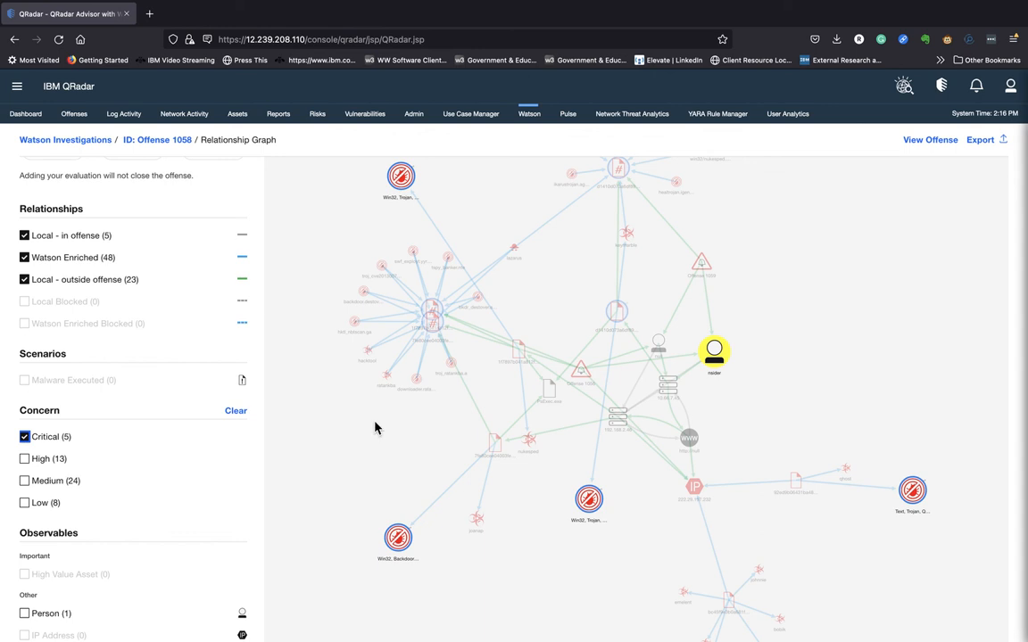
mouse_move(923, 504)
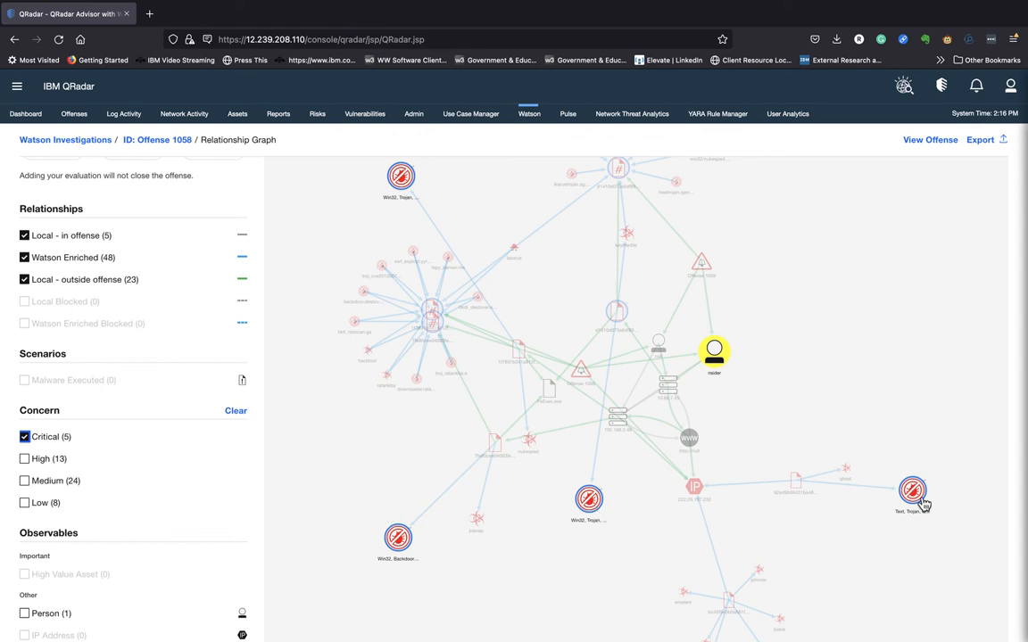
mouse_move(729, 348)
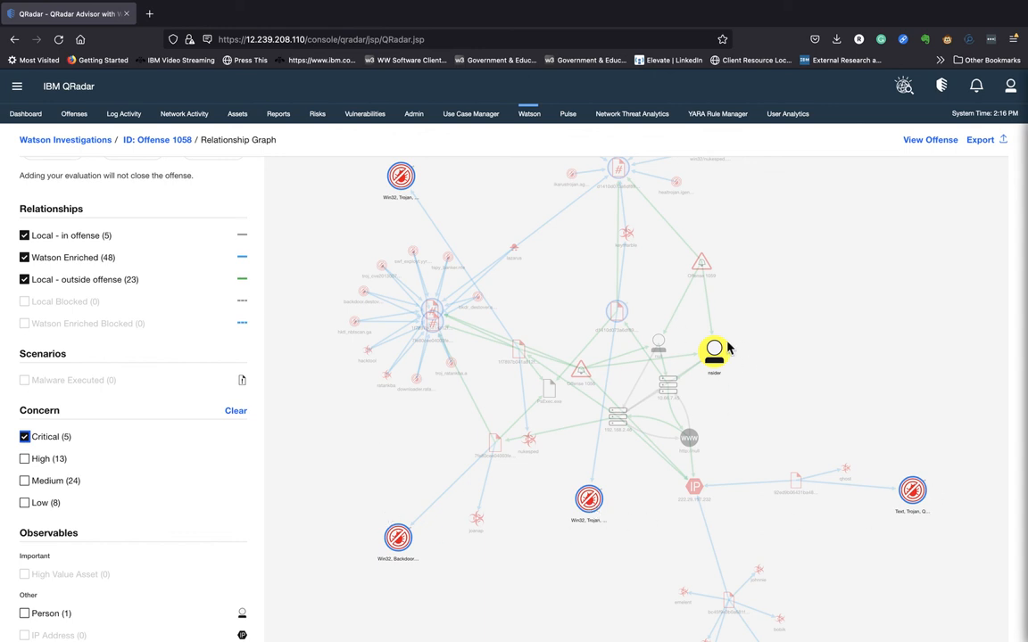
mouse_move(29, 469)
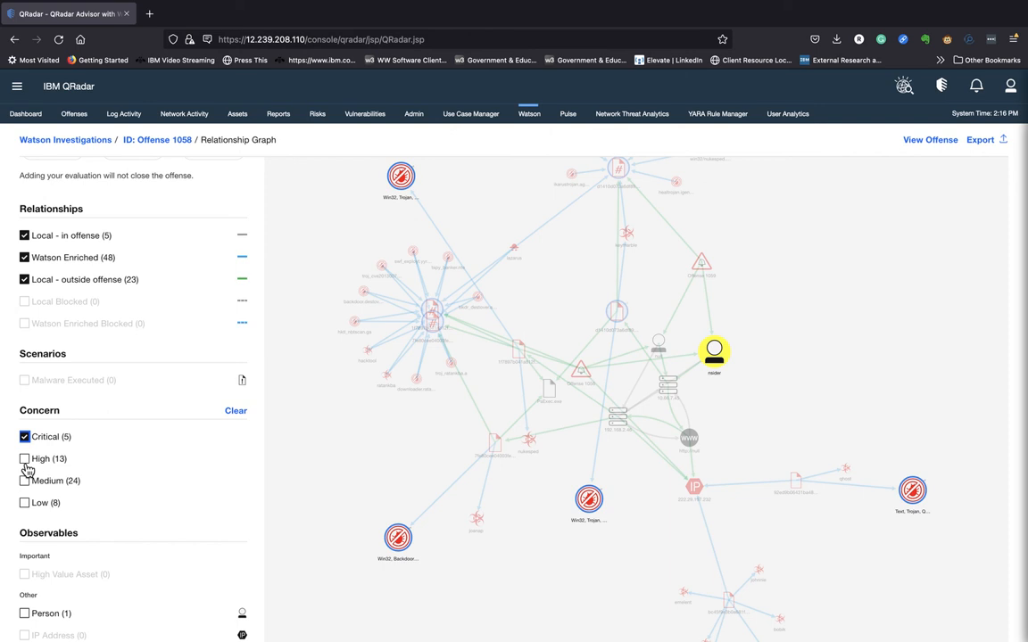
- Add High, Medium and Low concern levels to the graph alongside Critical
click(25, 459)
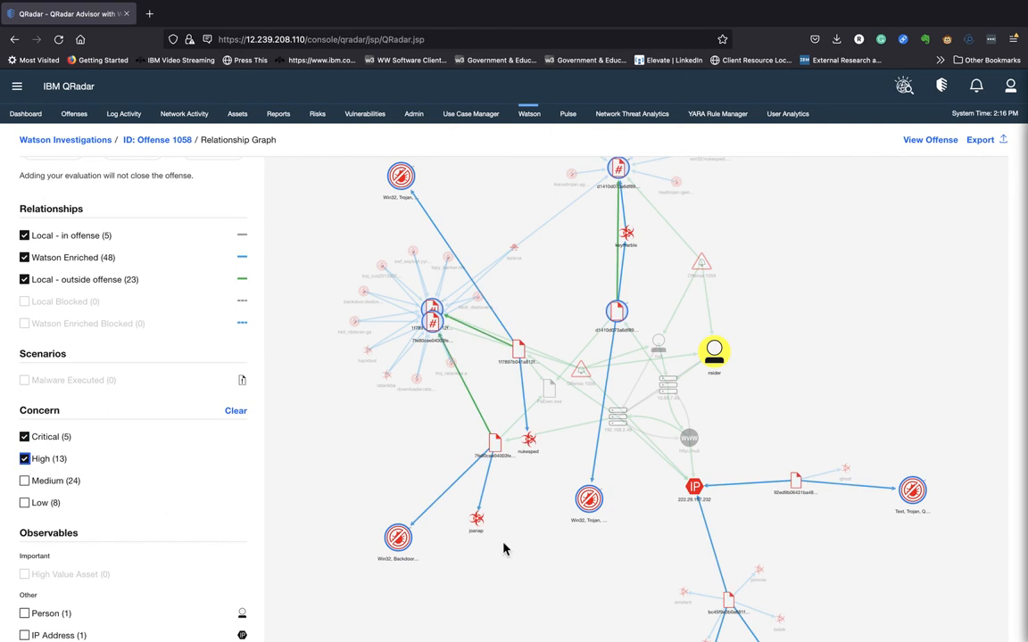
mouse_move(723, 550)
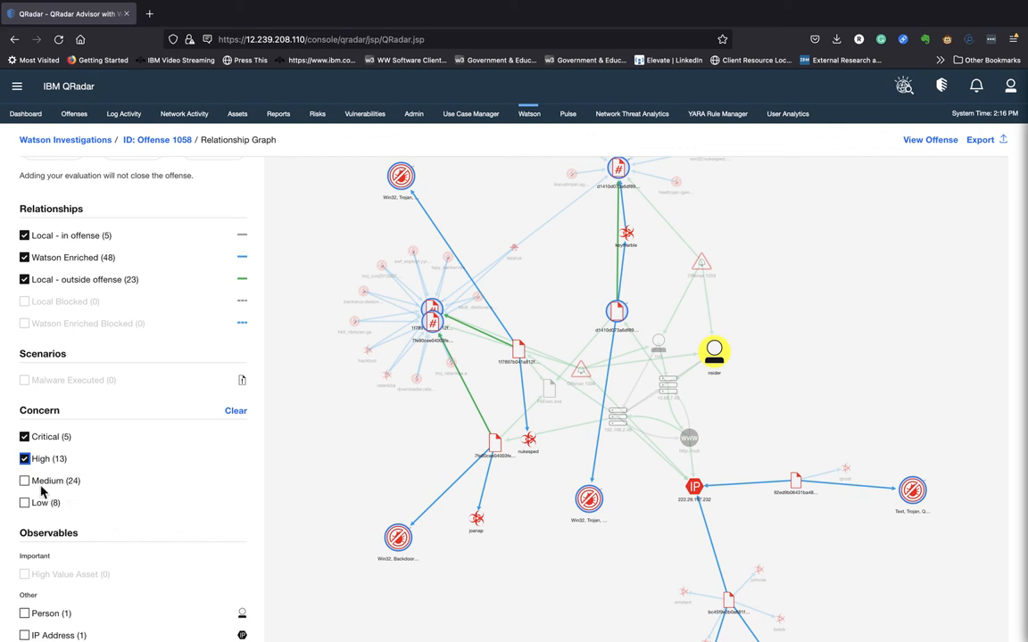
click(25, 480)
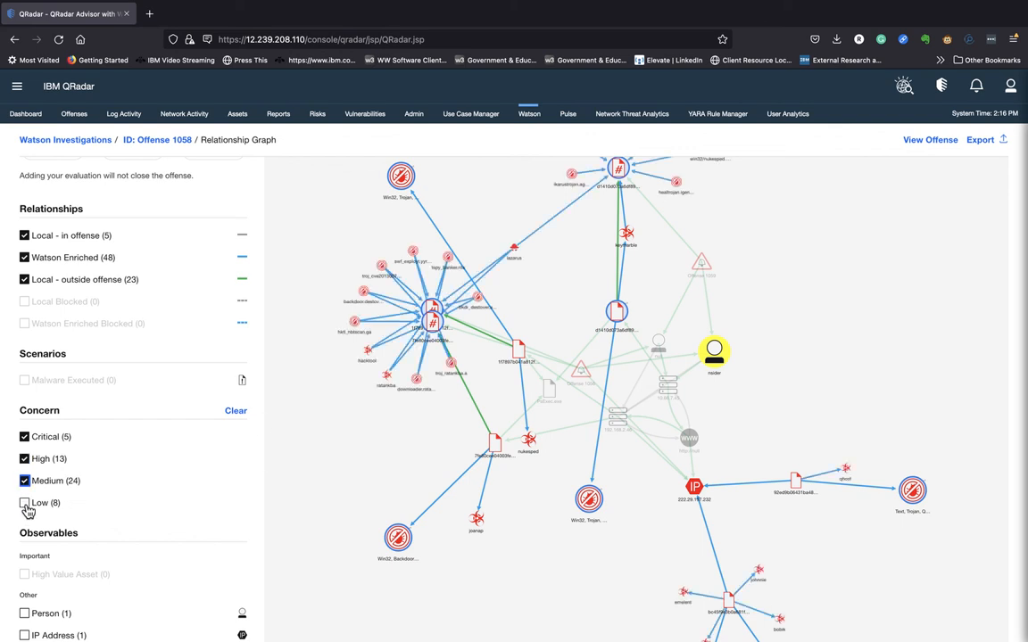
click(25, 502)
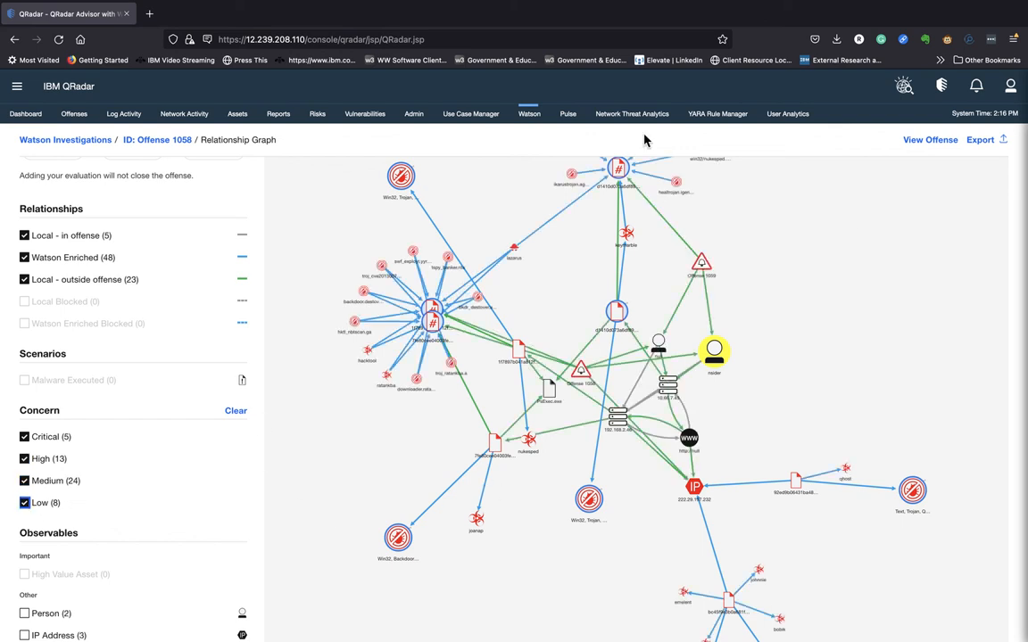
mouse_move(223, 540)
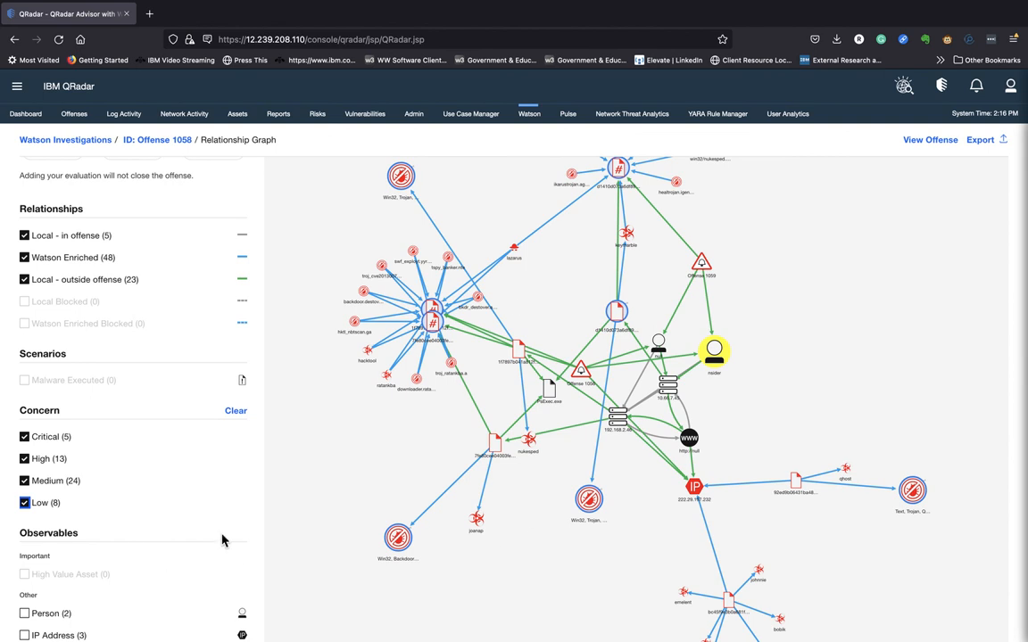
mouse_move(335, 553)
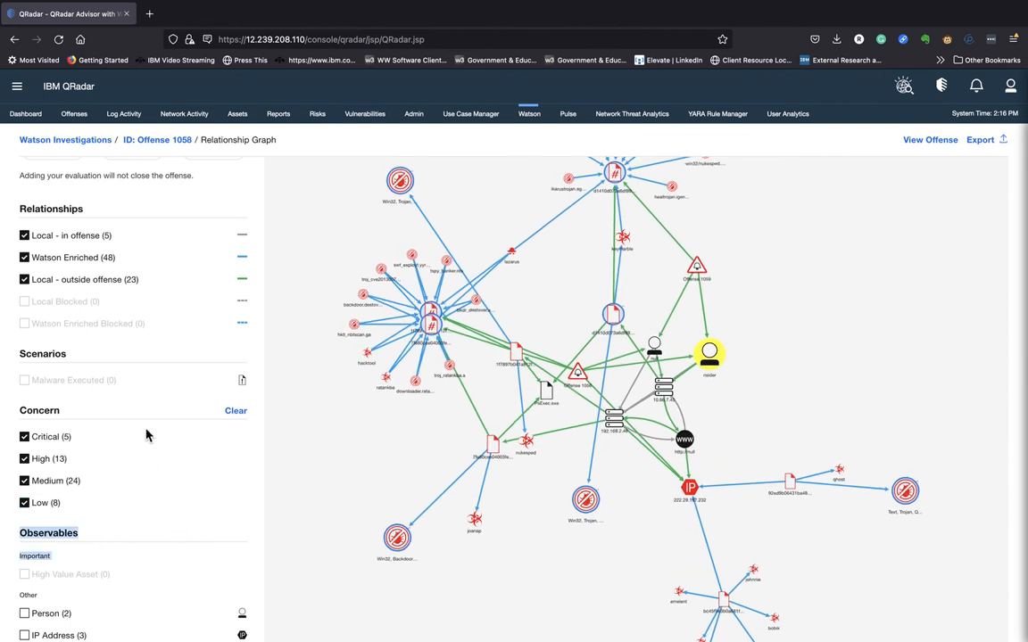
- Check Person, IP Address, Asset, File and Hash under Observables to highlight them
scroll(down, 3)
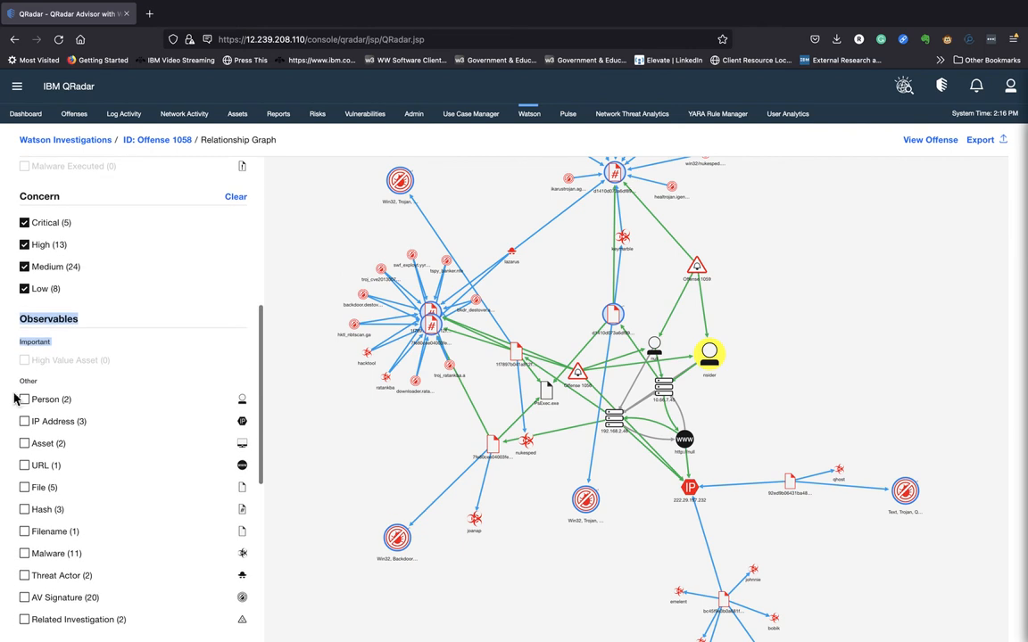
click(25, 398)
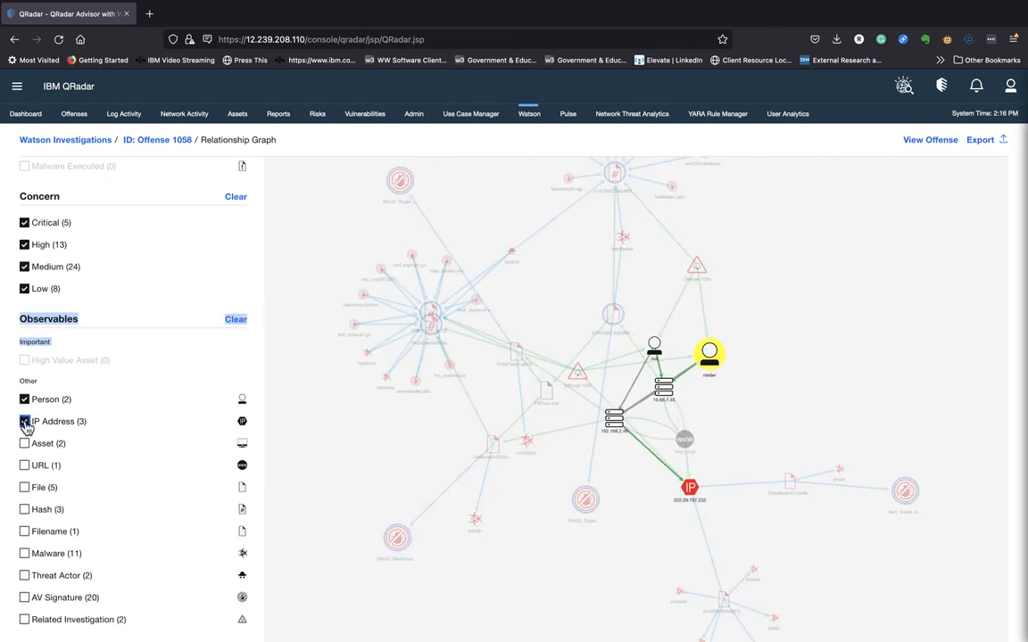
click(24, 444)
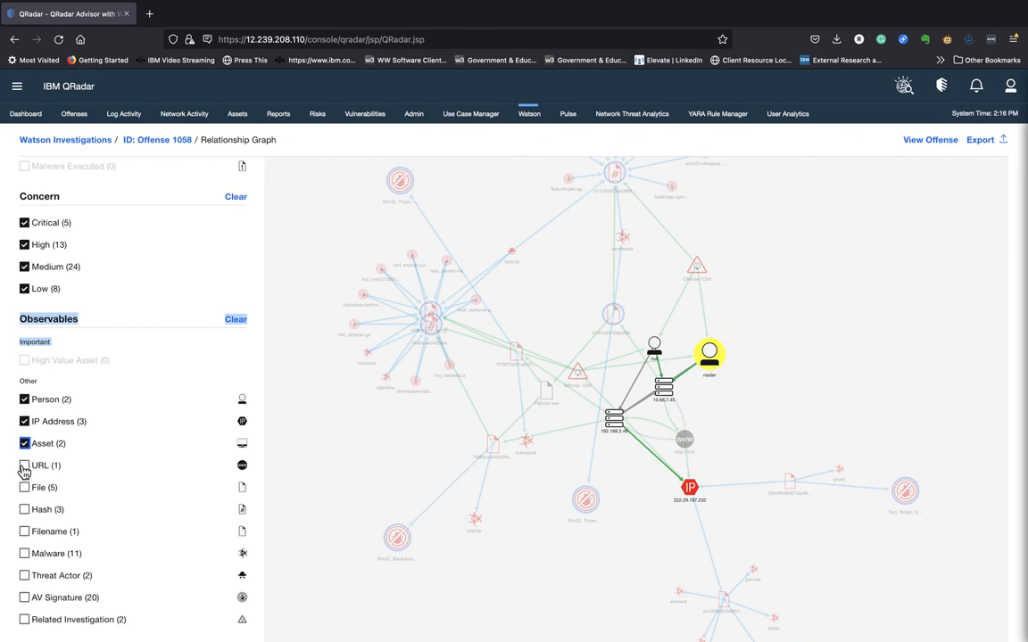
click(25, 509)
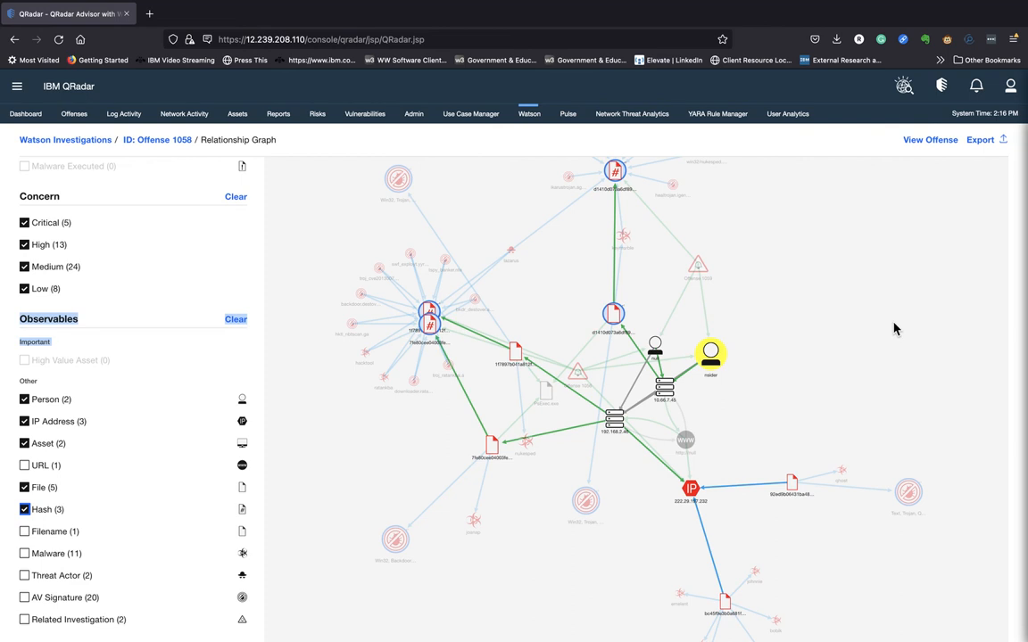
mouse_move(70, 43)
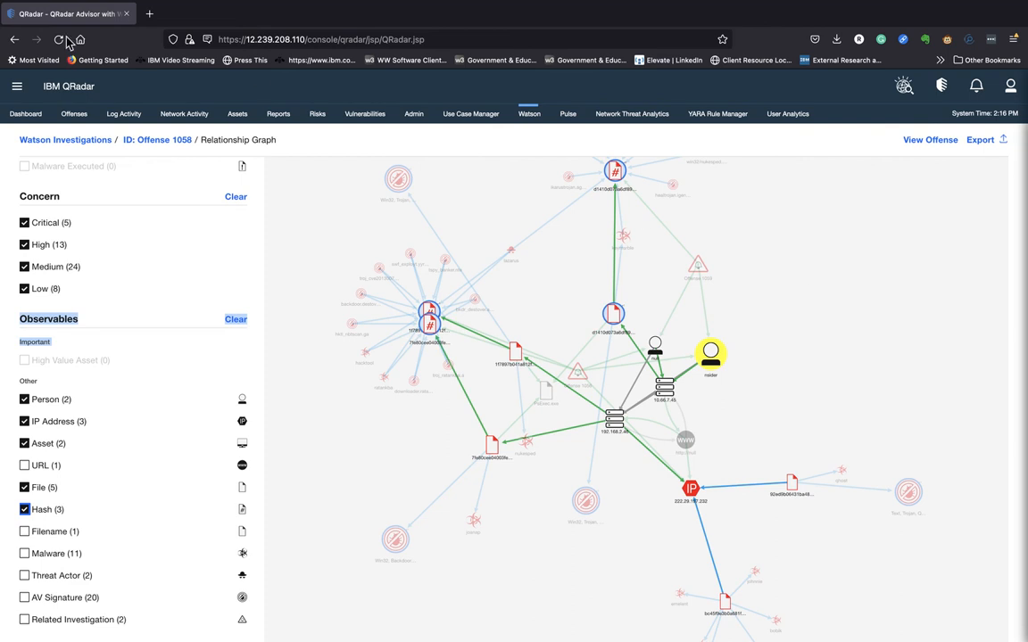
mouse_move(14, 40)
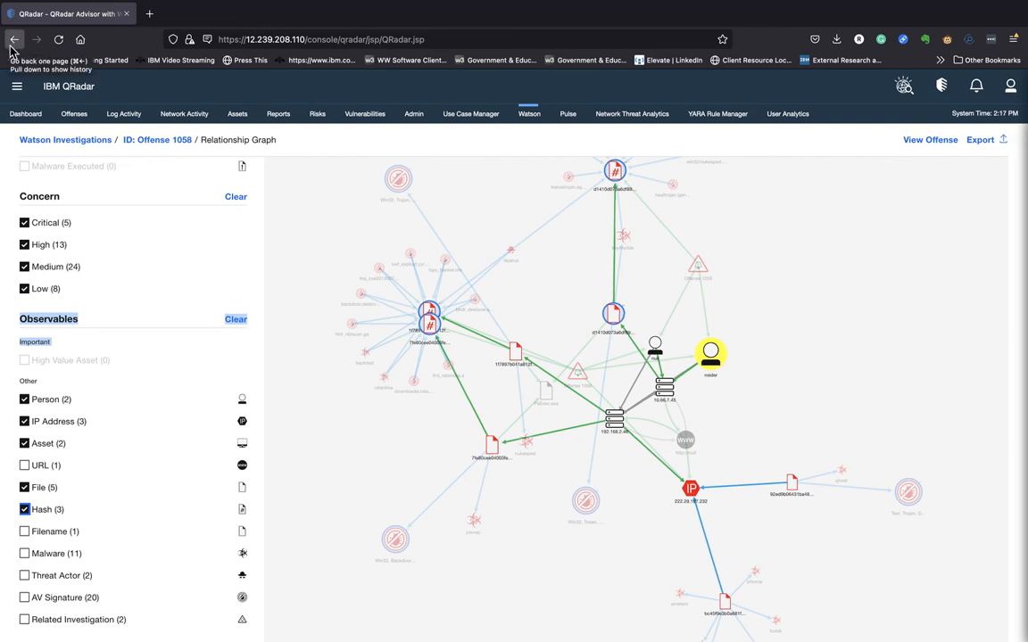
- Go back to the Offense 1058 summary and scroll to the Top 5 tables
click(15, 39)
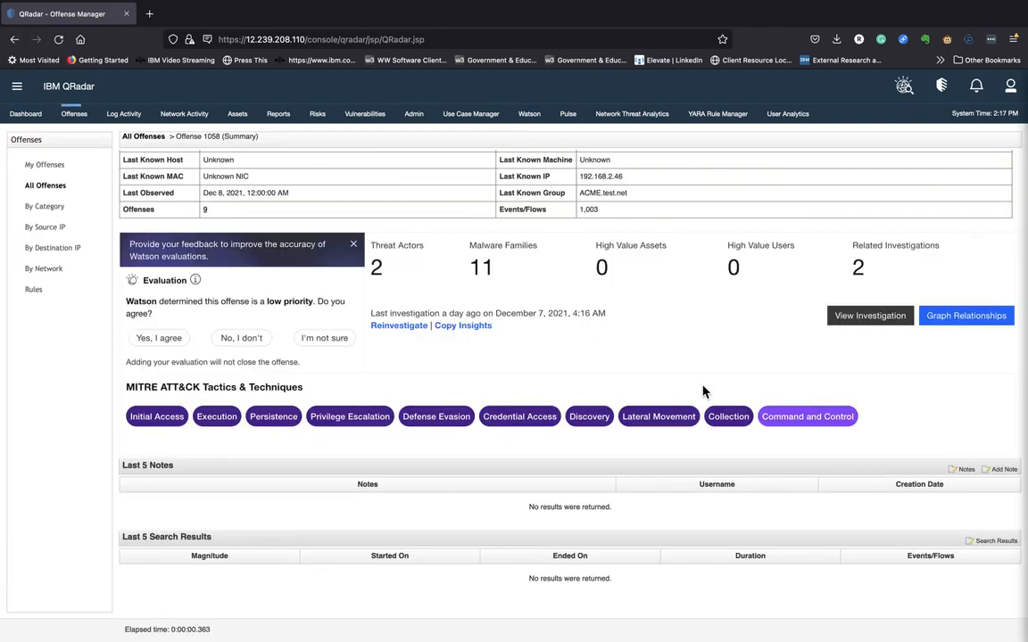
scroll(down, 3)
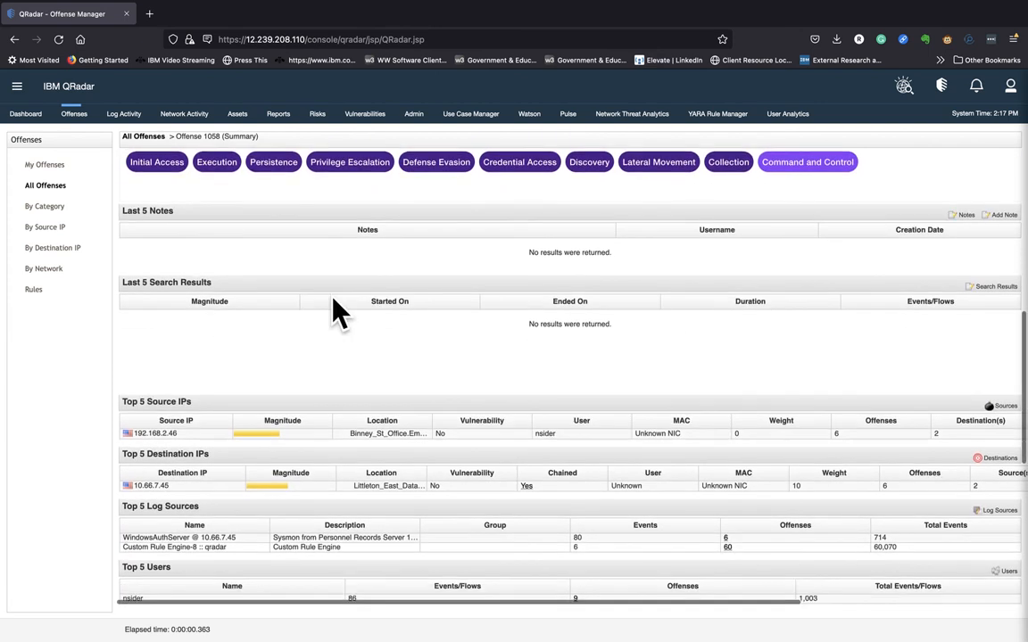
mouse_move(309, 243)
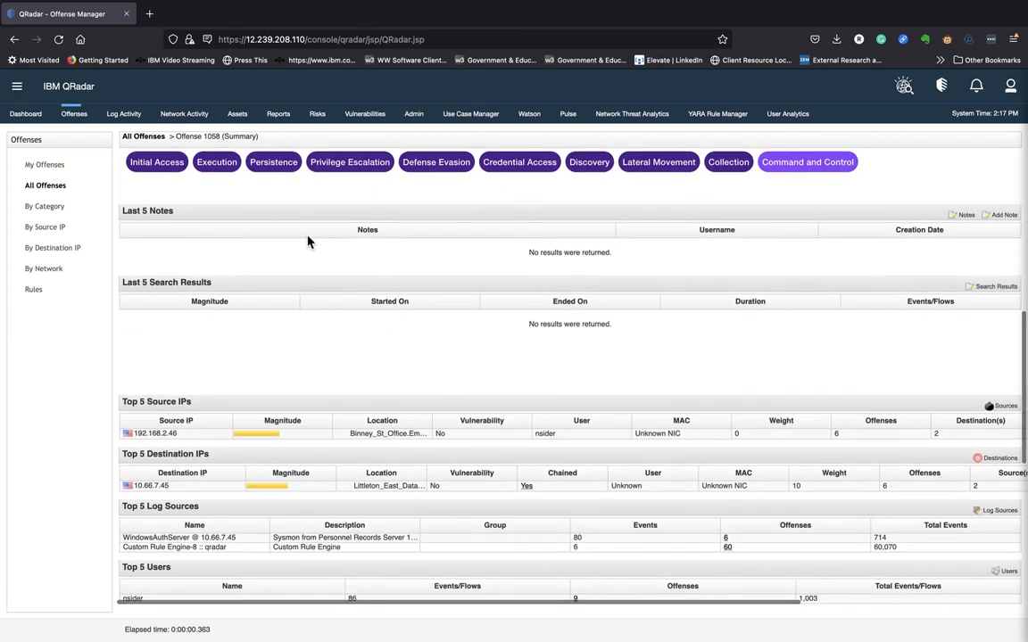
mouse_move(151, 343)
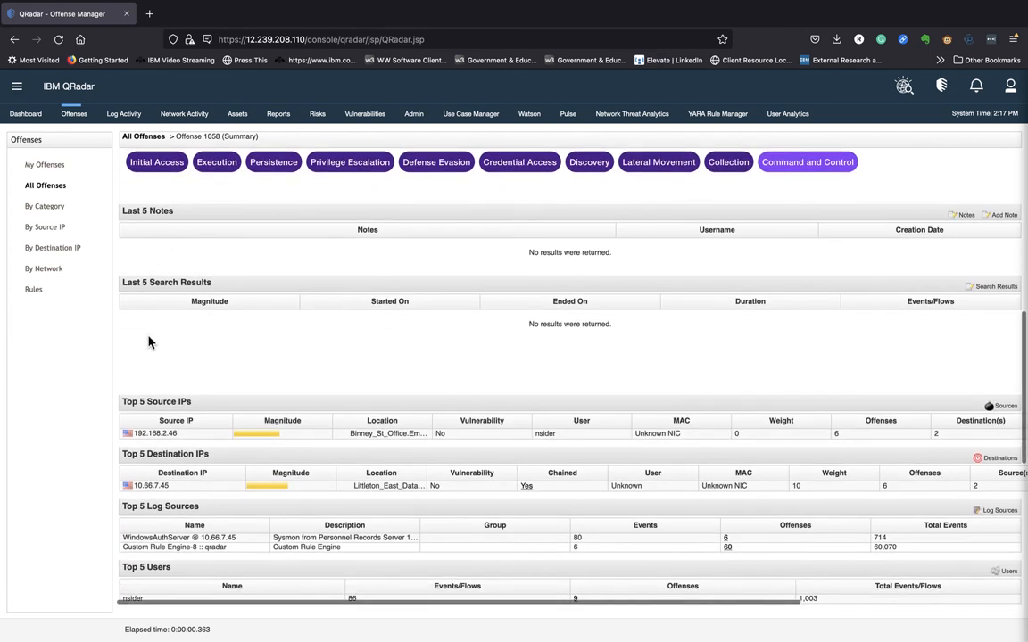
mouse_move(735, 347)
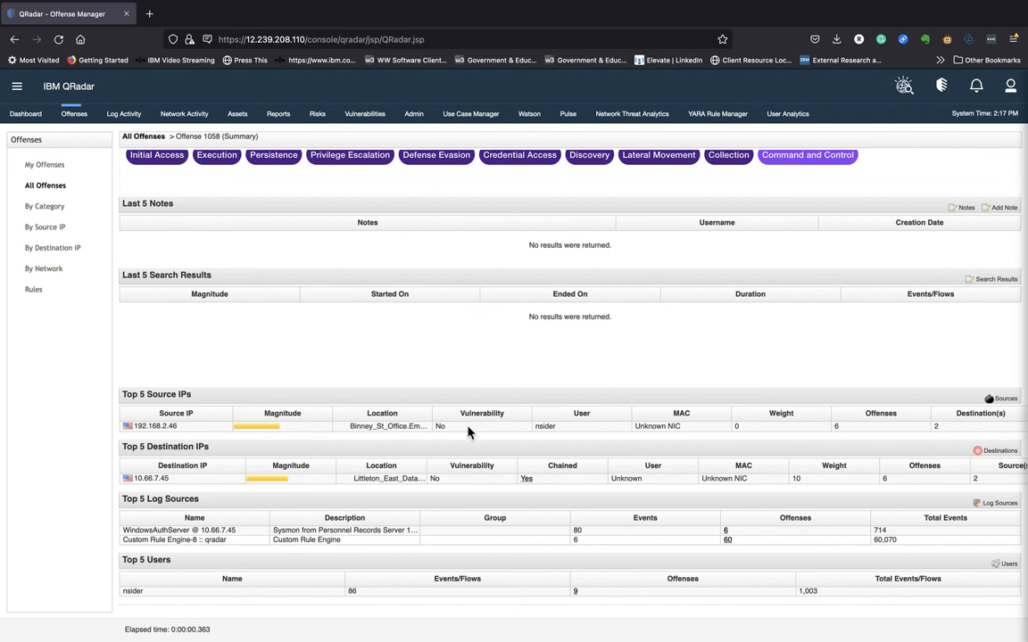
mouse_move(249, 480)
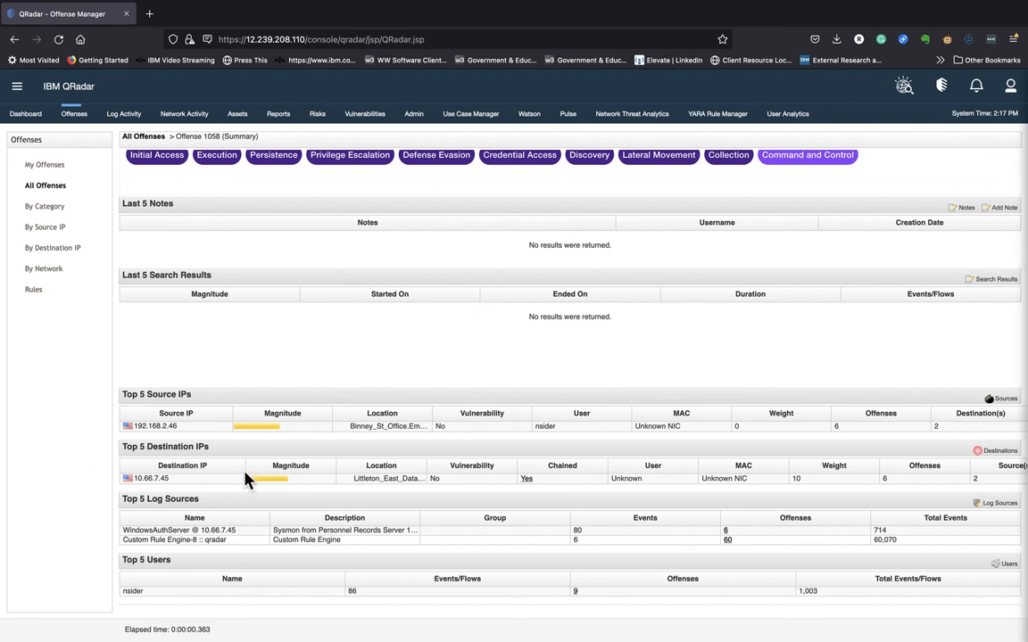
mouse_move(401, 485)
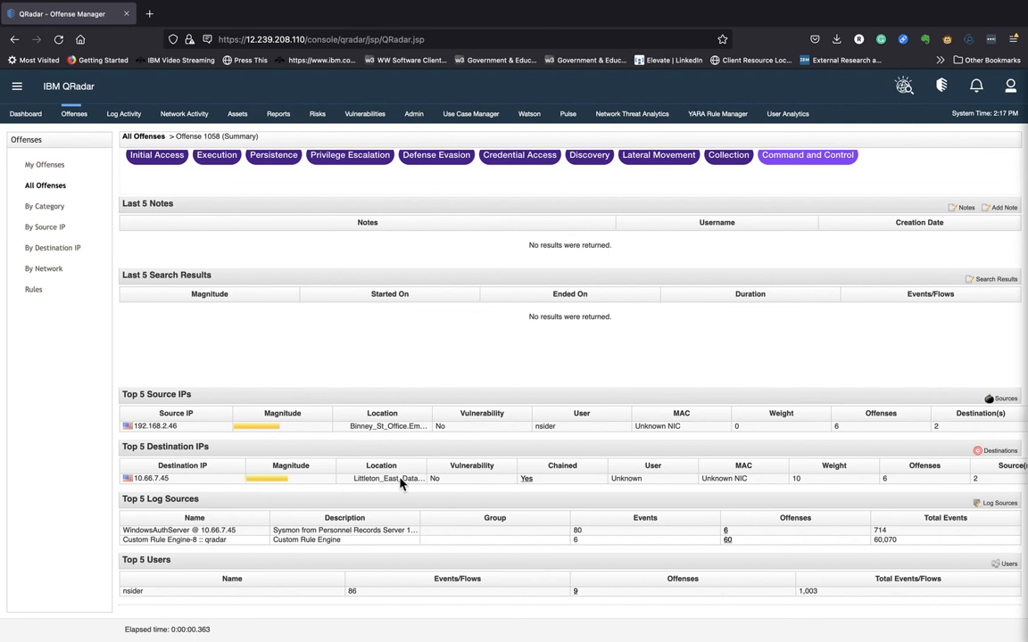
scroll(down, 3)
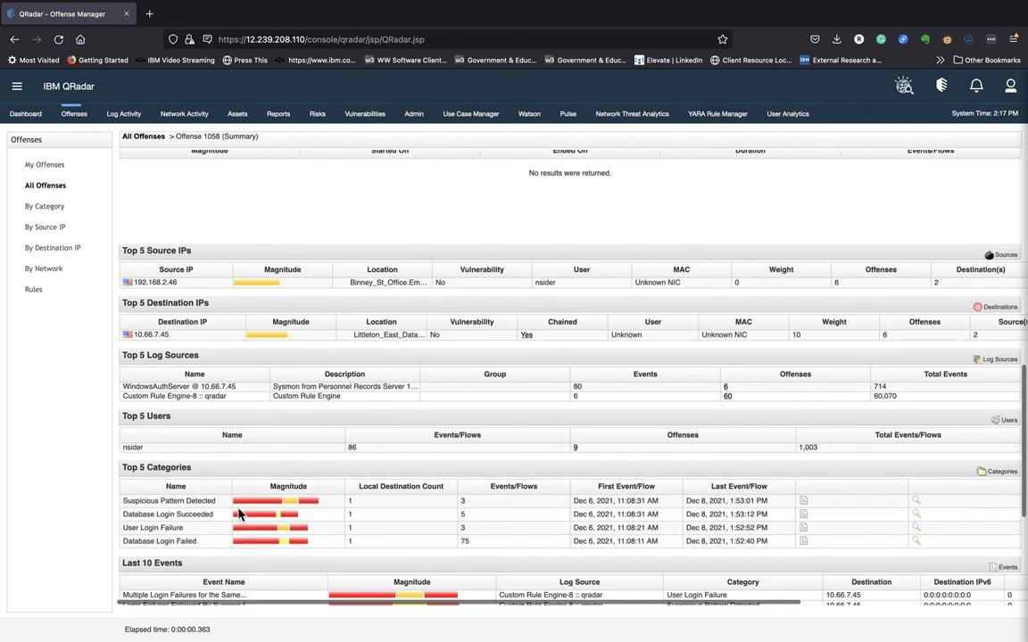
scroll(down, 3)
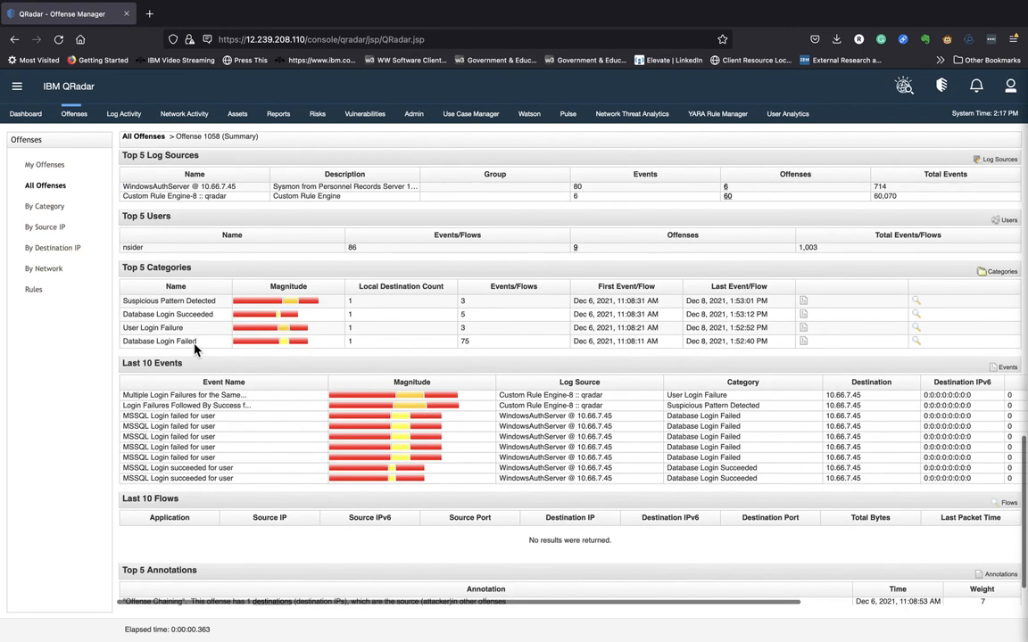
mouse_move(298, 324)
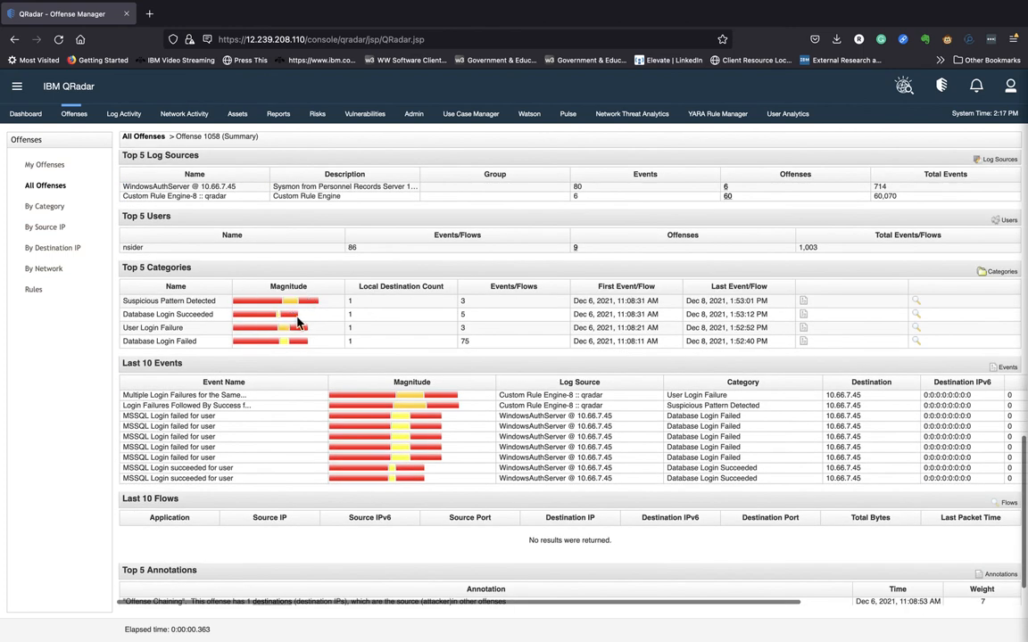
click(168, 301)
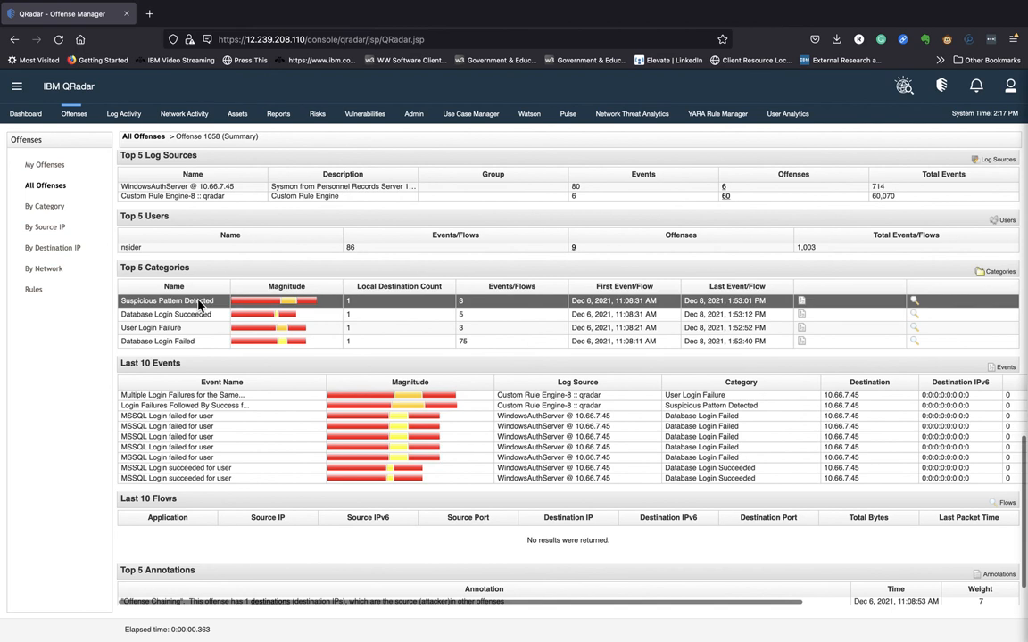
click(183, 405)
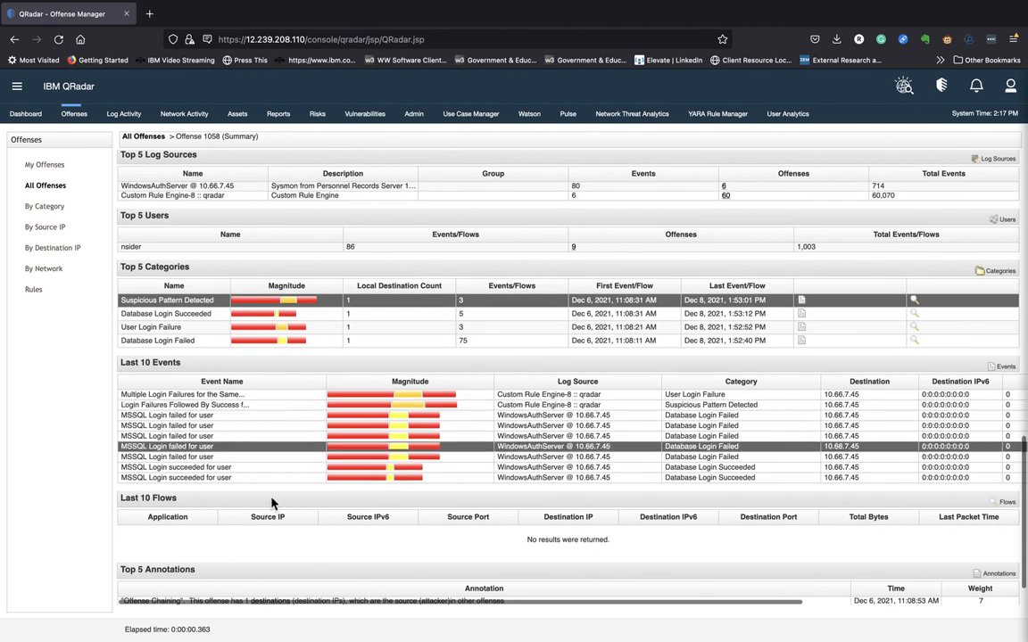
mouse_move(216, 439)
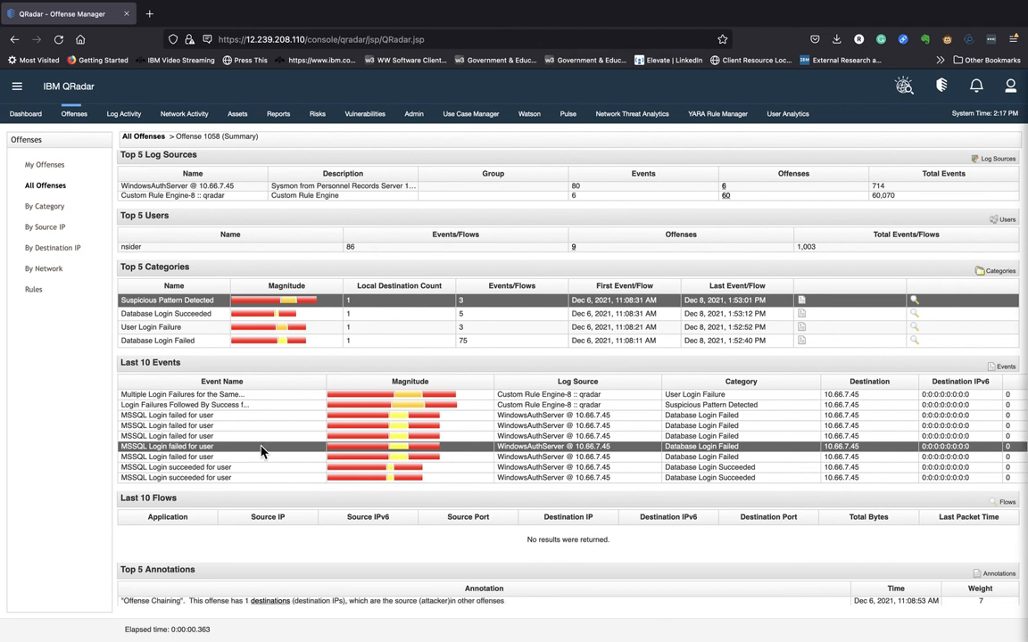
scroll(down, 3)
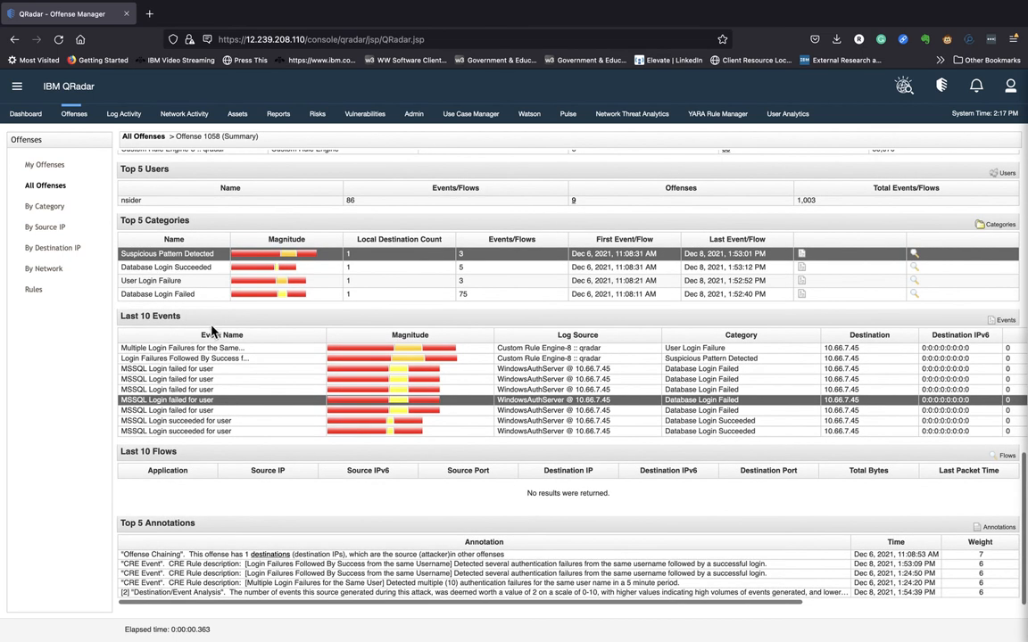
mouse_move(319, 483)
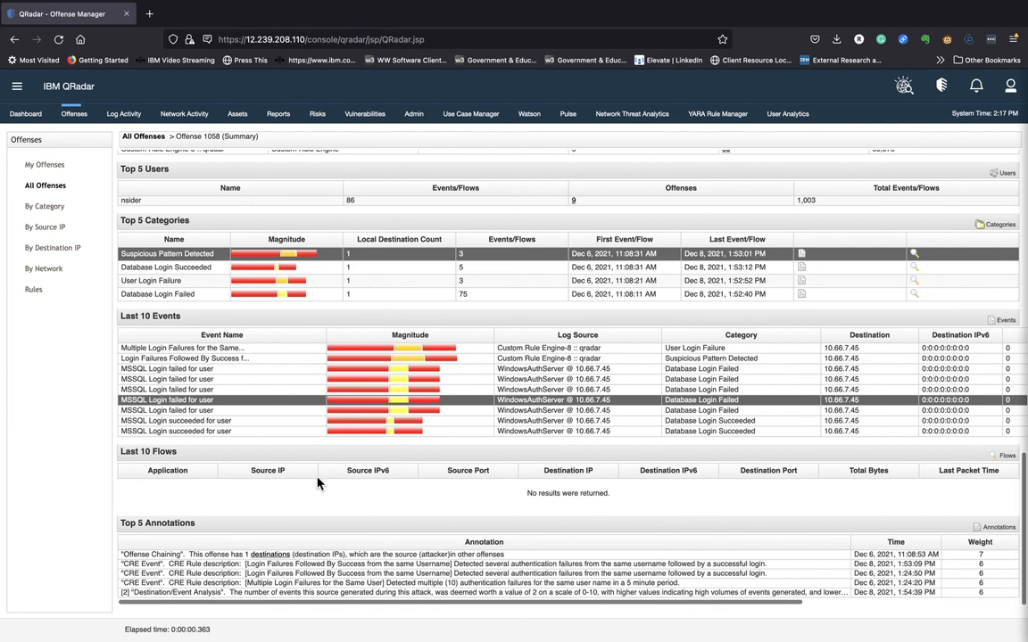
mouse_move(325, 553)
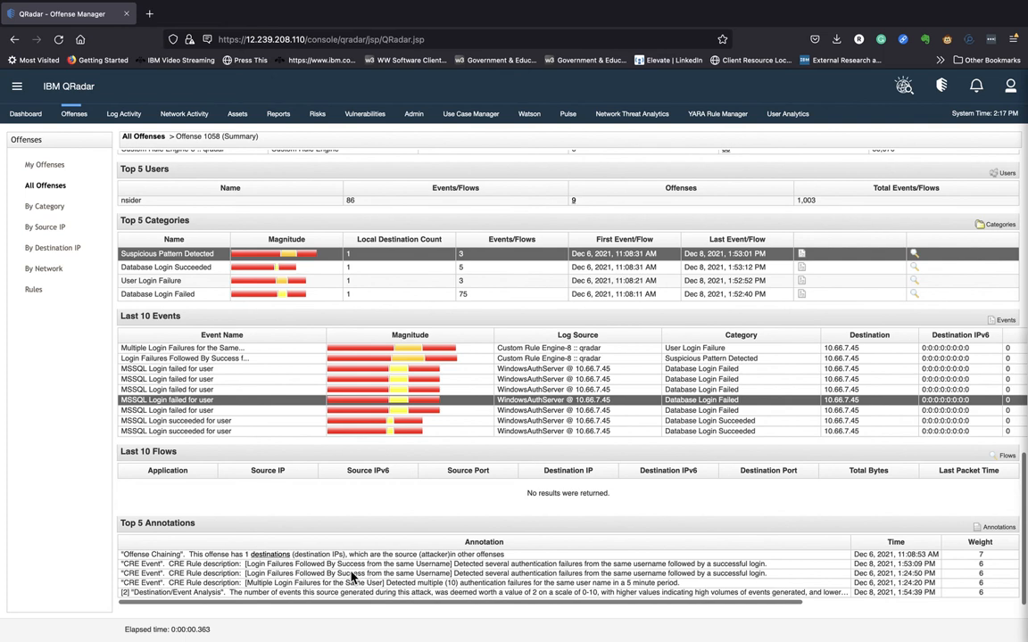
scroll(up, 3)
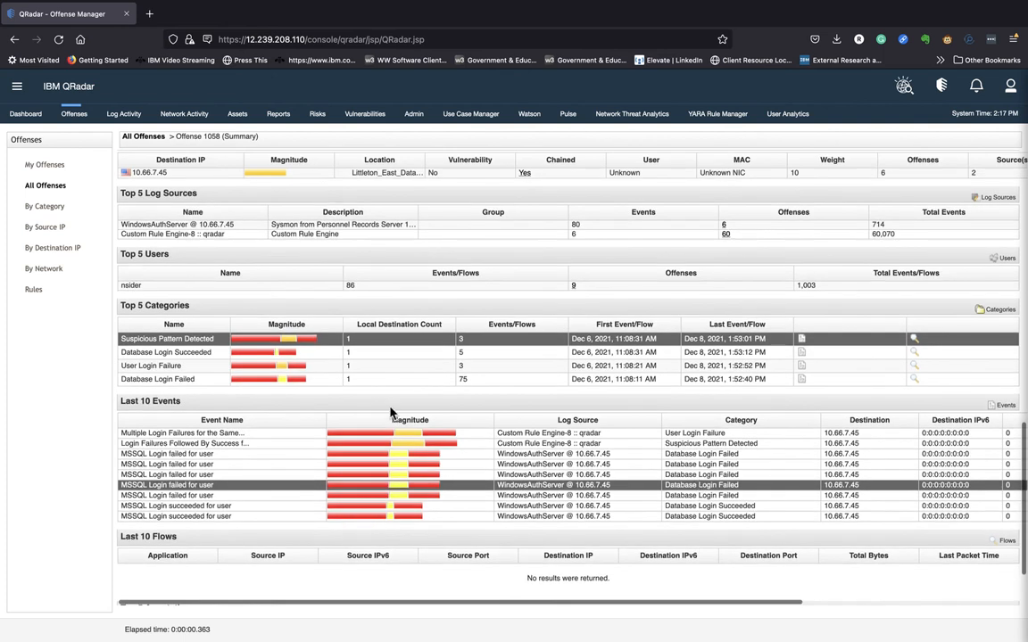
mouse_move(178, 357)
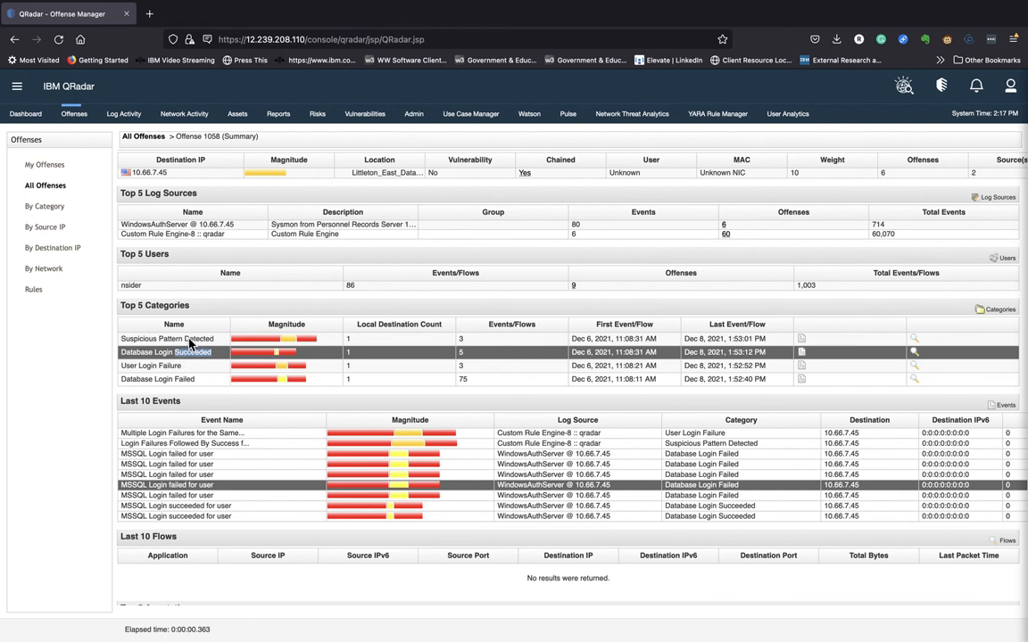
- Open Event Details for the MSSQL 'Login failed for user' event from Last 10 Events
click(167, 338)
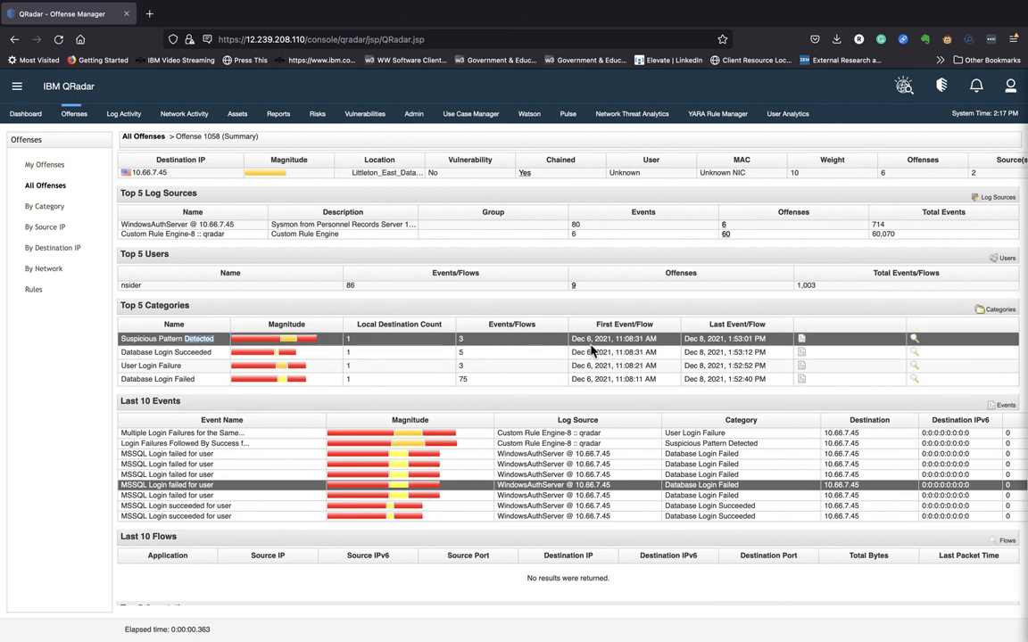
click(222, 464)
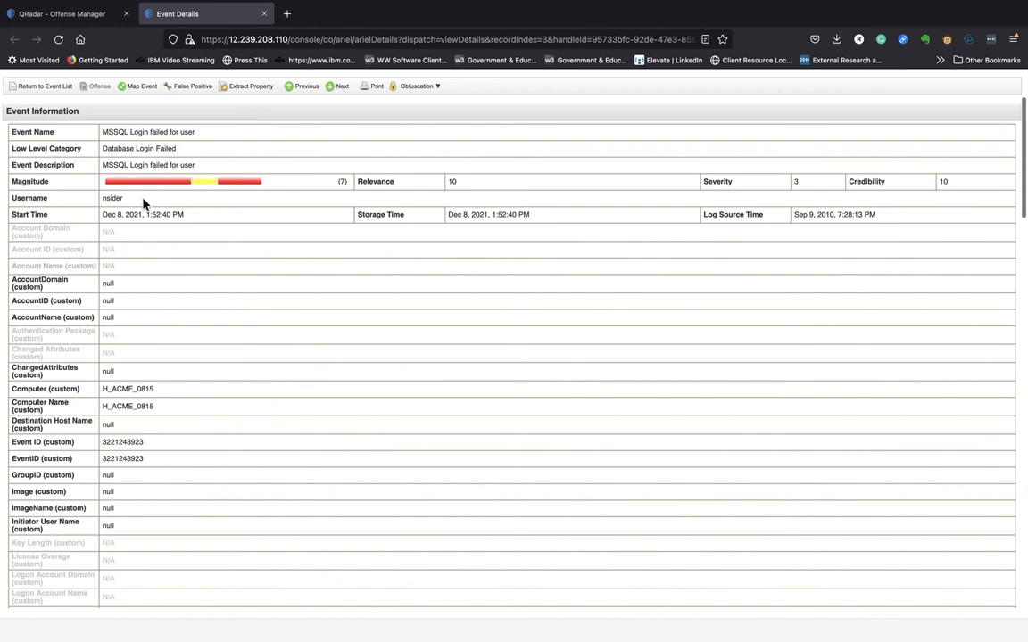
mouse_move(253, 373)
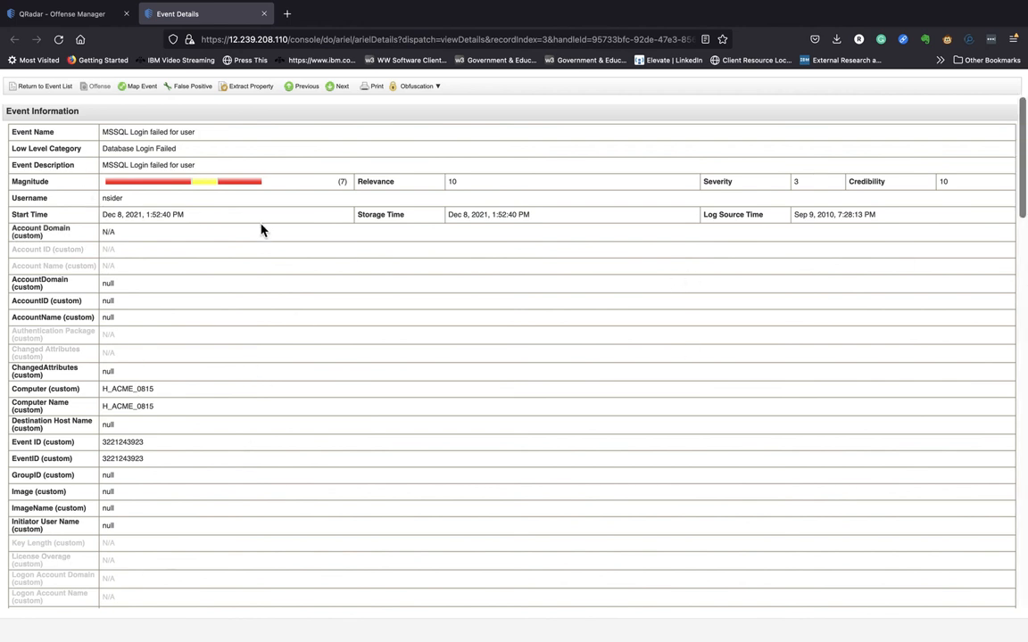
- Return from Event Details to the offense's list of nine nsider events
click(45, 86)
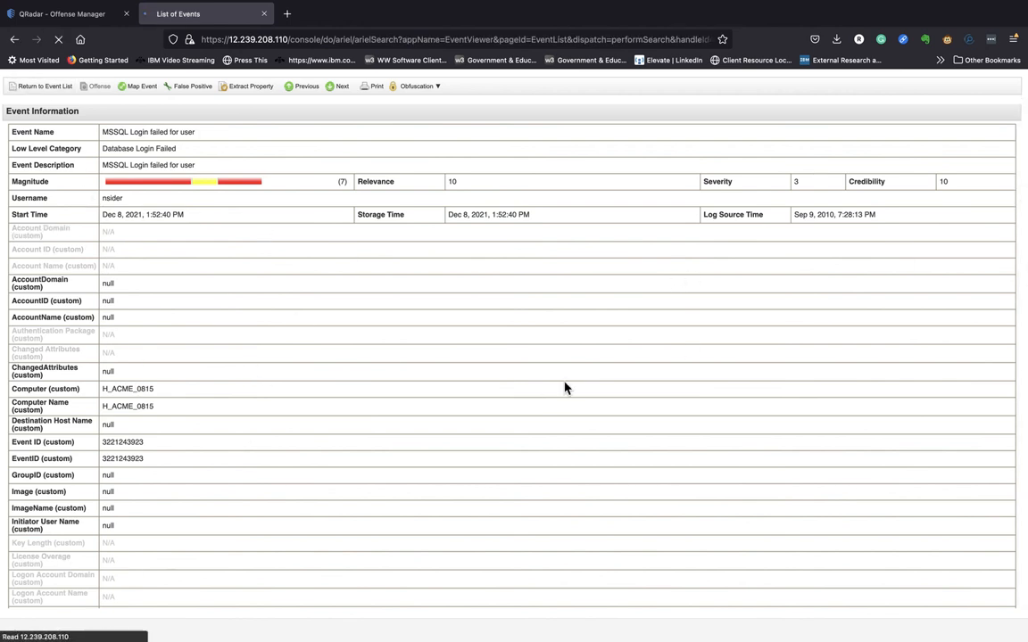
click(39, 86)
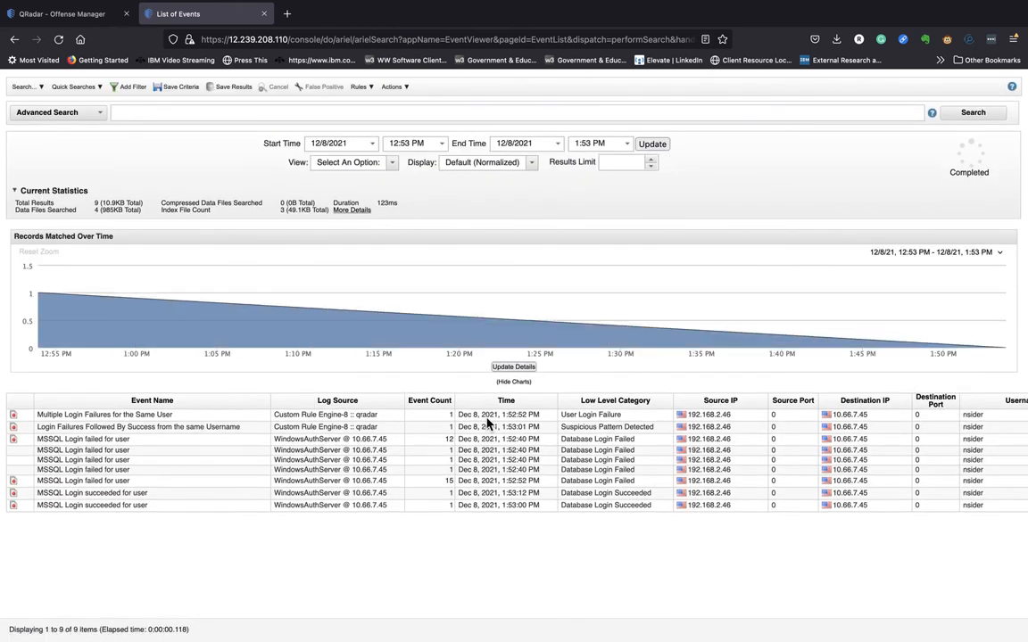
mouse_move(753, 420)
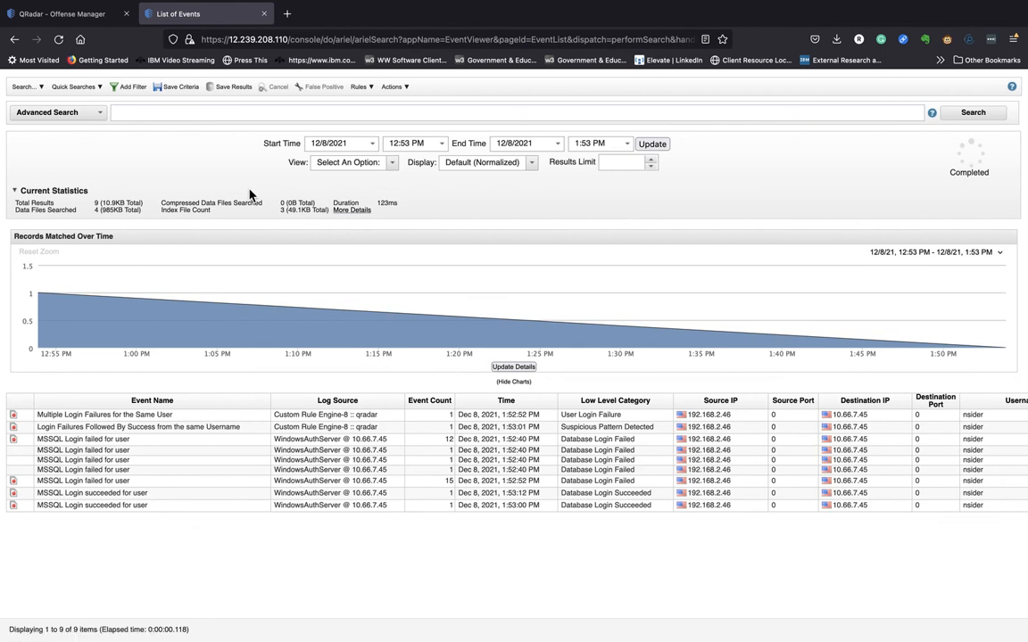
mouse_move(450, 192)
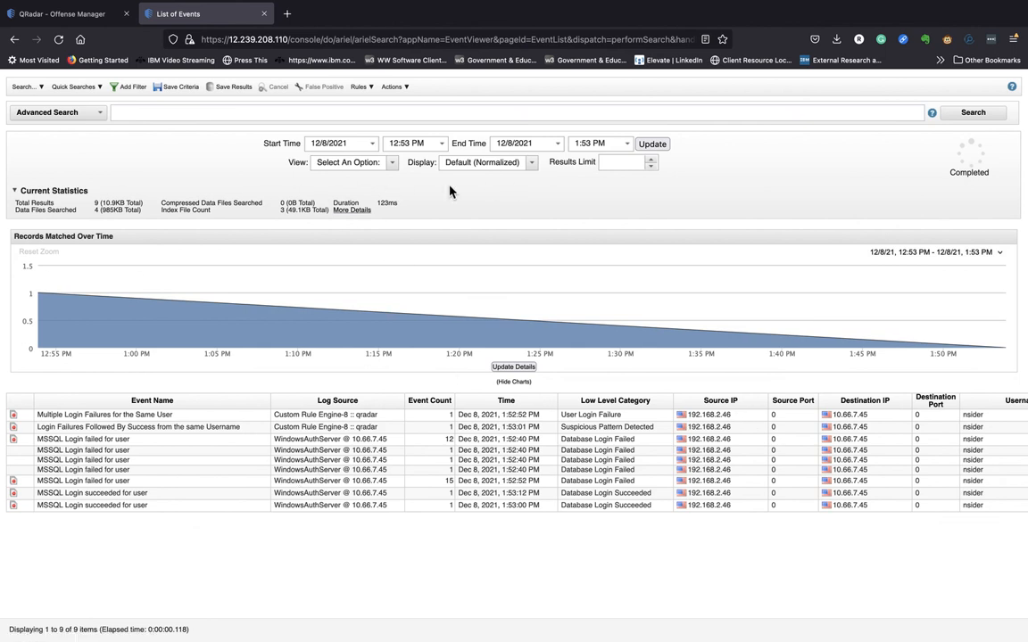
mouse_move(462, 183)
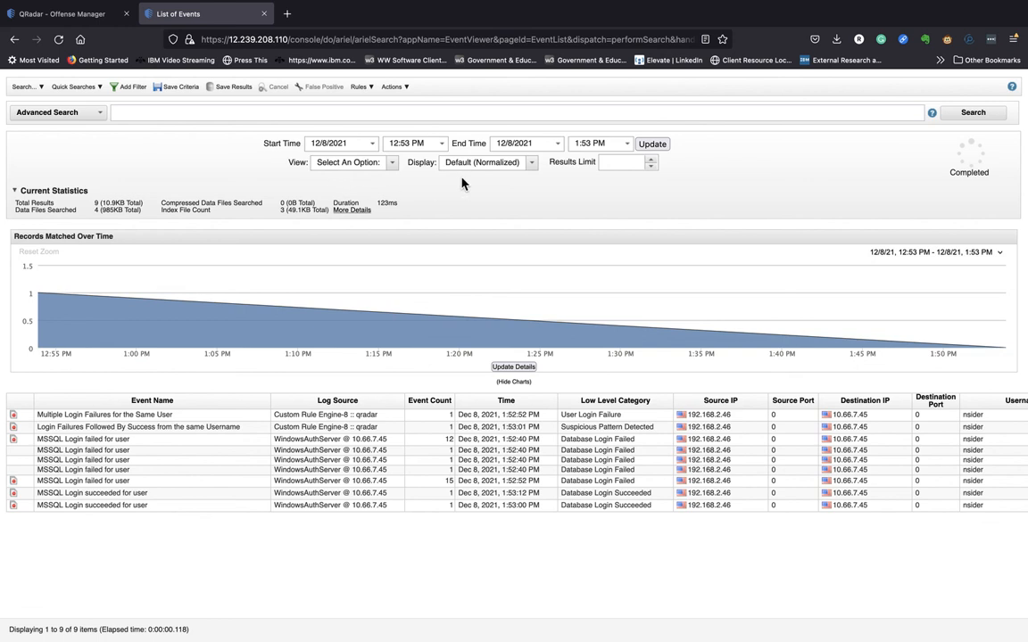
mouse_move(397, 170)
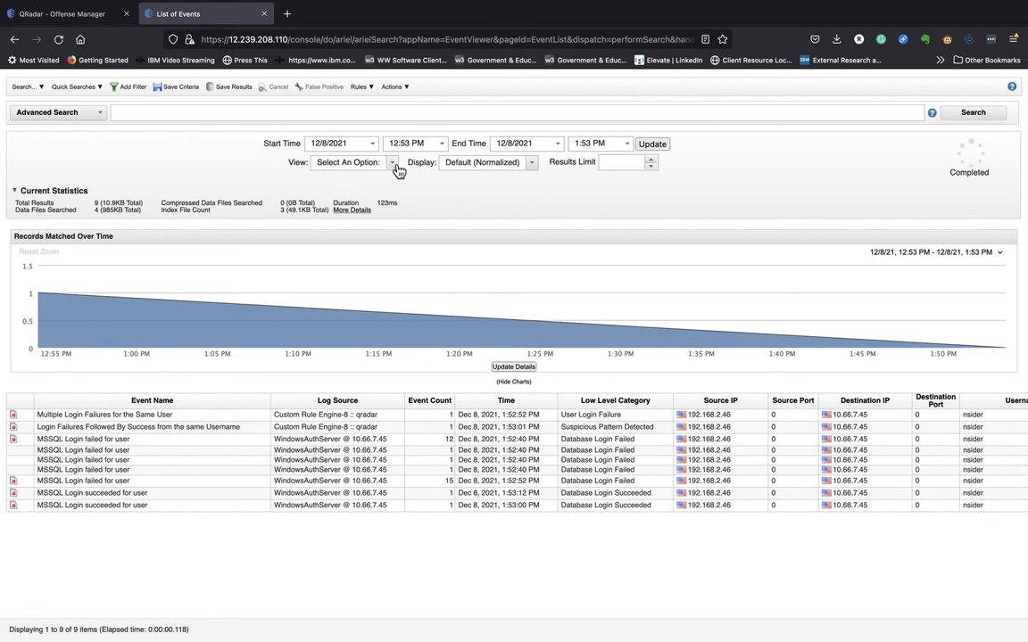
- Open the View dropdown to list the time ranges from Real Time to Last 30 Days
click(390, 161)
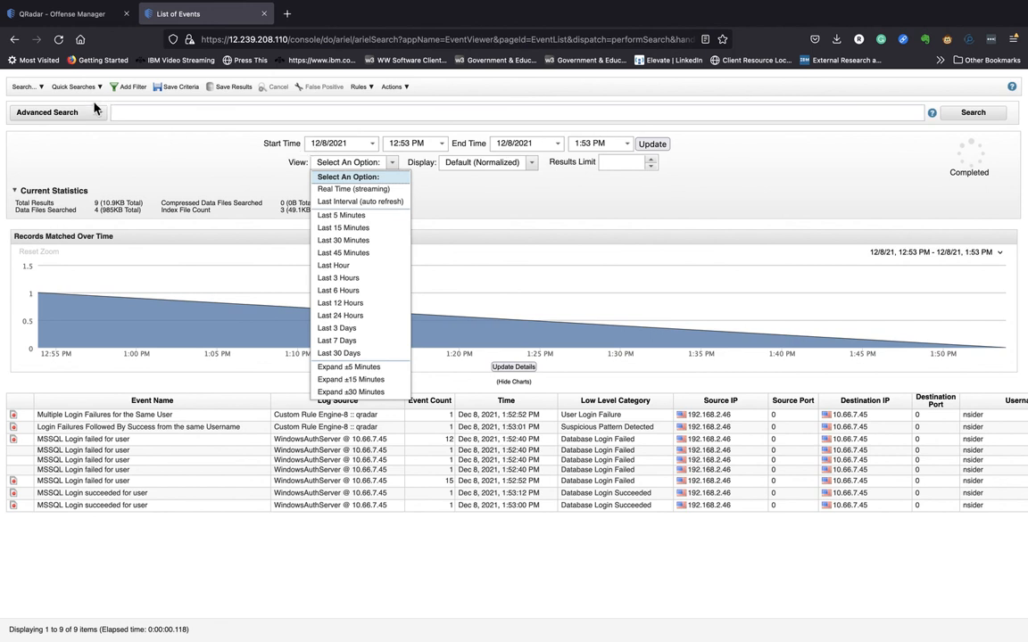
mouse_move(337, 277)
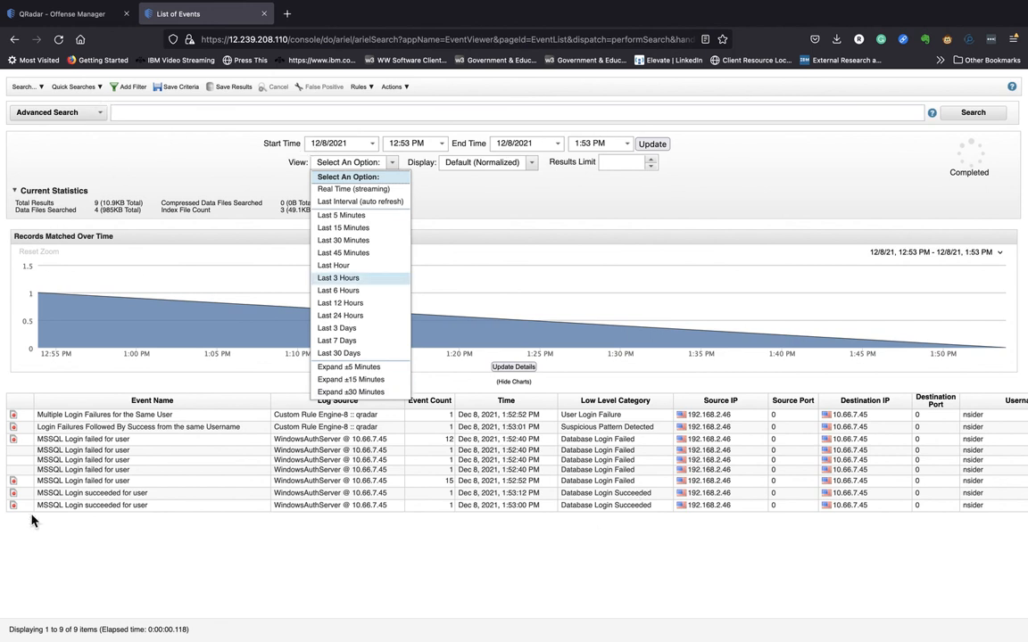
mouse_move(616, 470)
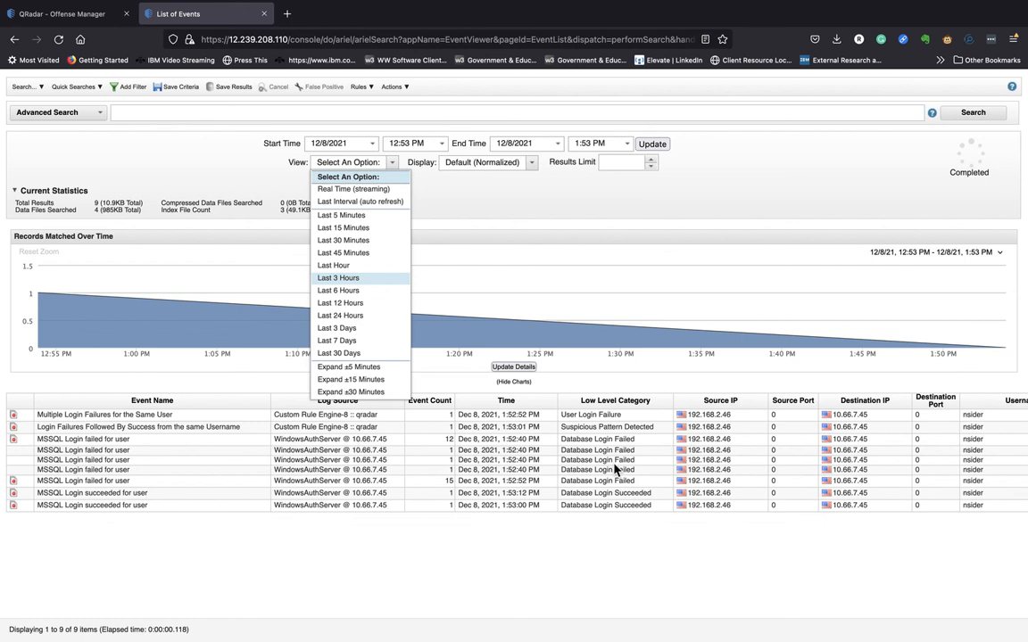
mouse_move(821, 198)
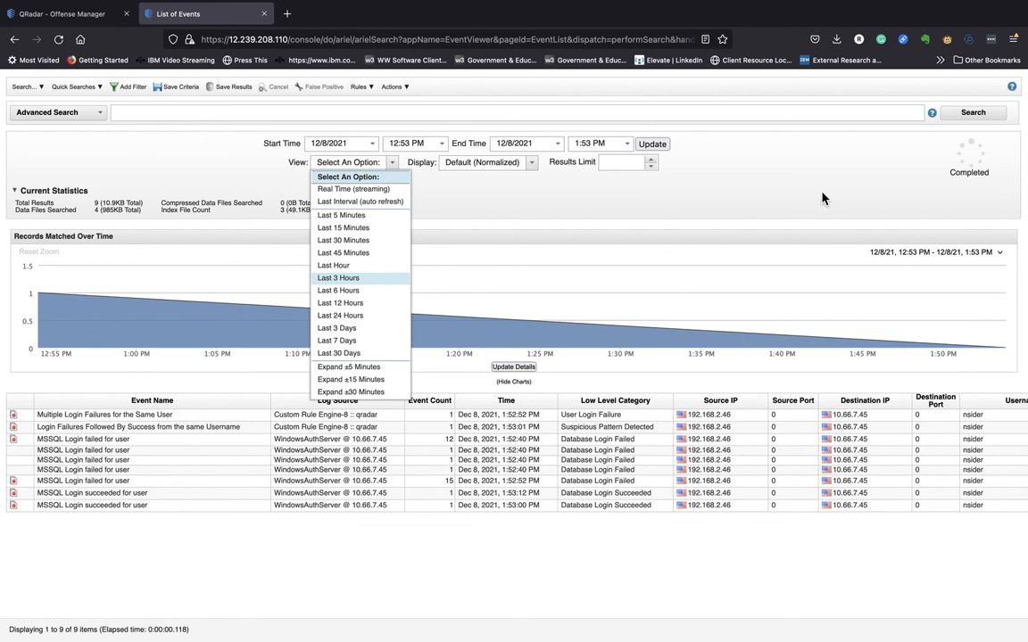
mouse_move(784, 214)
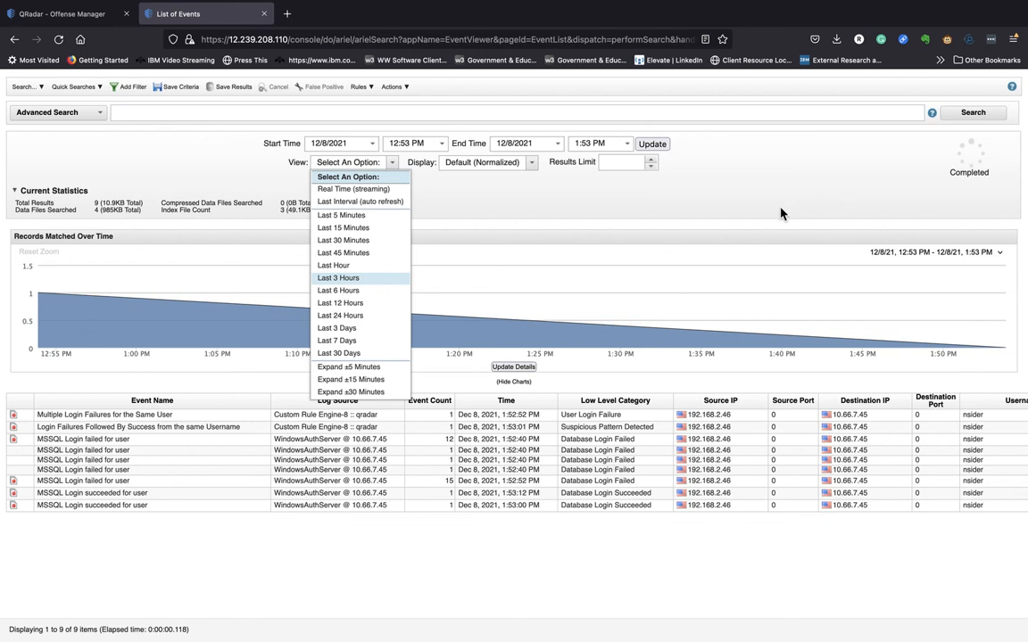
mouse_move(267, 333)
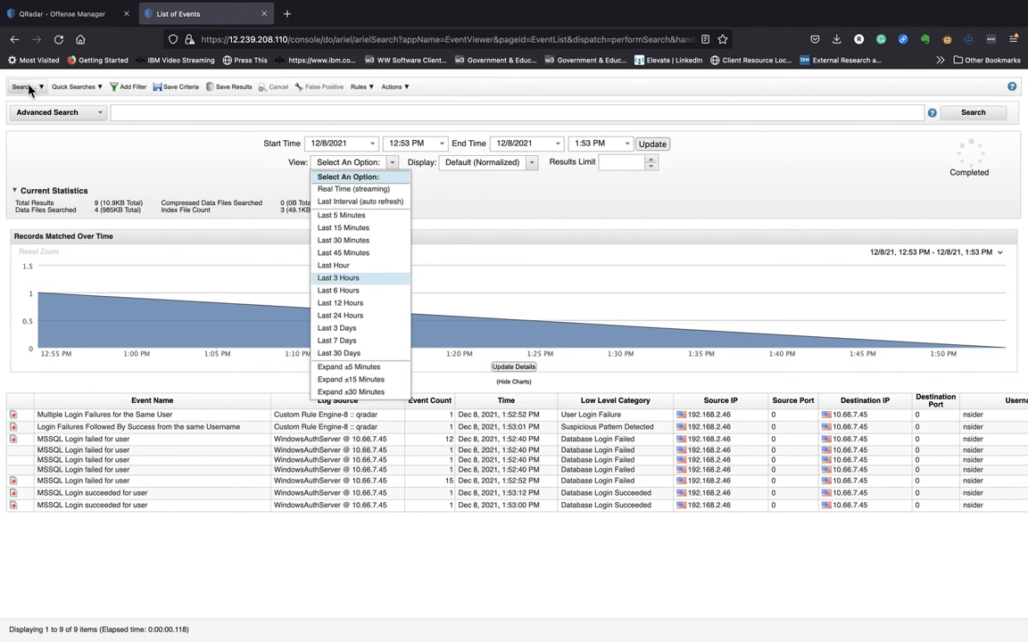
mouse_move(321, 79)
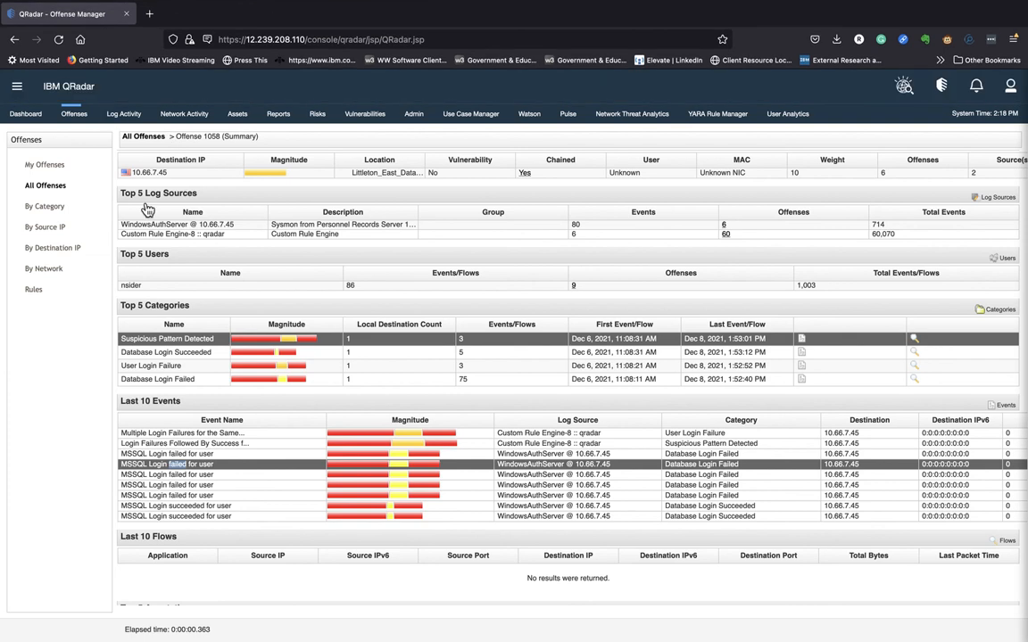
mouse_move(488, 265)
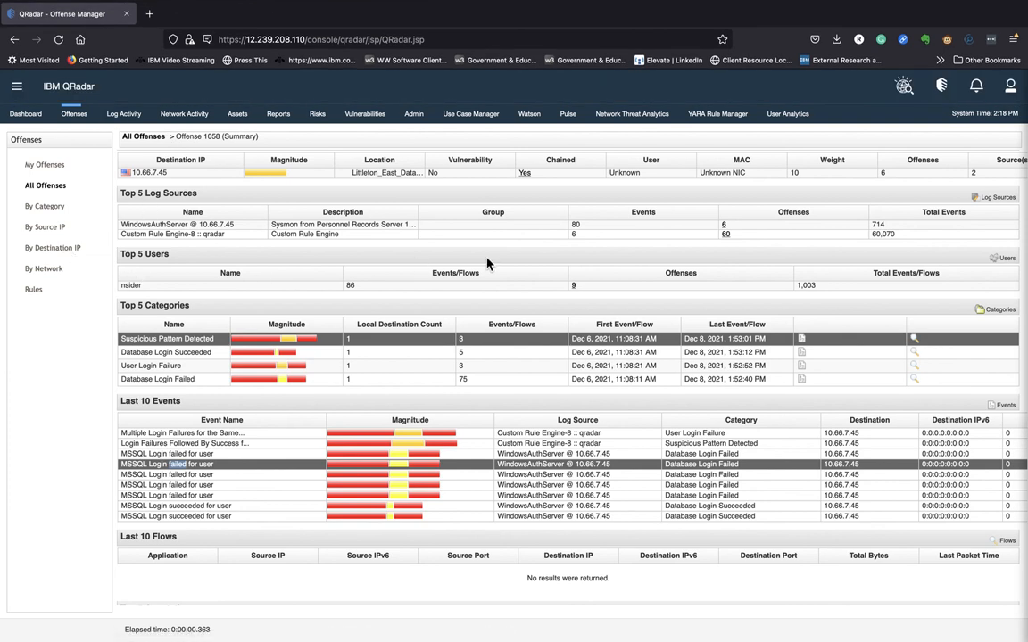
mouse_move(101, 367)
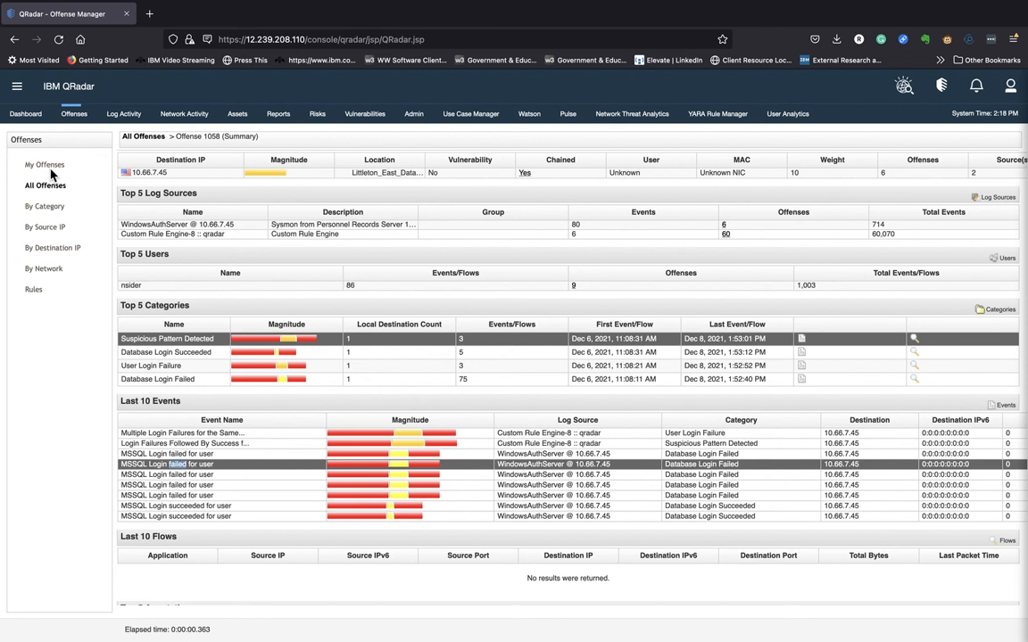
mouse_move(74, 113)
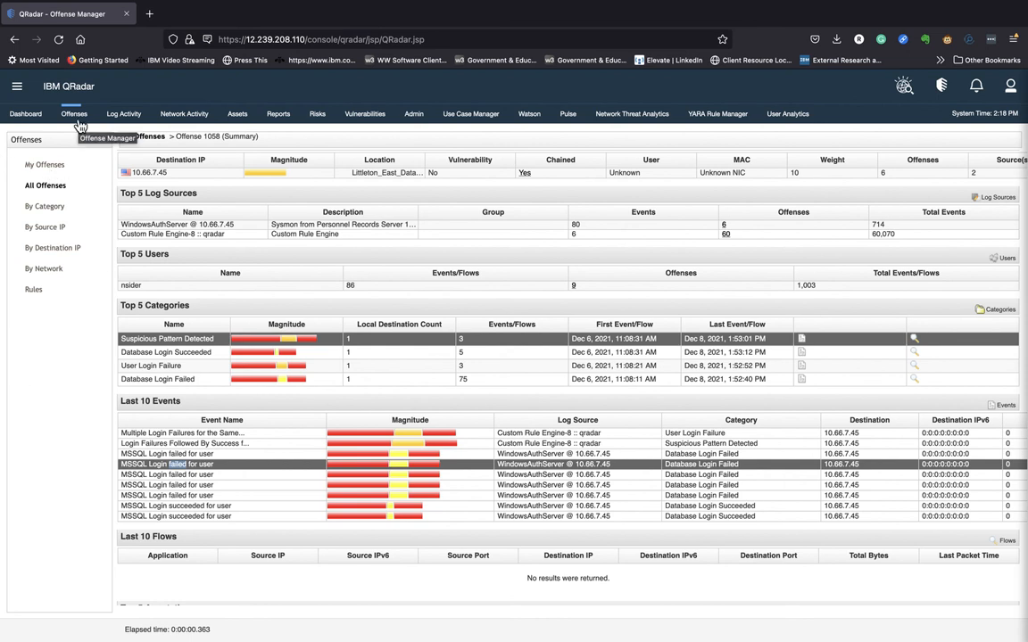
mouse_move(42, 360)
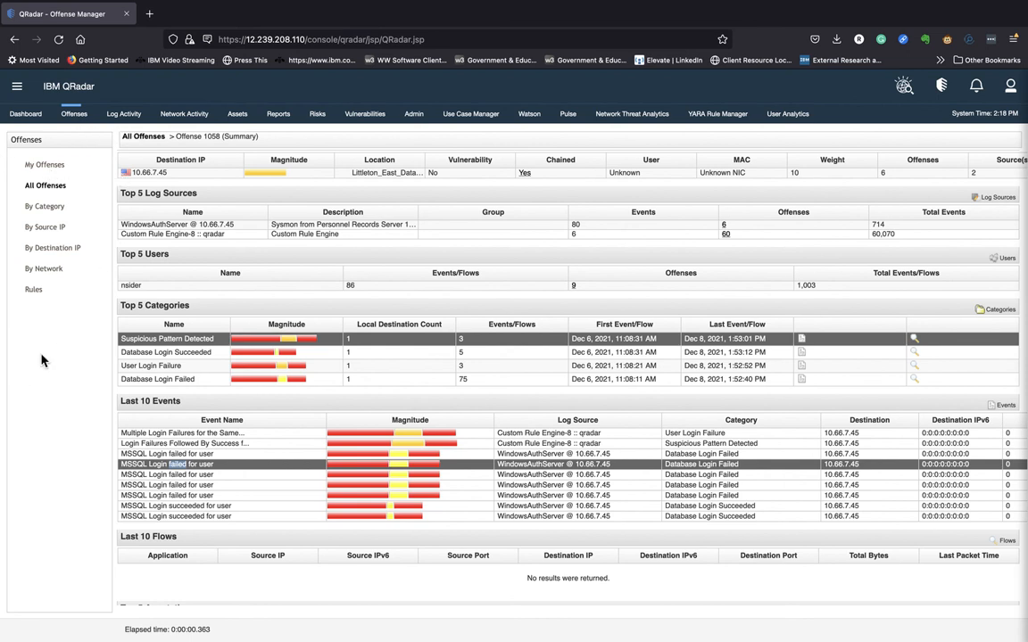
mouse_move(55, 352)
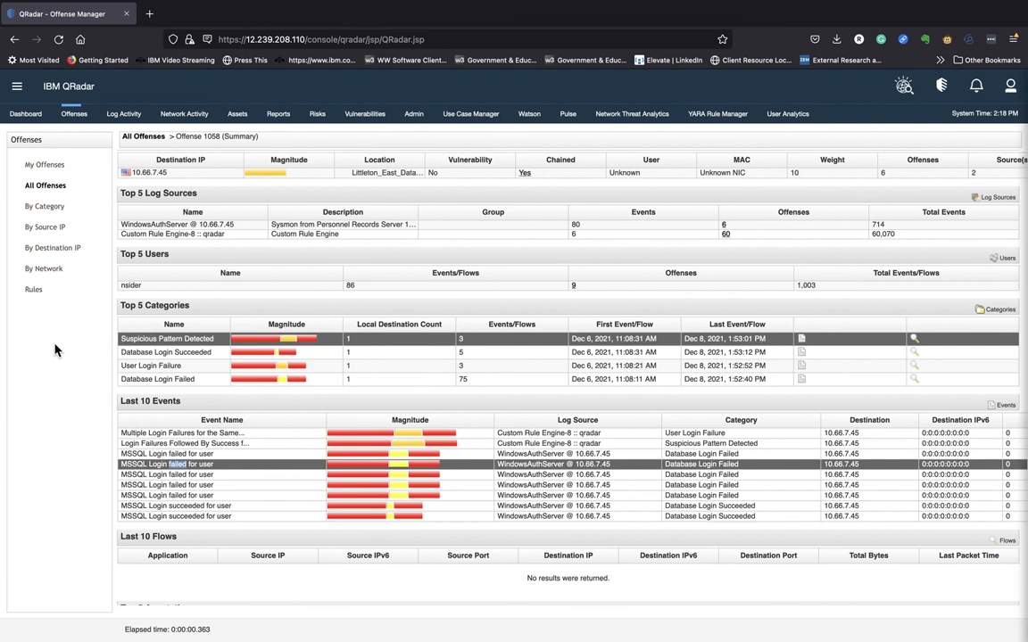
mouse_move(525, 301)
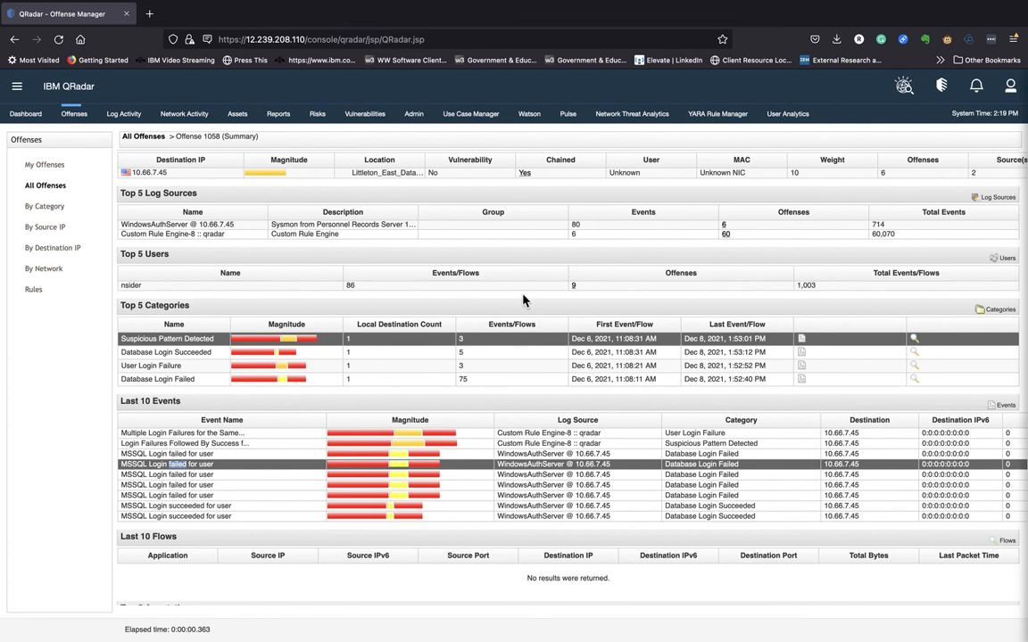